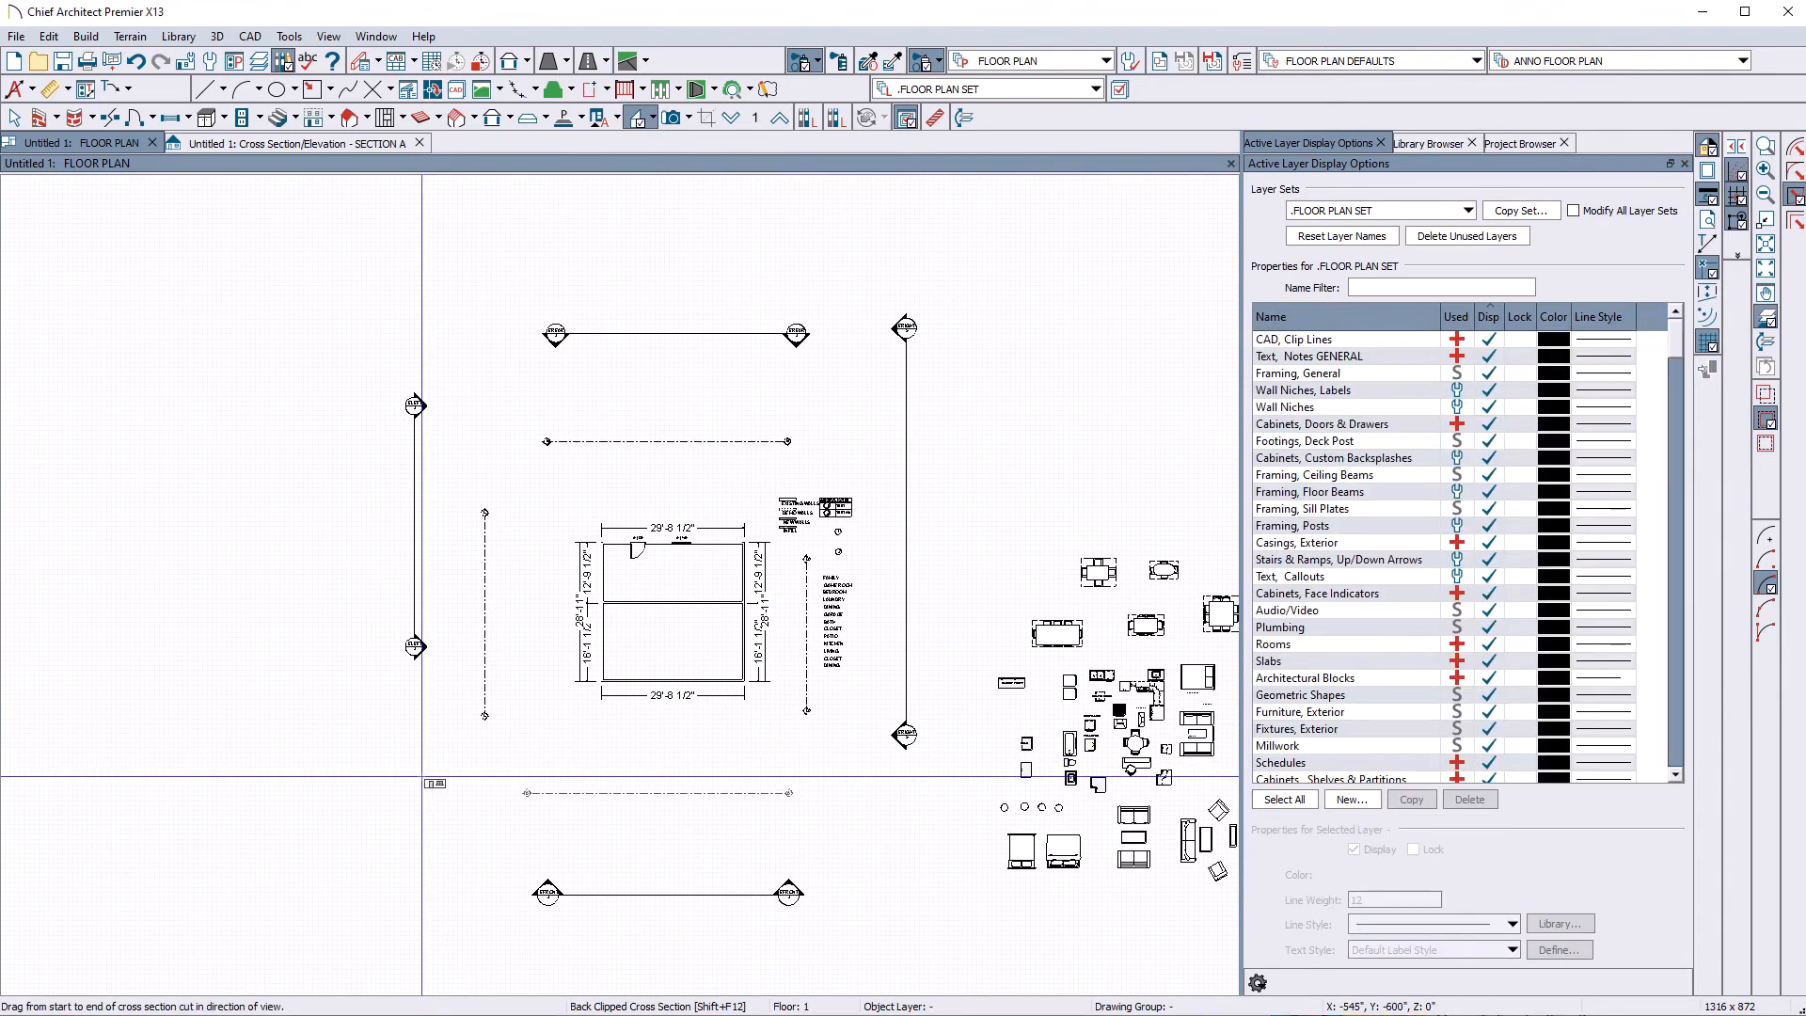
{"action": "mouse_move", "coordinate": [728, 607]}
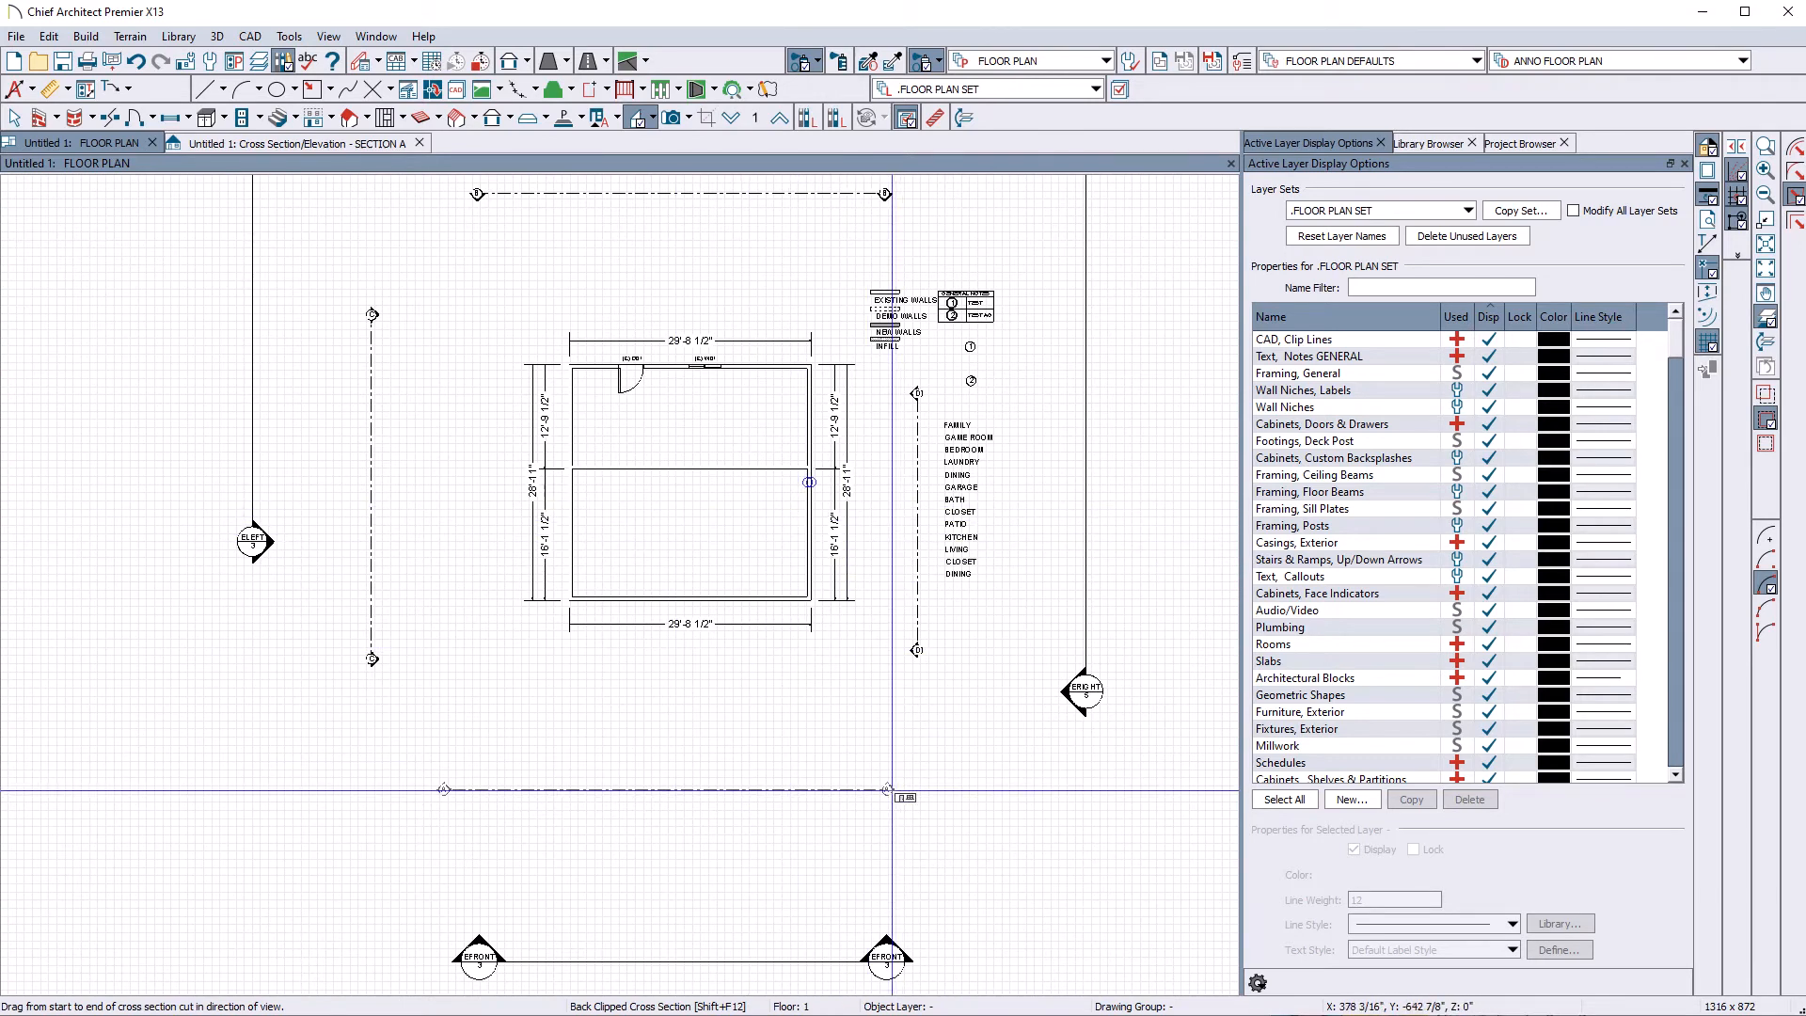
Step: Open the Section A view and inspect its insulation, drywall callouts and 8'-1" dimension
{"action": "left_click", "coordinate": [294, 113]}
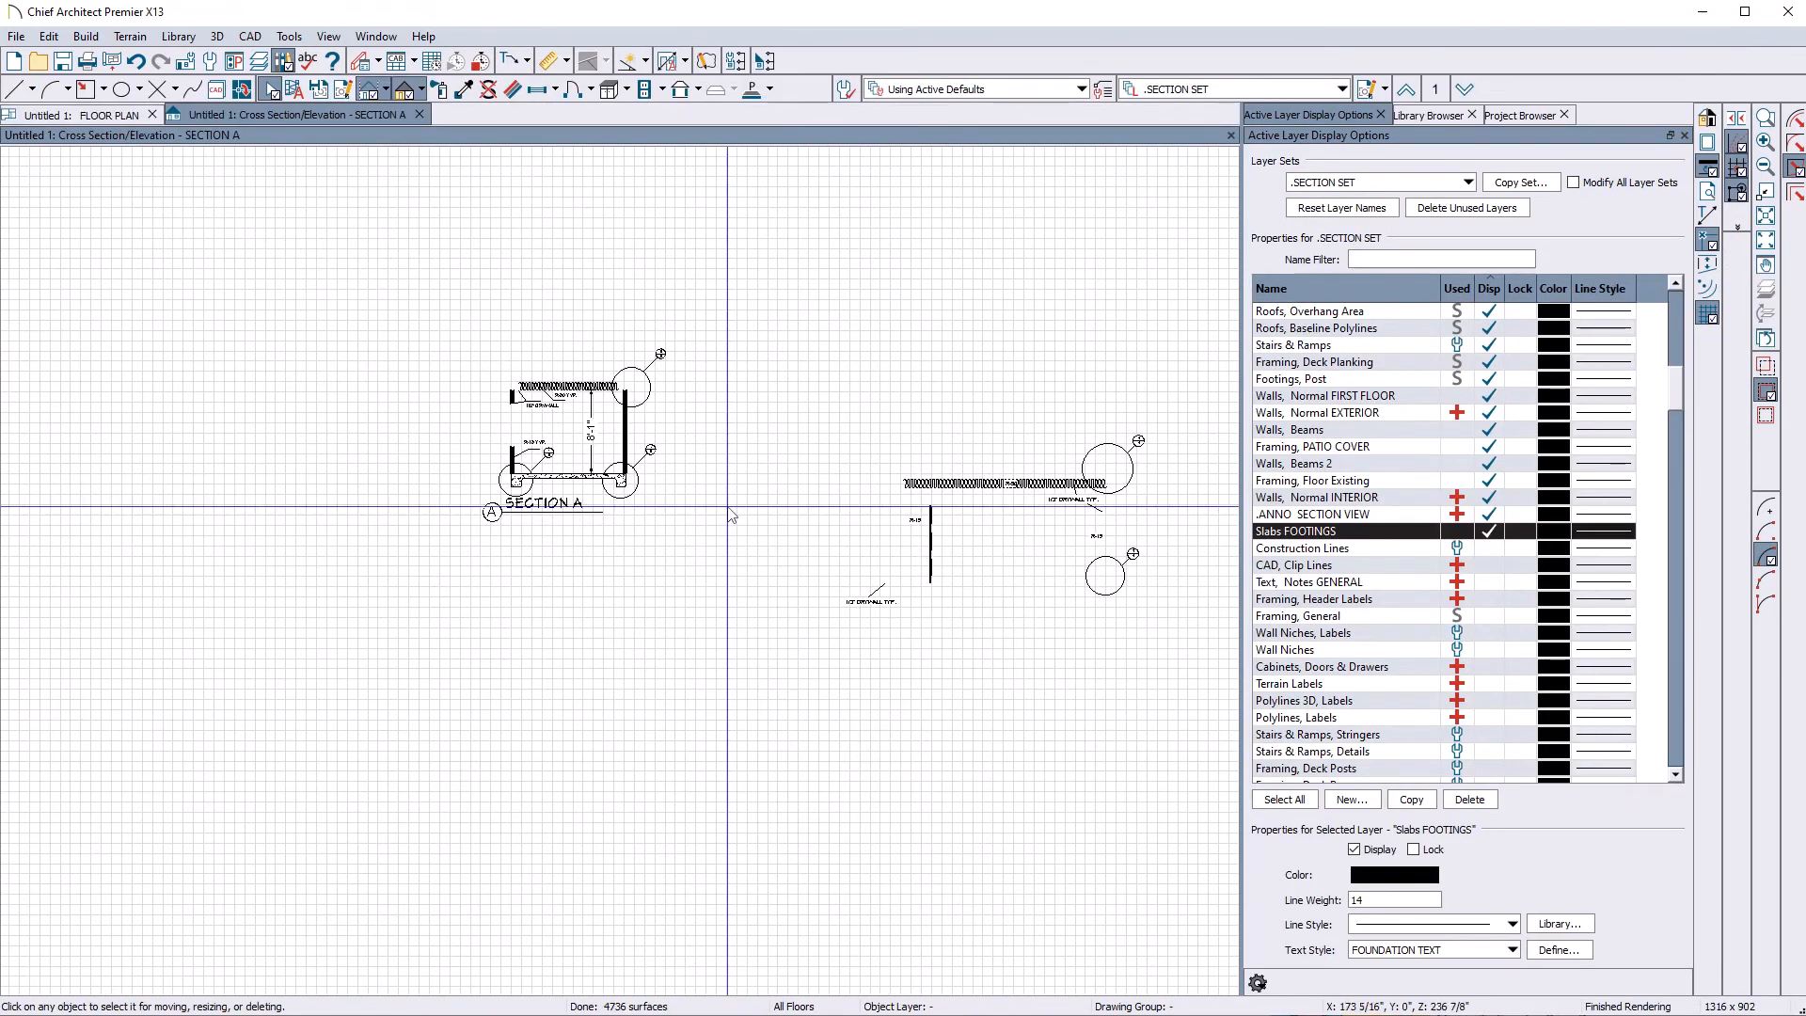
{"action": "mouse_move", "coordinate": [1194, 476]}
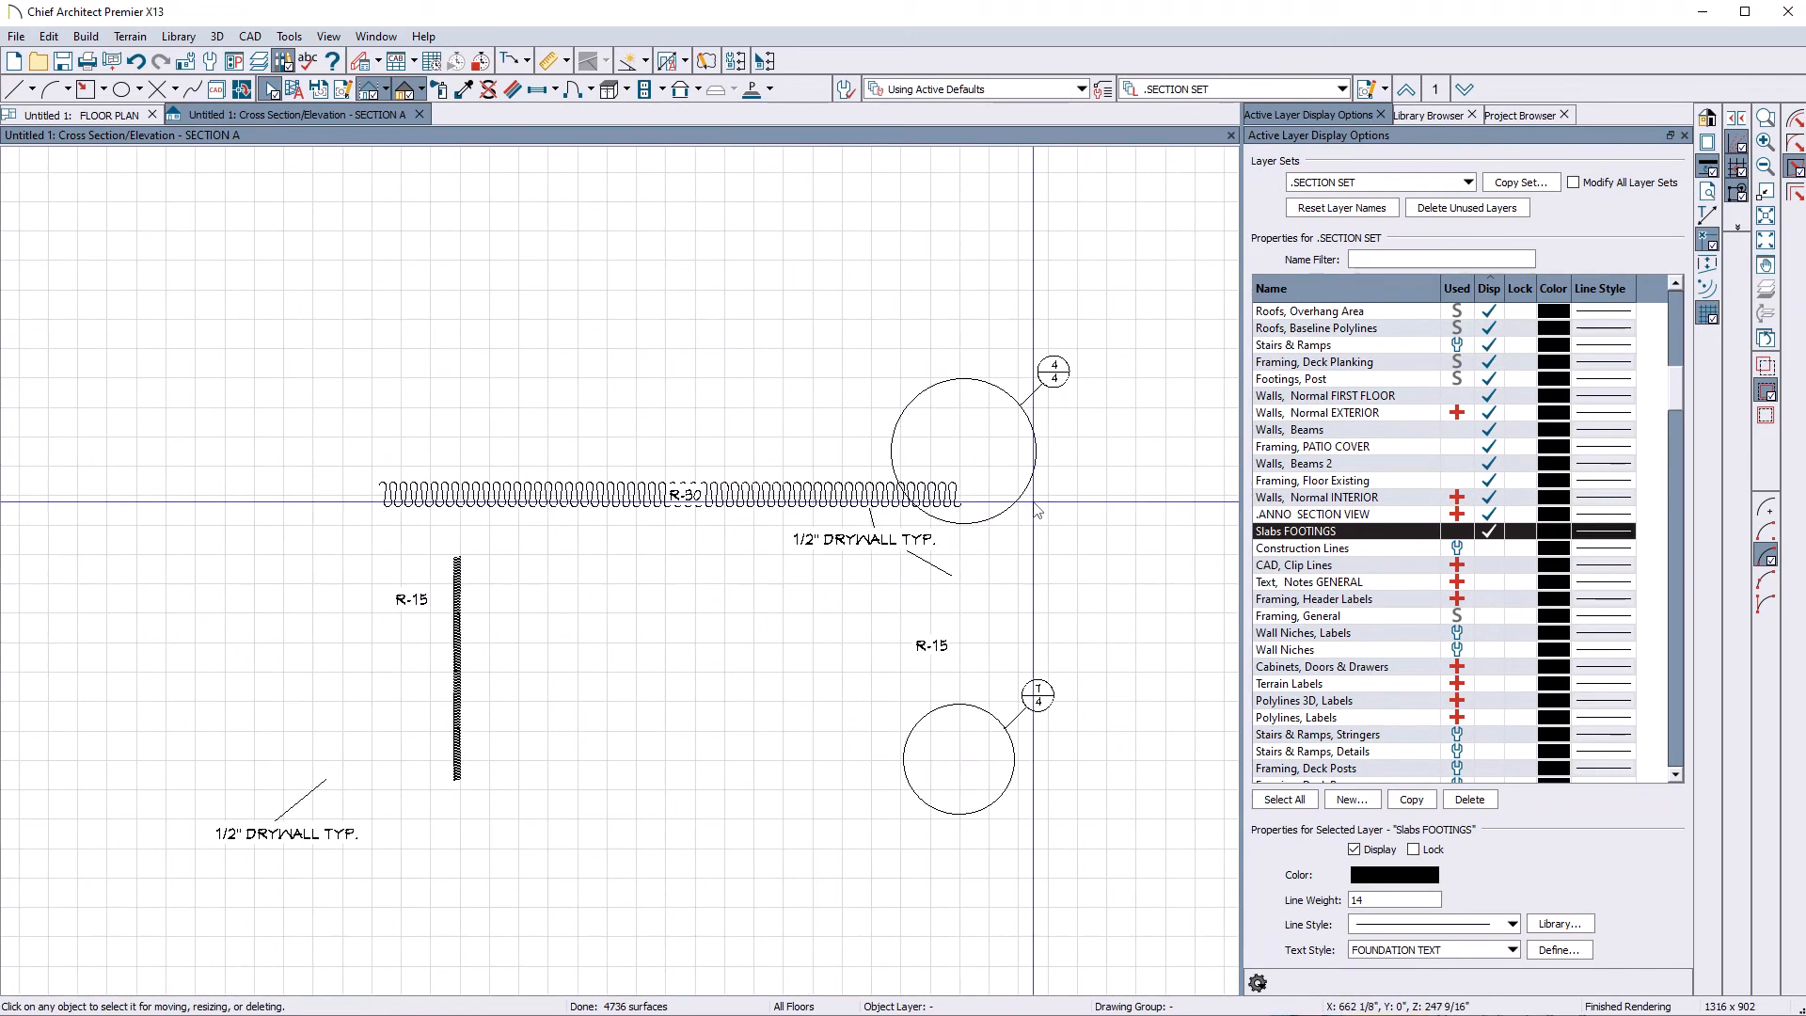
{"action": "mouse_move", "coordinate": [556, 801]}
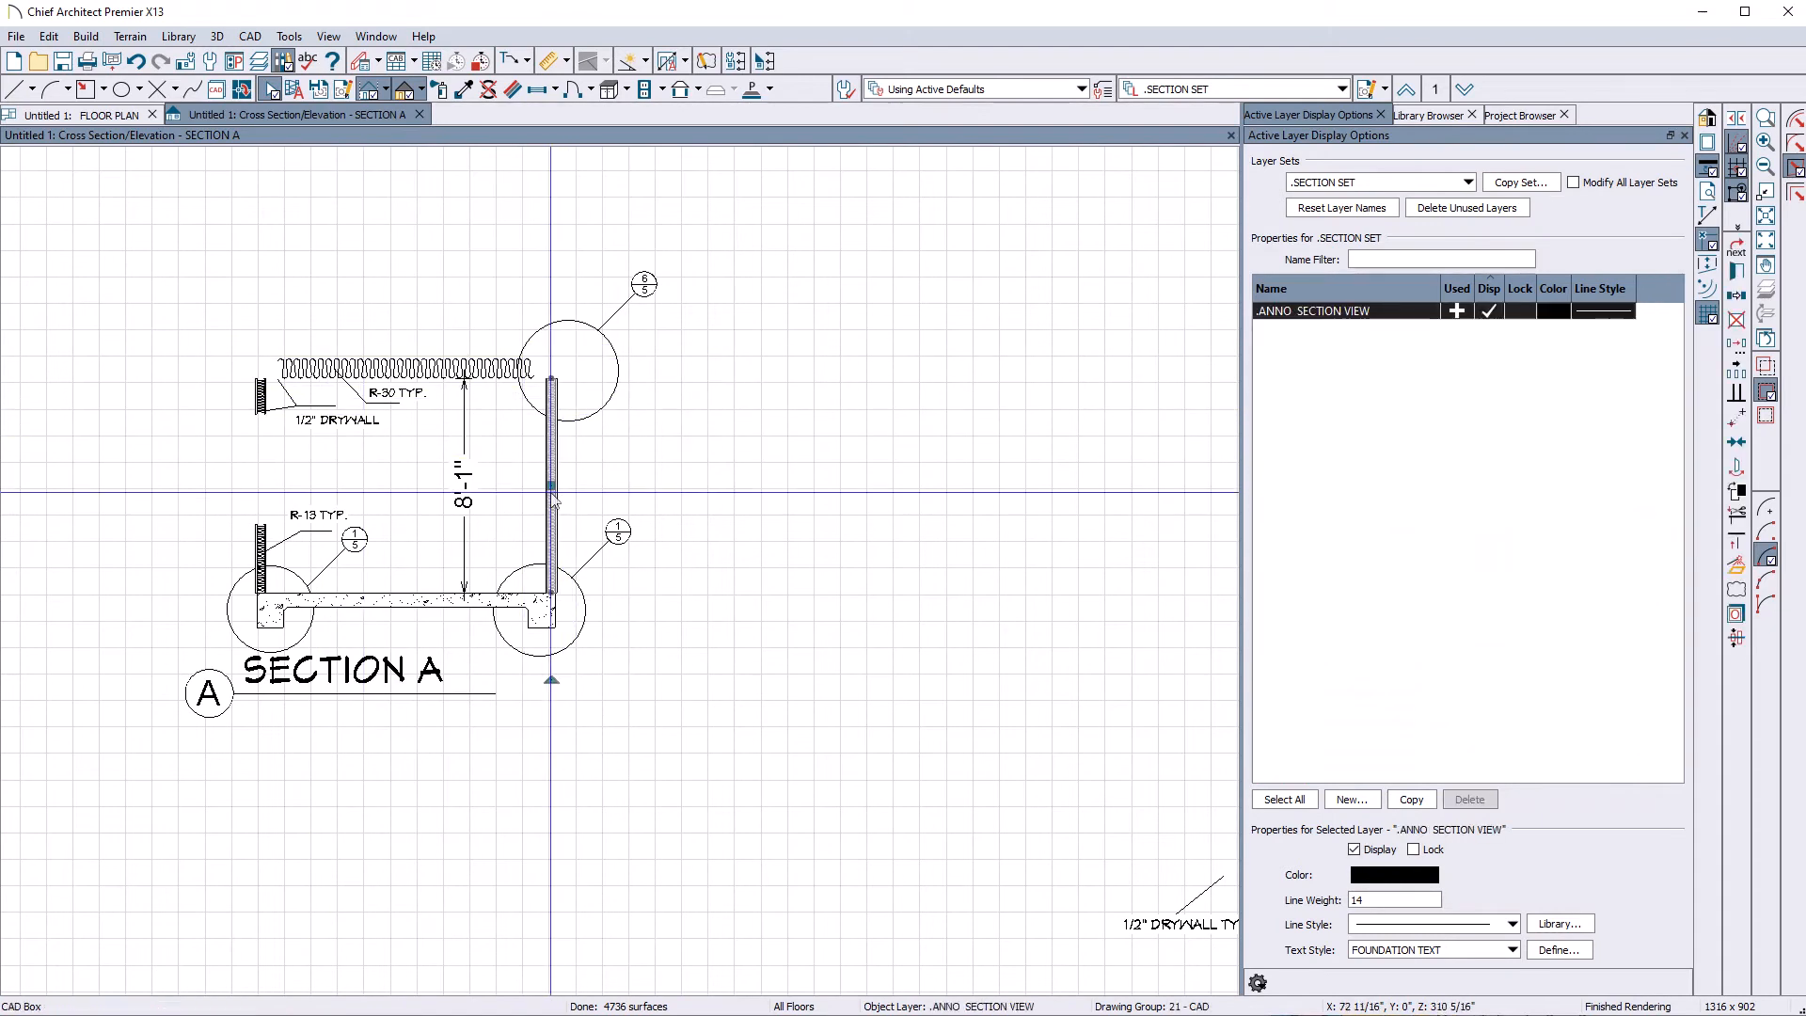
{"action": "left_click", "coordinate": [552, 496]}
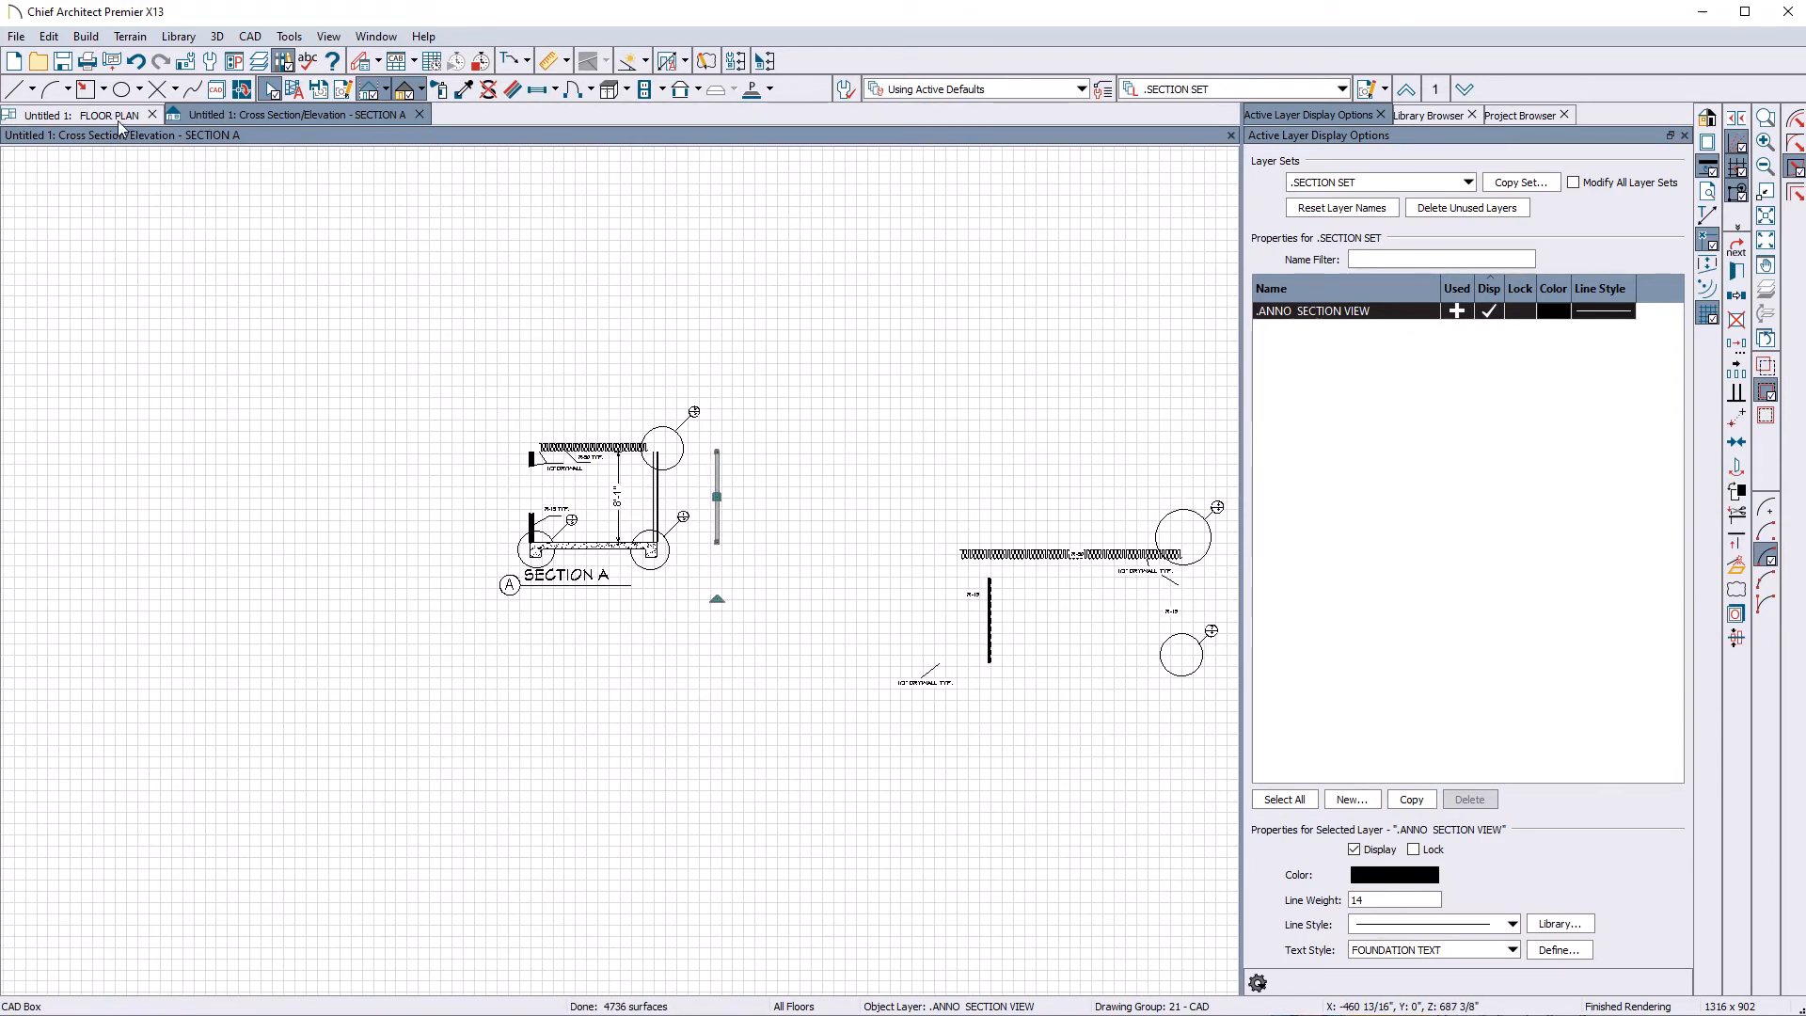
Step: Check the .SECTION CAMERAS layer on the floor plan, then return to Section A
{"action": "left_click", "coordinate": [104, 114]}
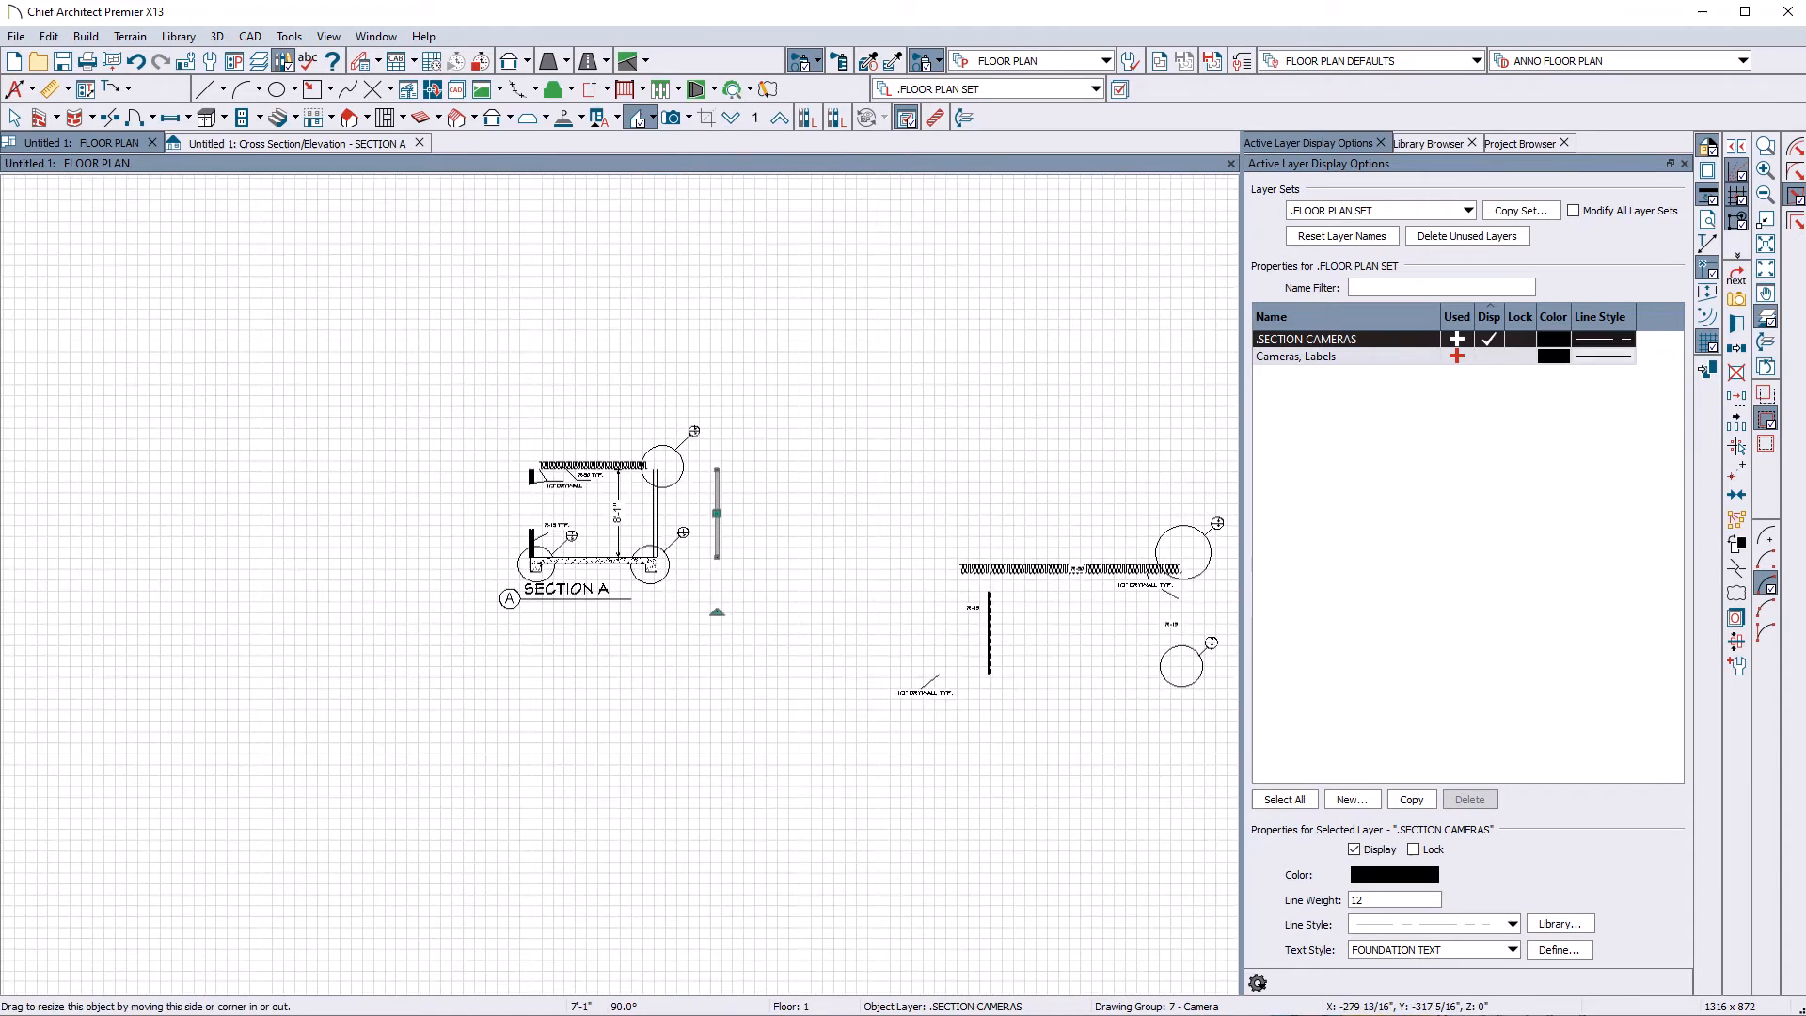
{"action": "left_click", "coordinate": [294, 143]}
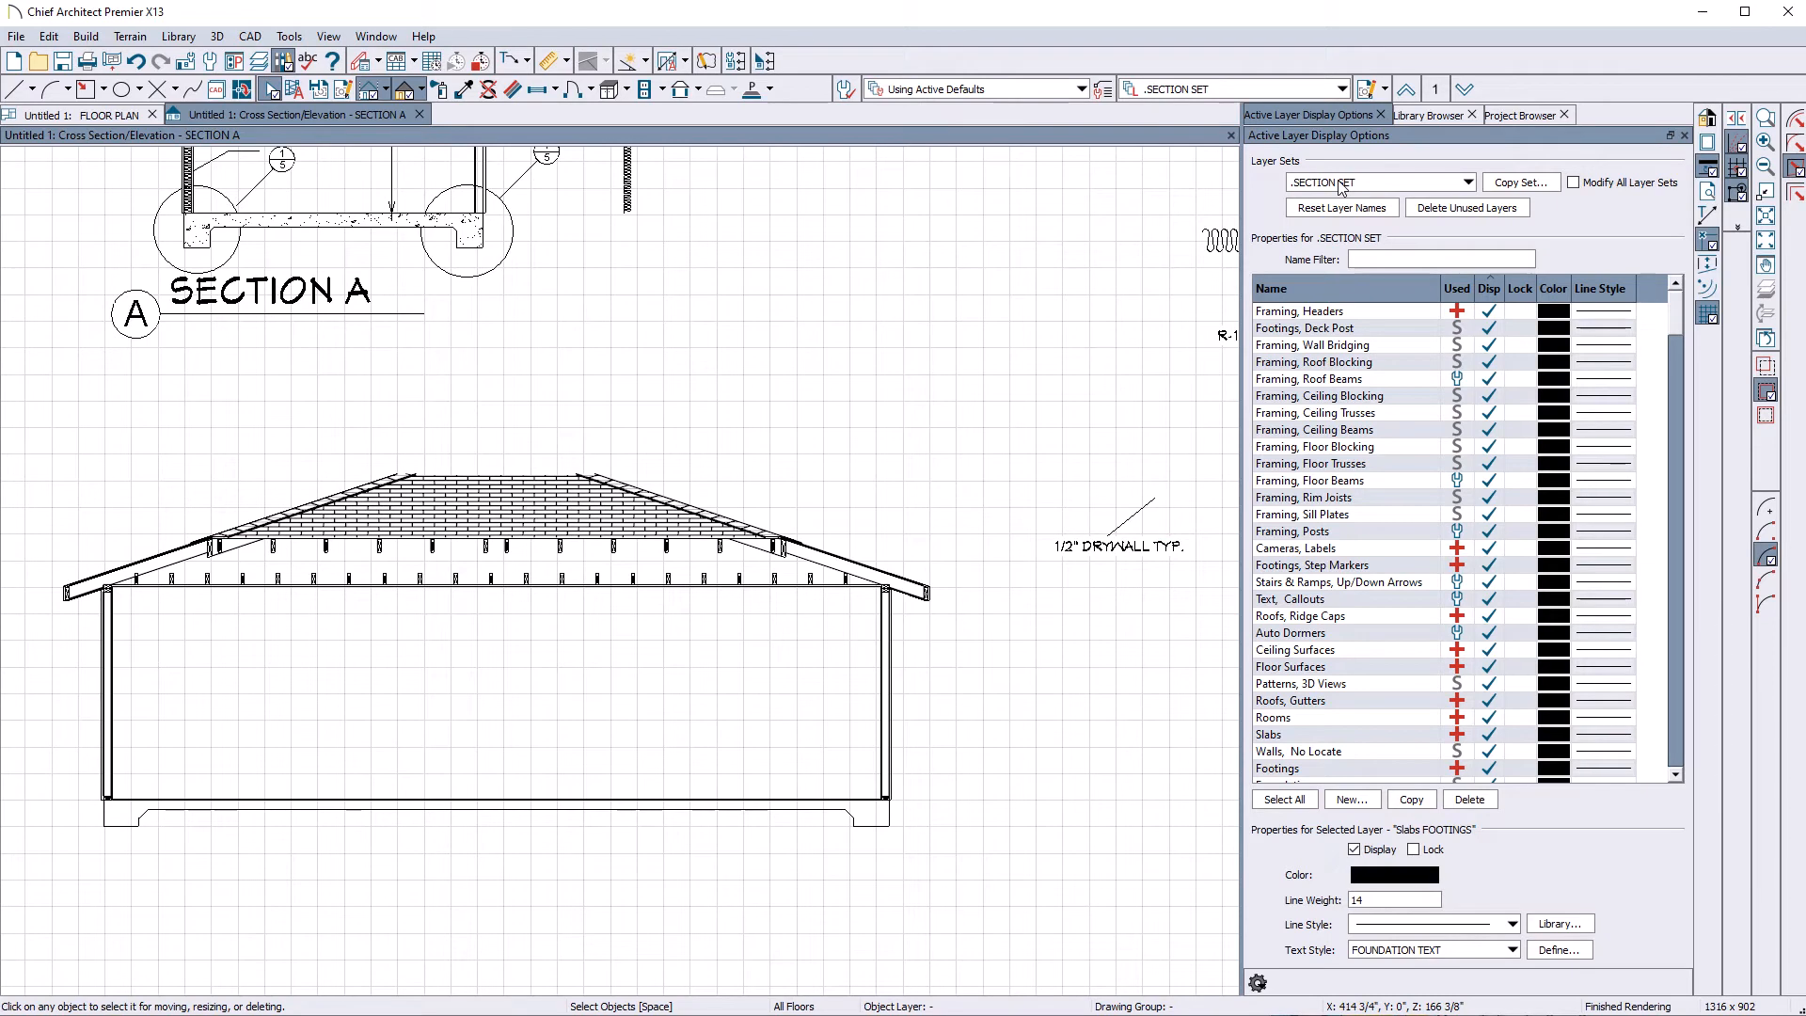
{"action": "mouse_move", "coordinate": [1210, 187]}
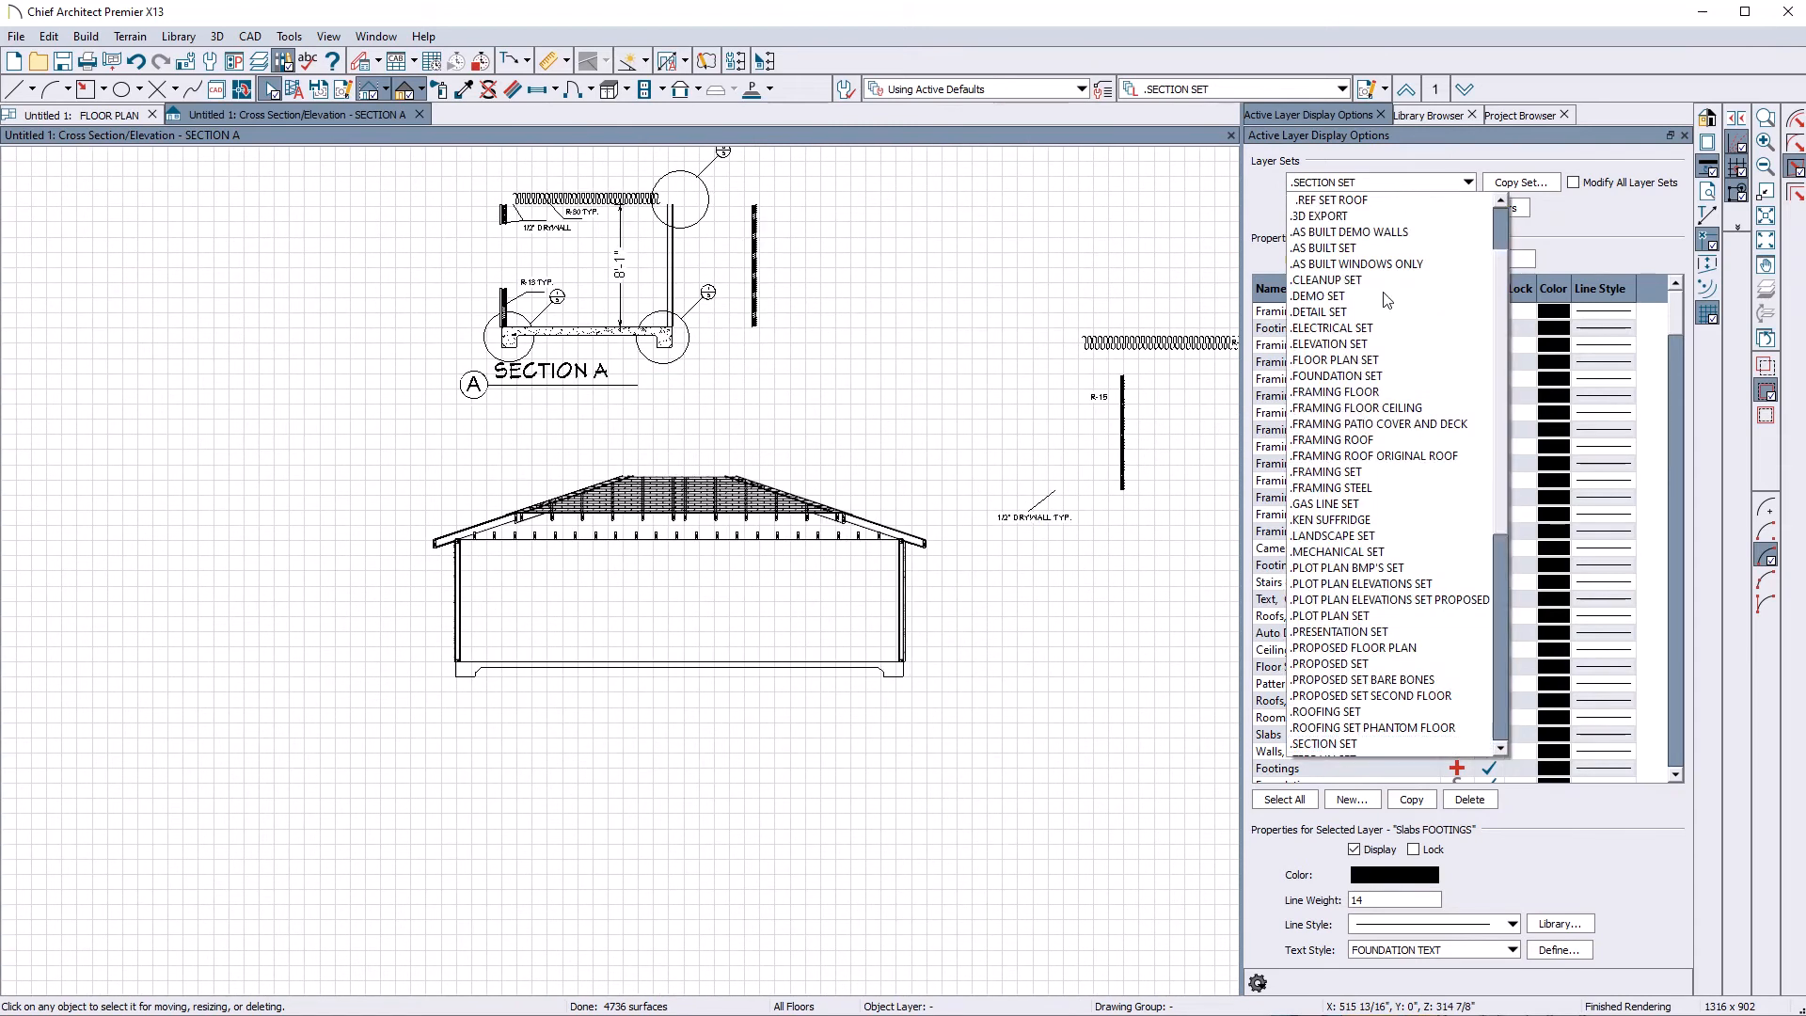
Step: Apply the Section View Set layer set to Section A, then restore .SECTION SET
{"action": "scroll", "scroll_direction": "down", "scroll_amount": 3}
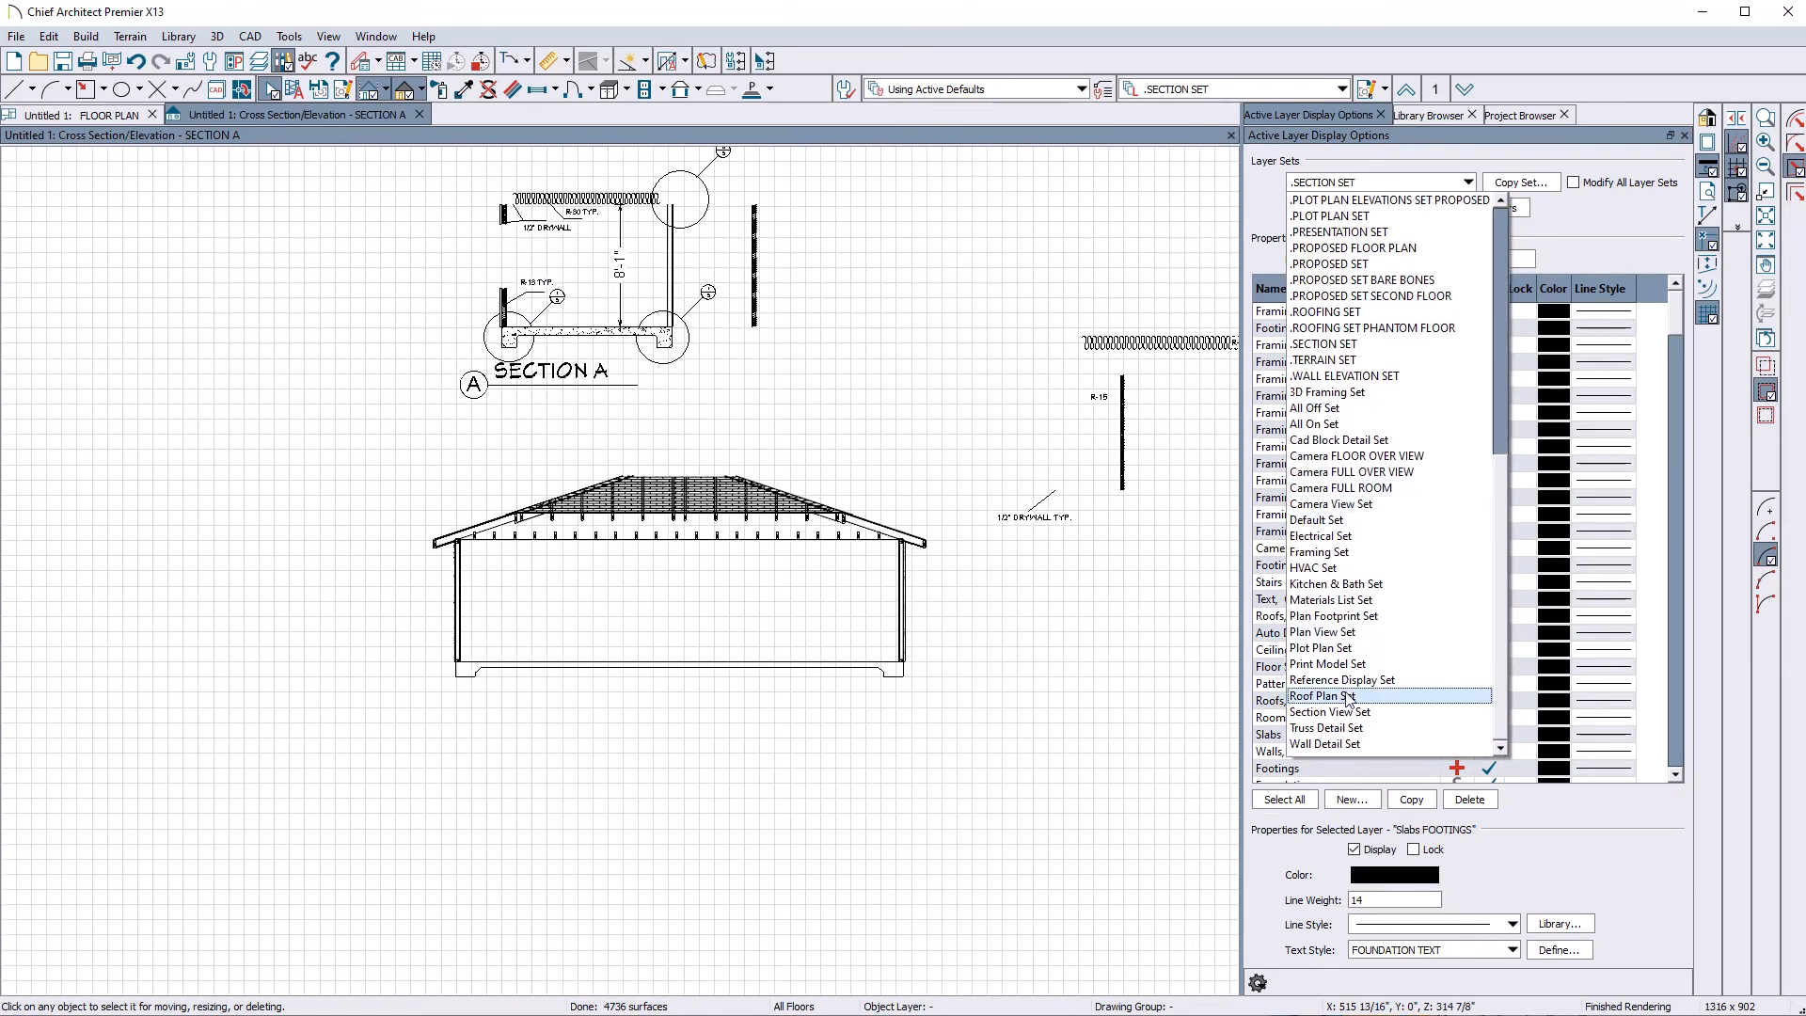
{"action": "left_click", "coordinate": [1329, 712]}
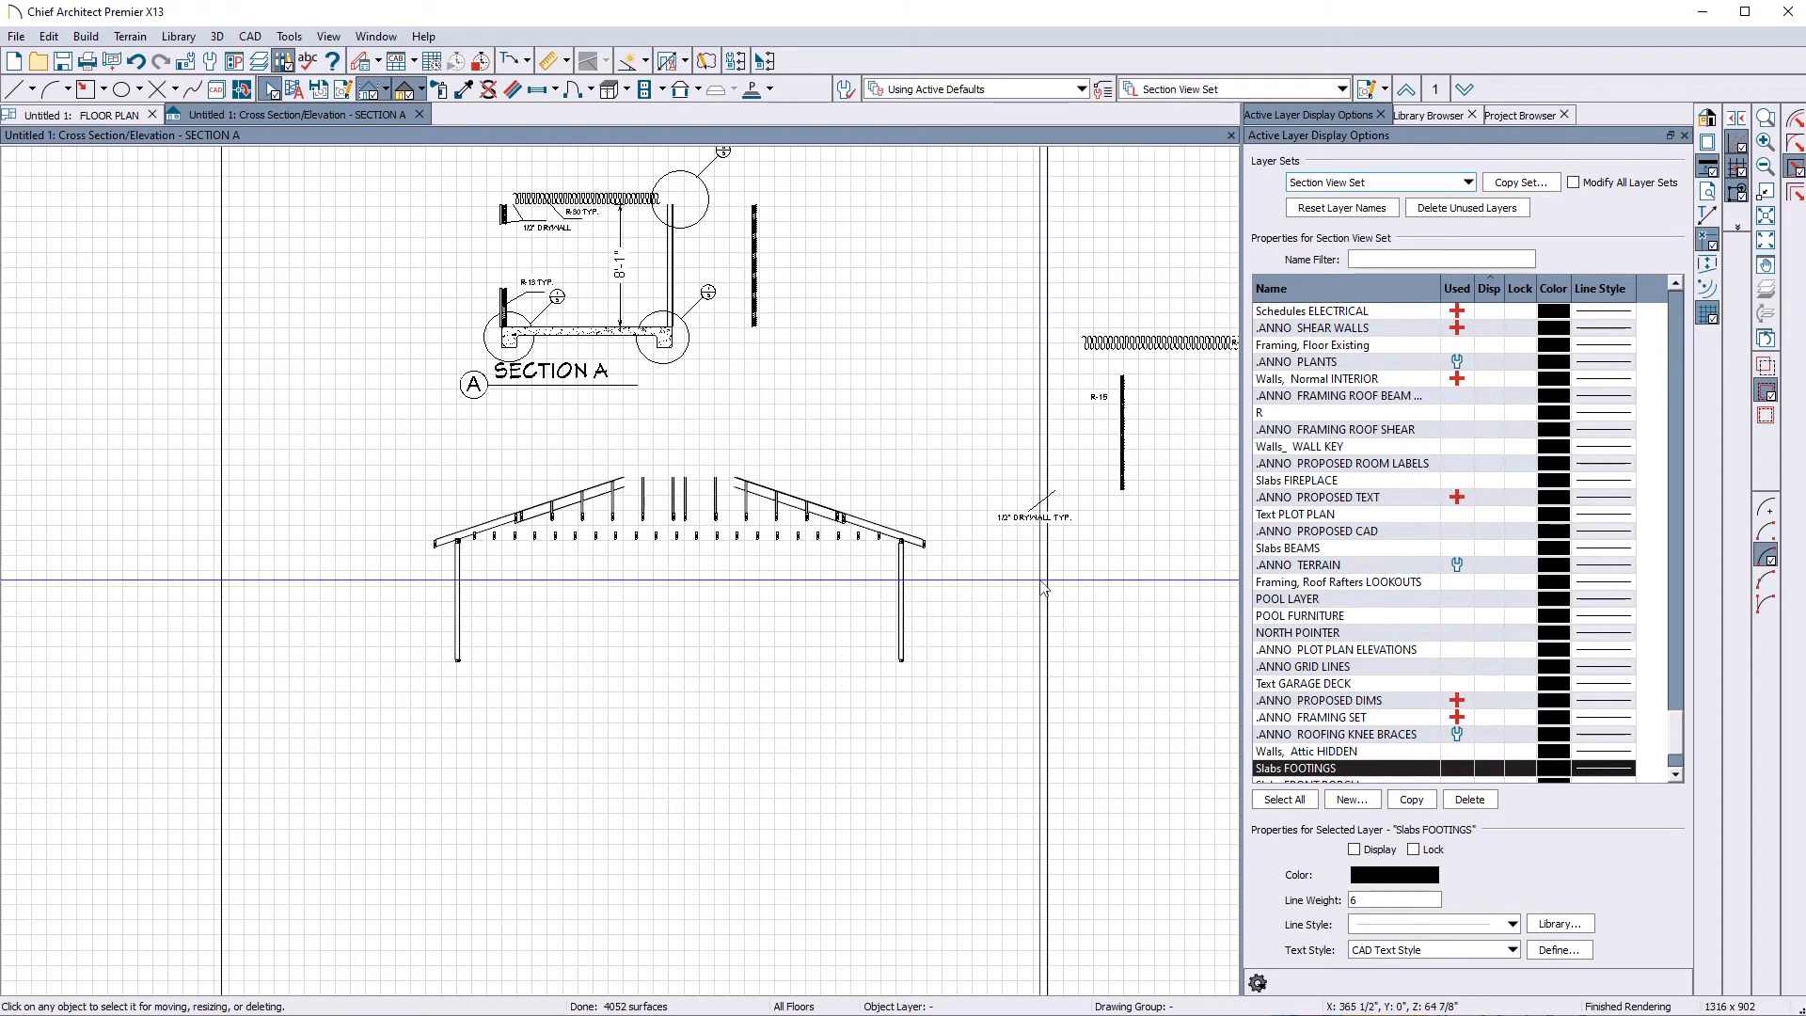
{"action": "mouse_move", "coordinate": [769, 605]}
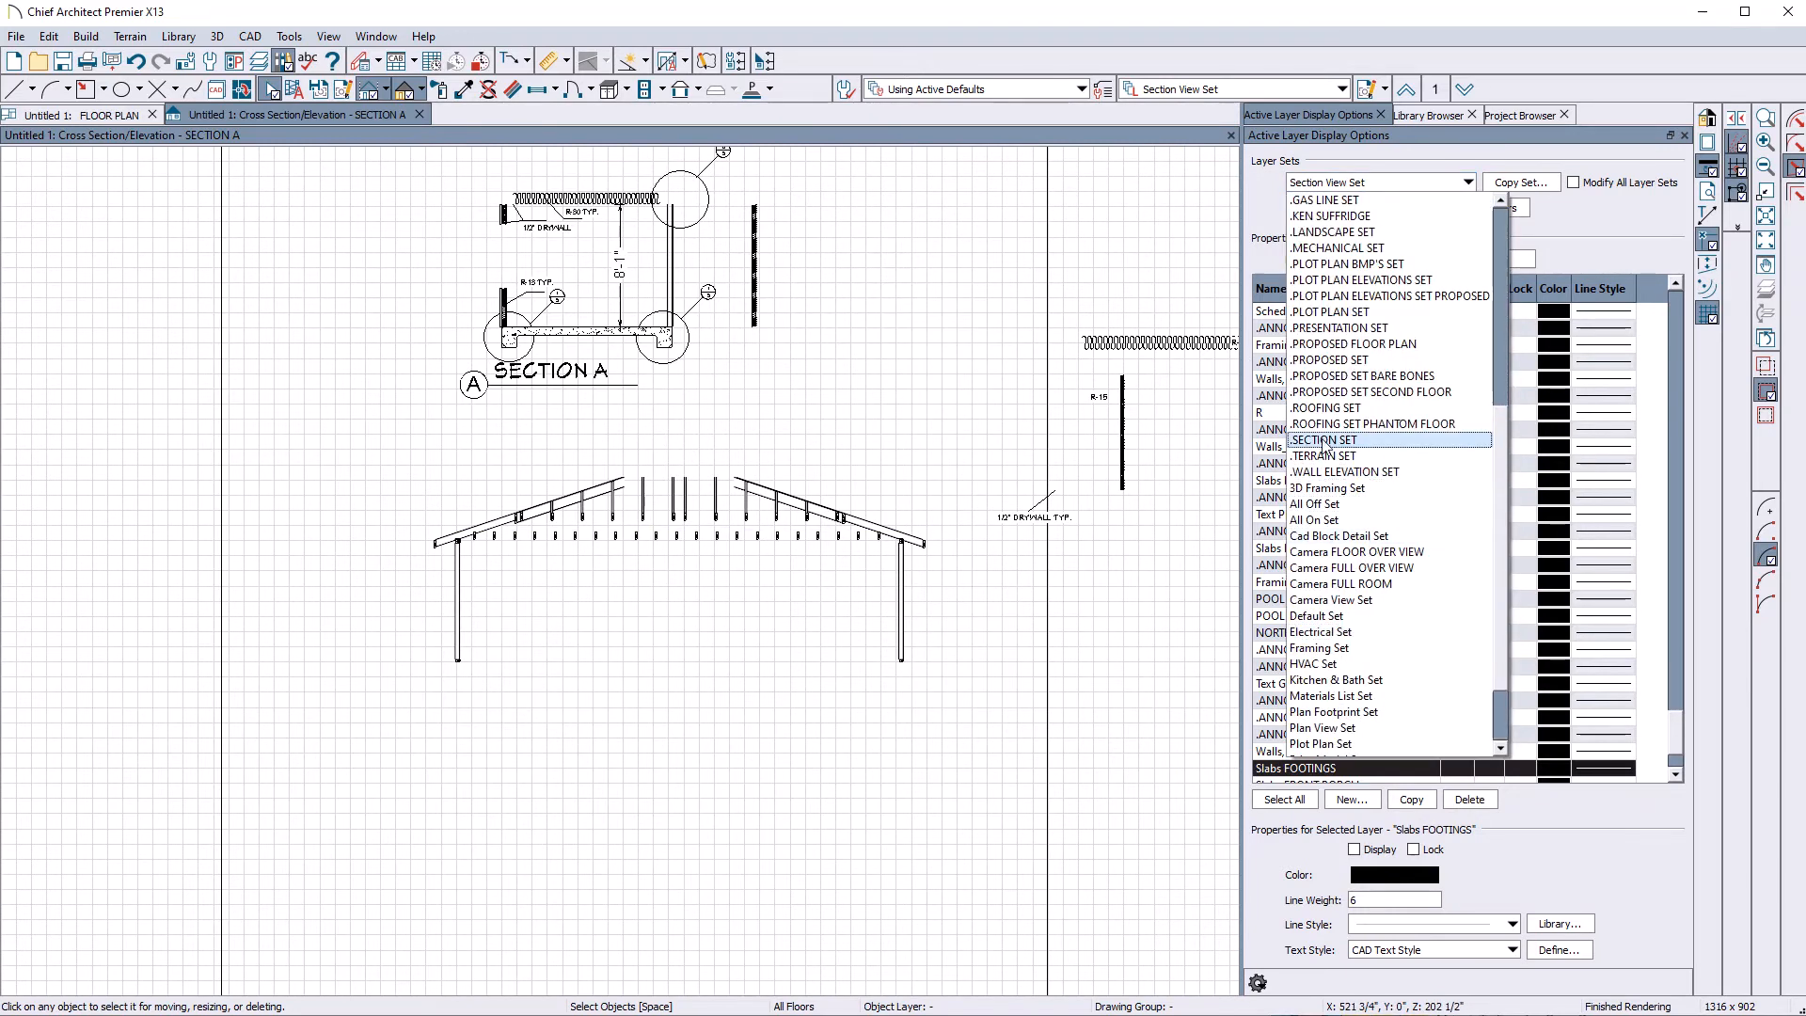
{"action": "left_click", "coordinate": [1325, 440]}
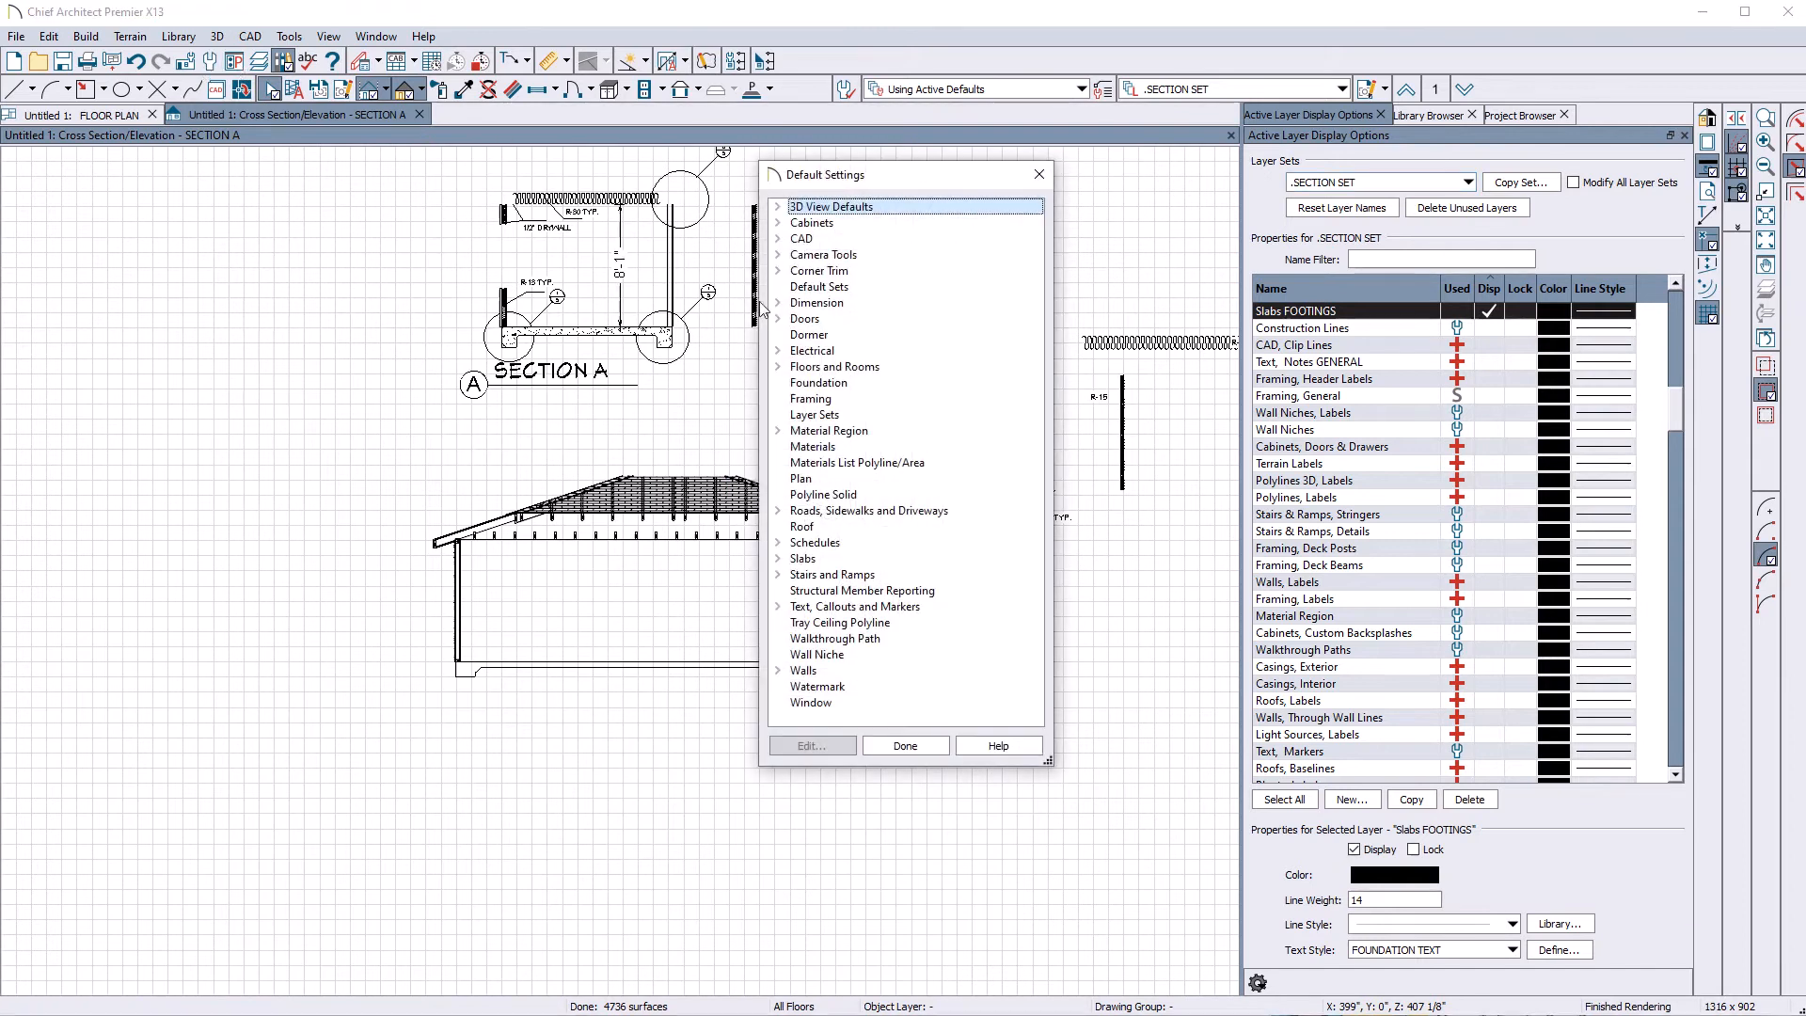
Step: Verify Back Clipped Cross Section defaults use the .SECTION SET layer set
{"action": "left_click", "coordinate": [778, 255]}
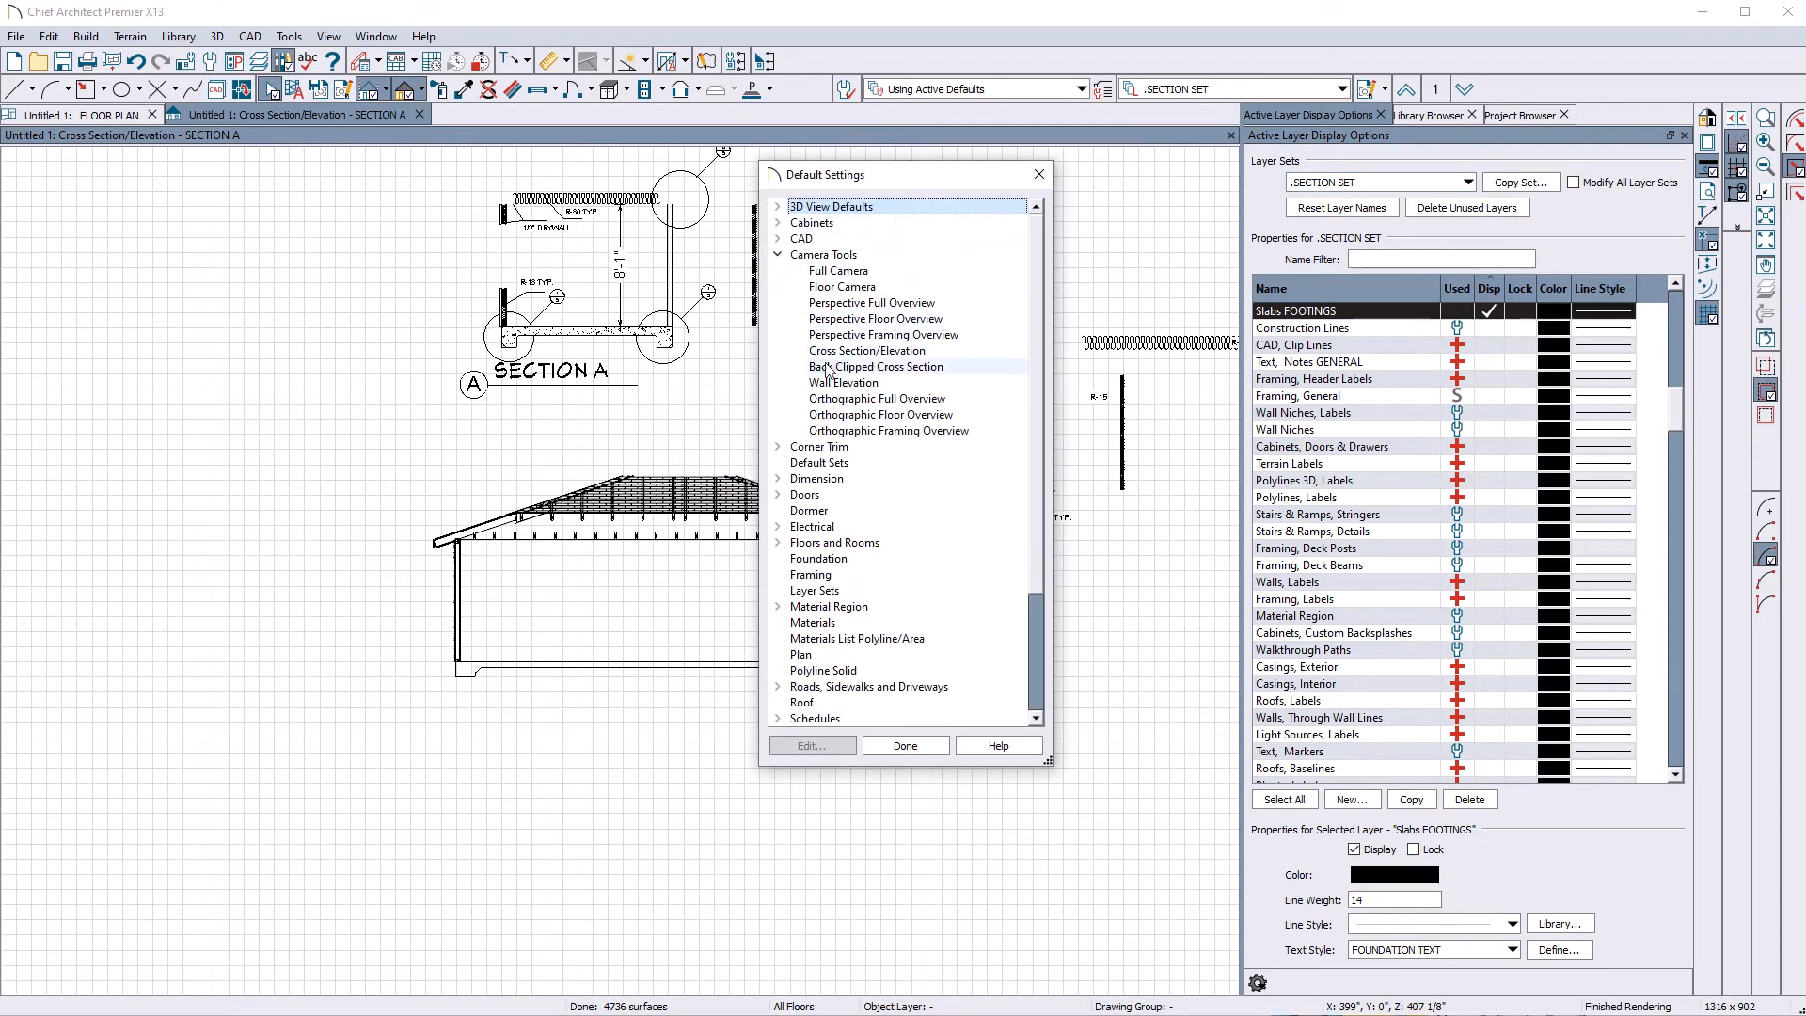
{"action": "left_click", "coordinate": [876, 366]}
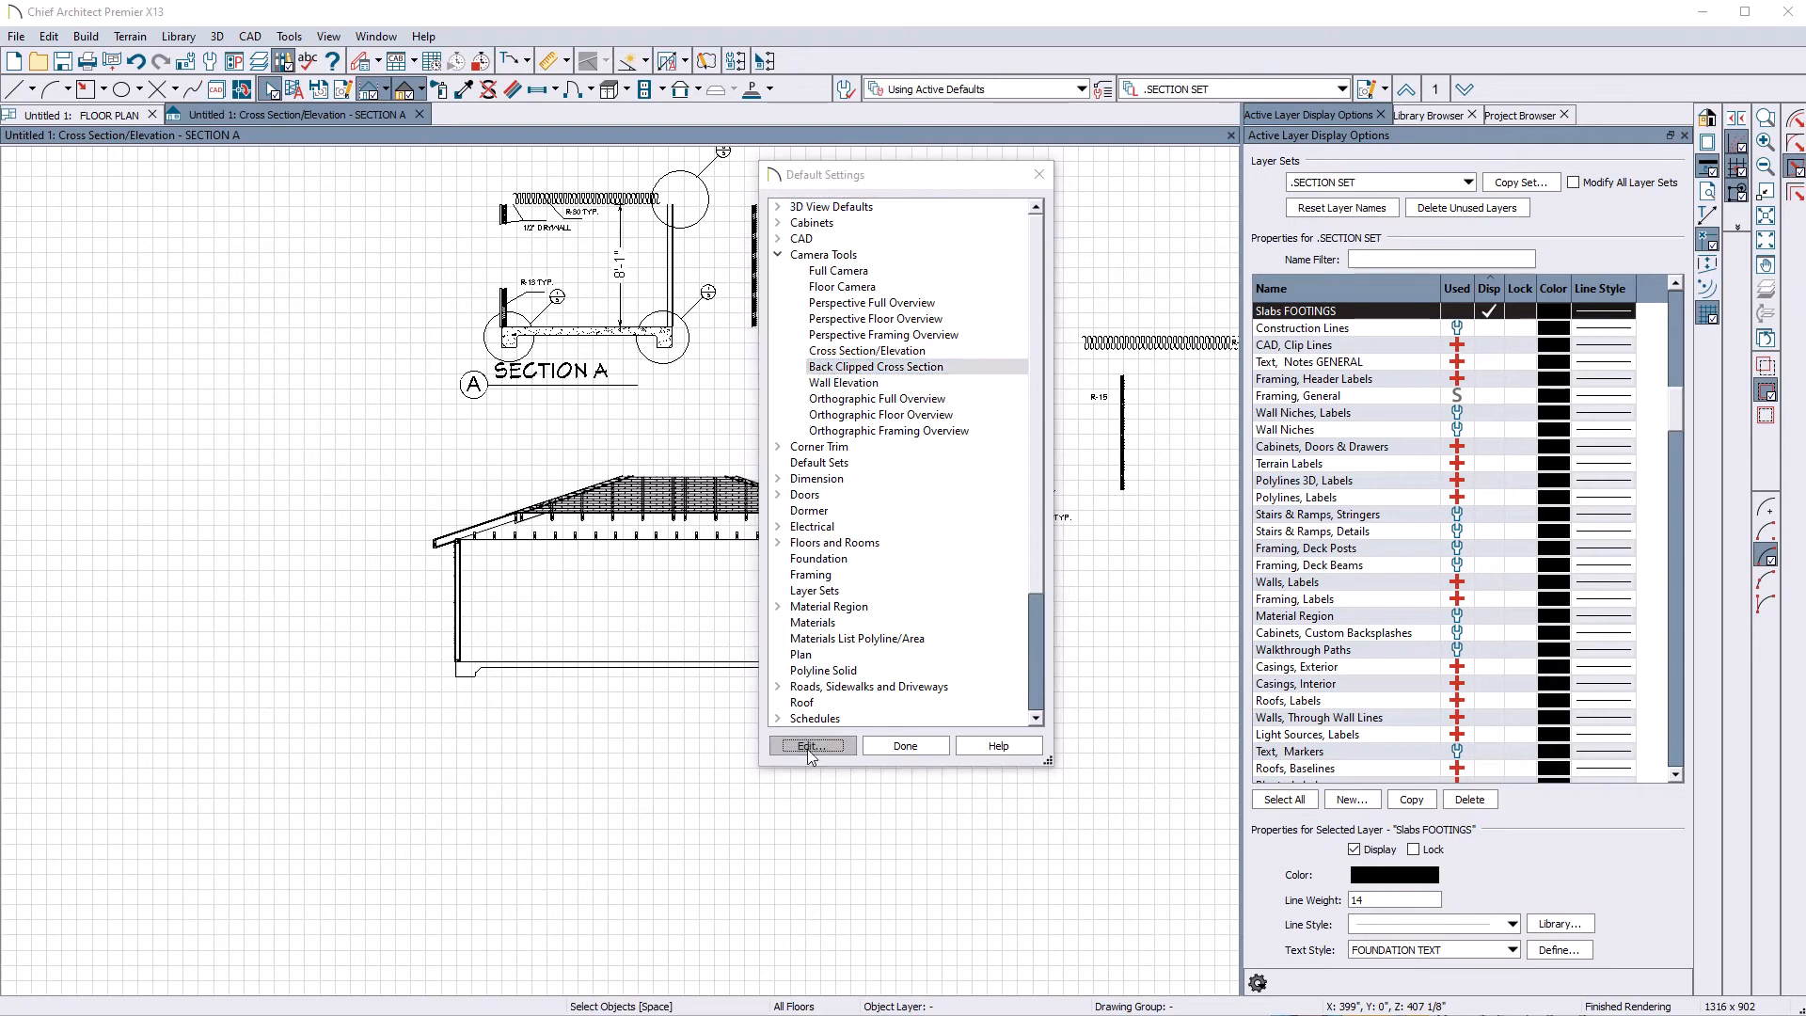
{"action": "left_click", "coordinate": [810, 745]}
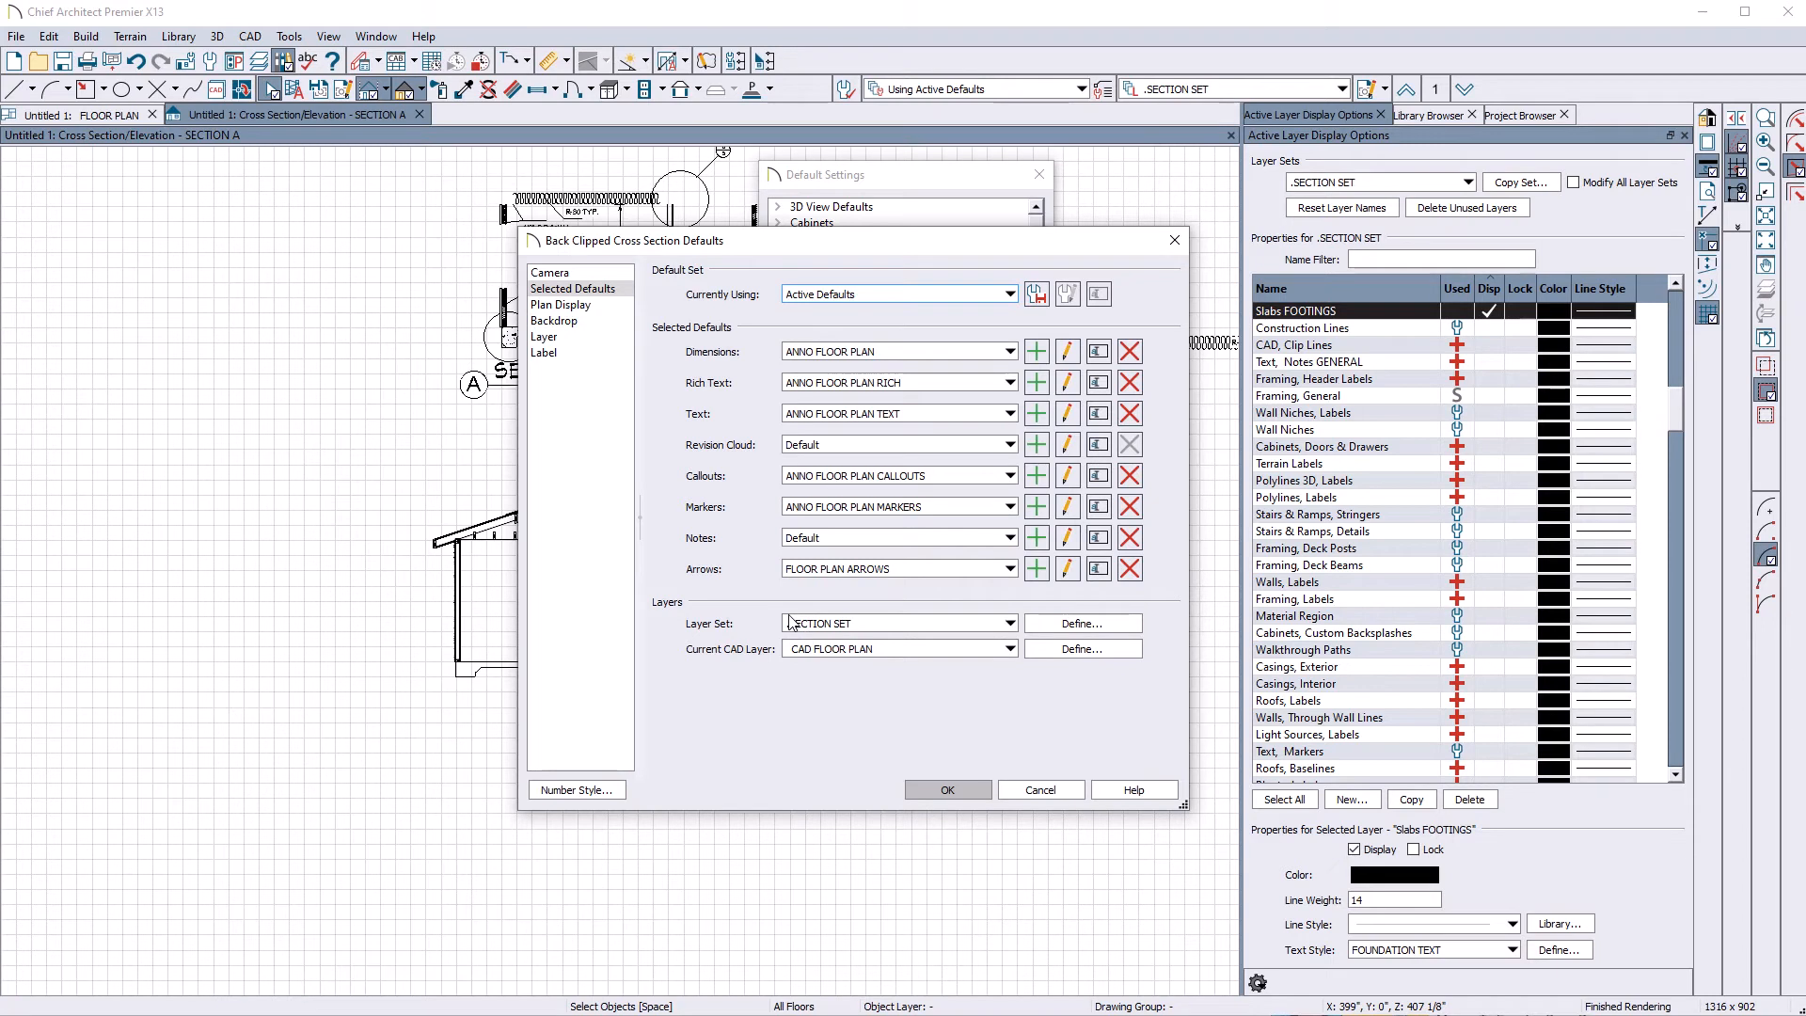
{"action": "mouse_move", "coordinate": [973, 627]}
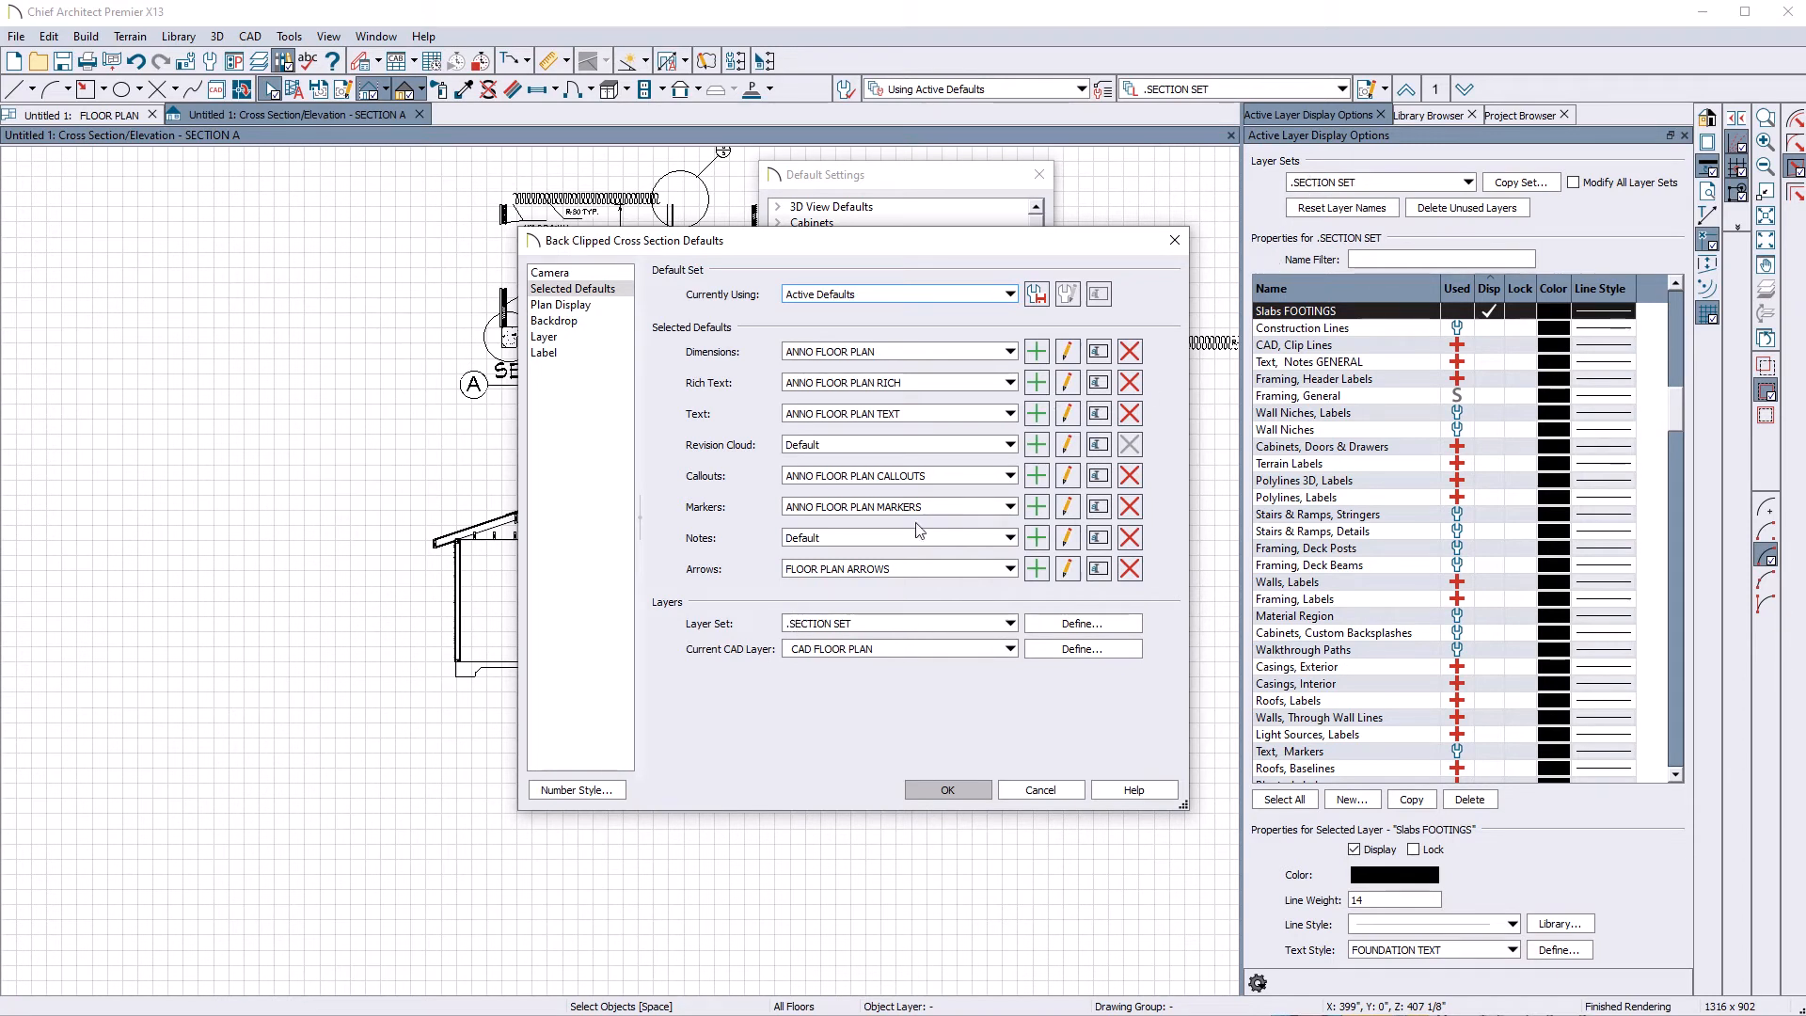
{"action": "mouse_move", "coordinate": [1391, 335]}
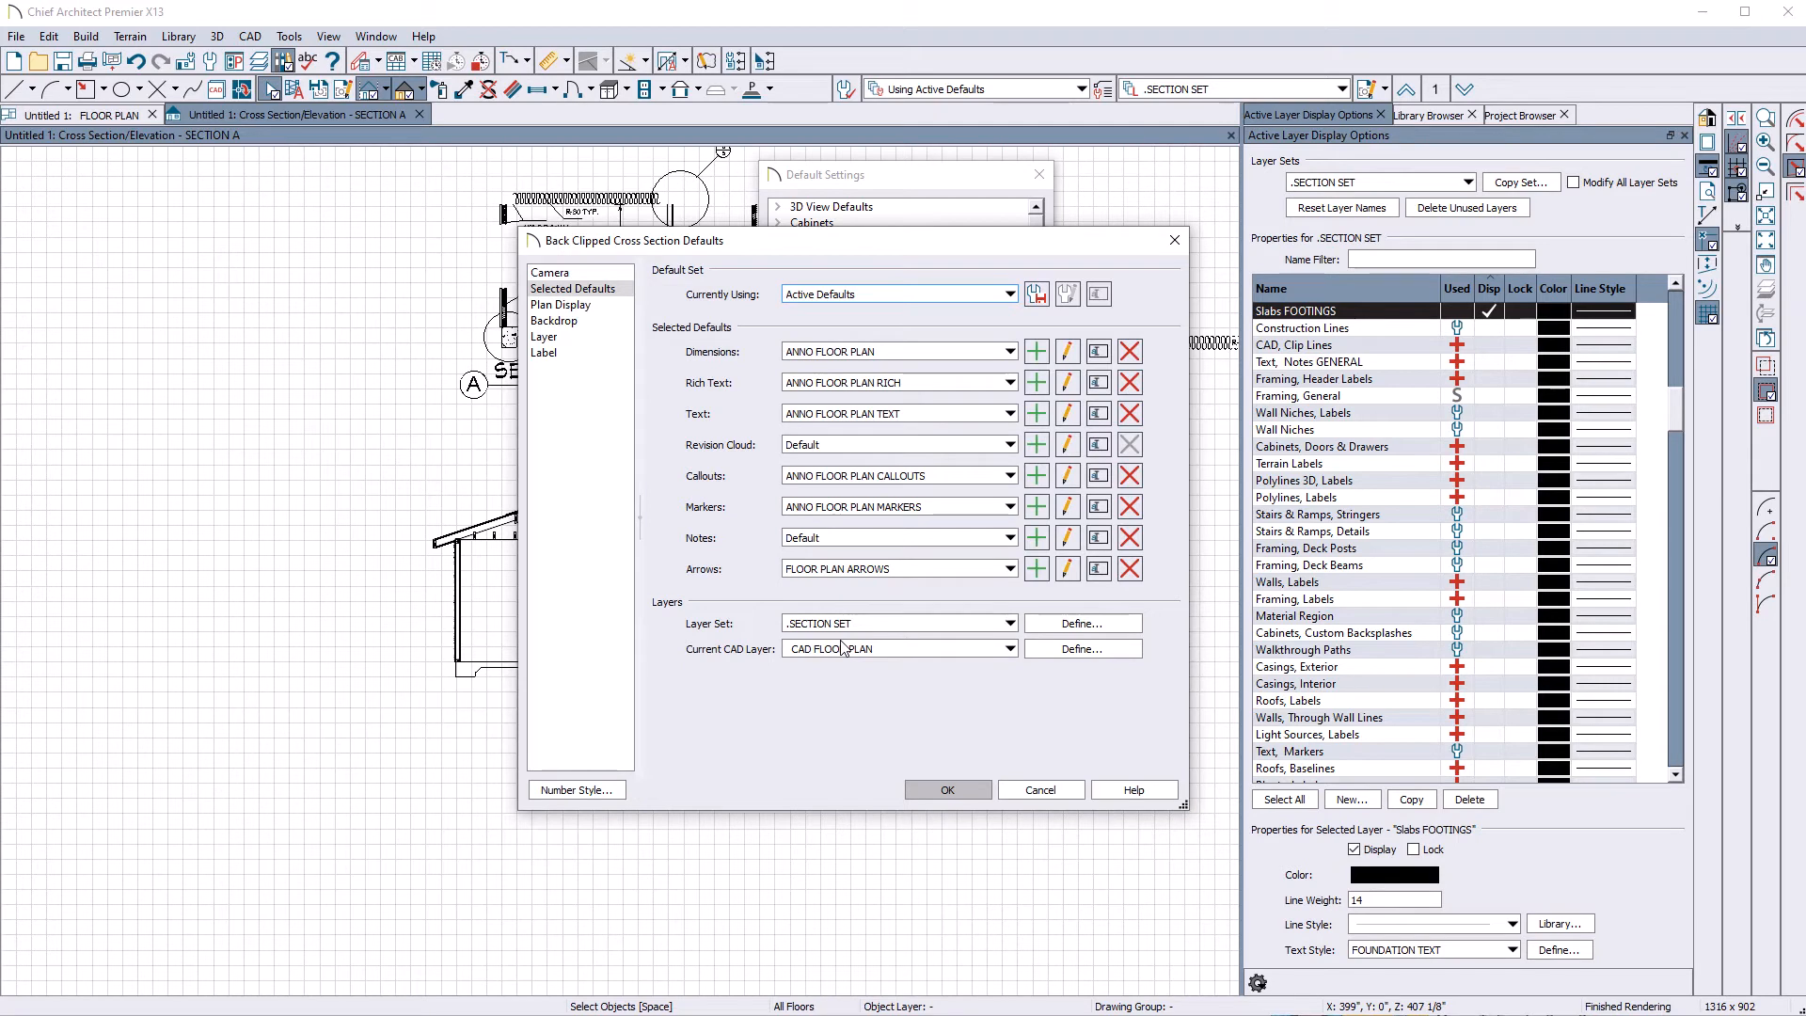
{"action": "mouse_move", "coordinate": [826, 648]}
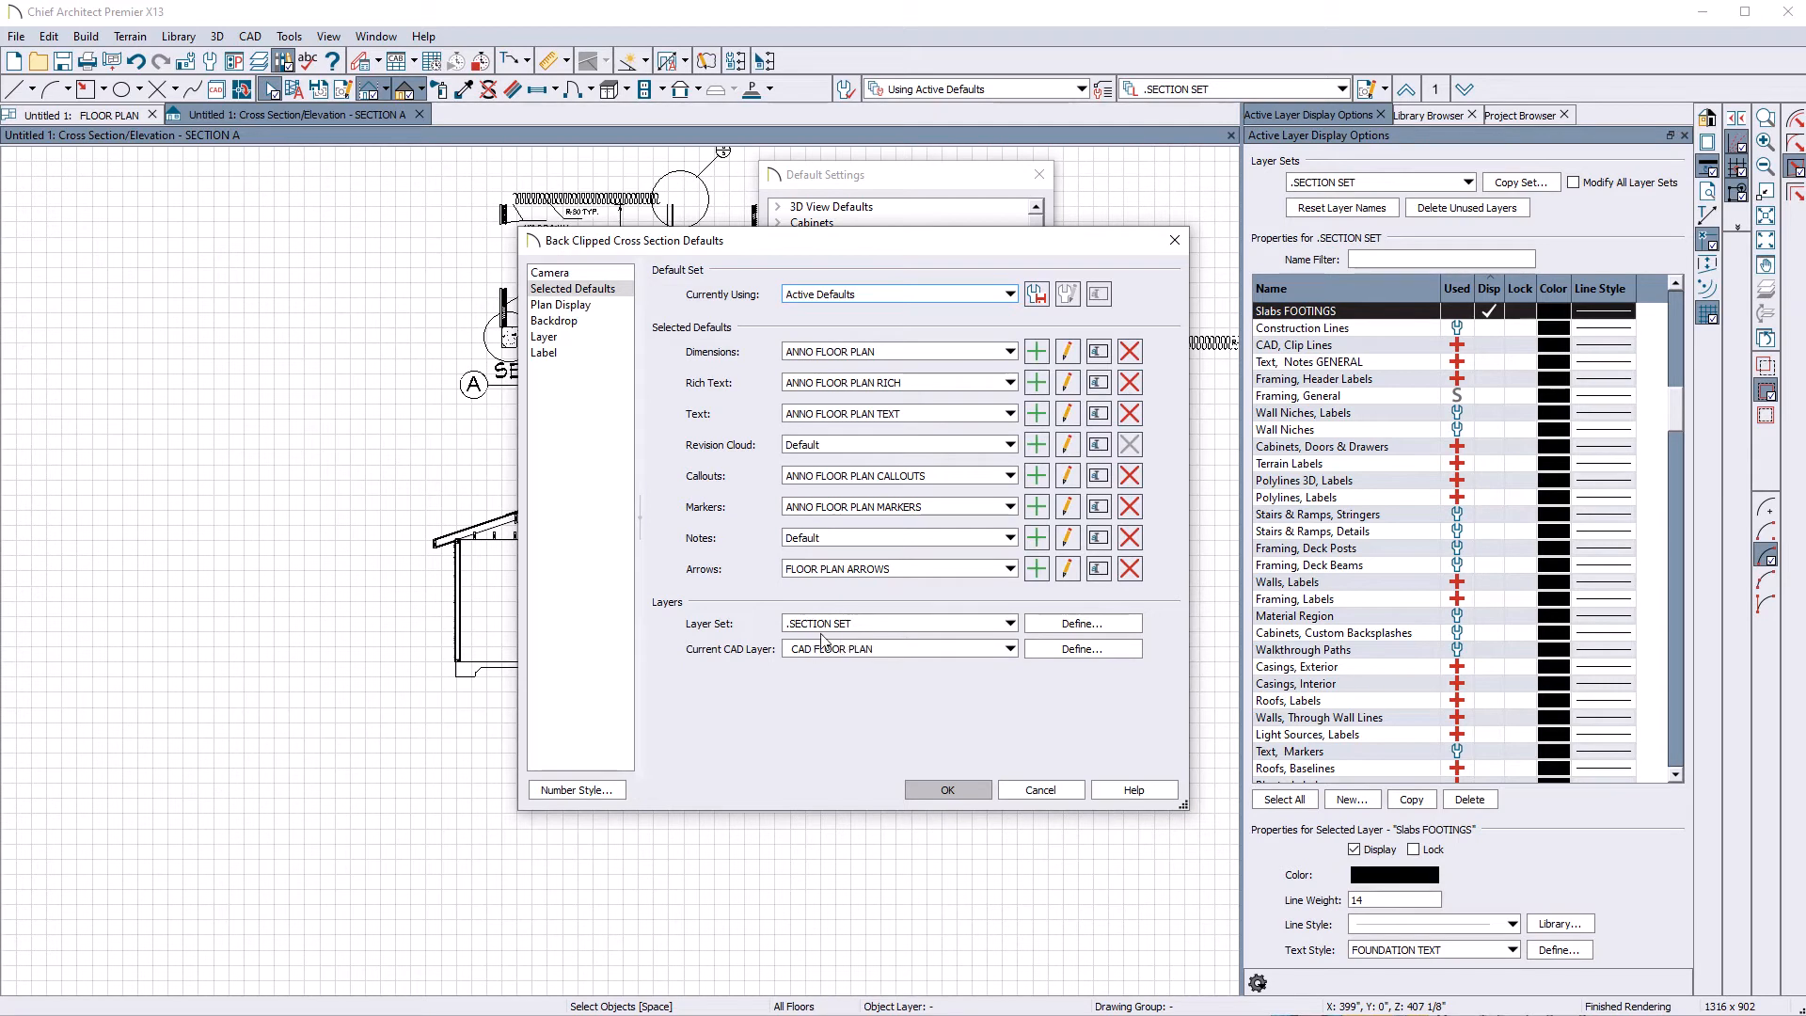
{"action": "mouse_move", "coordinate": [959, 789]}
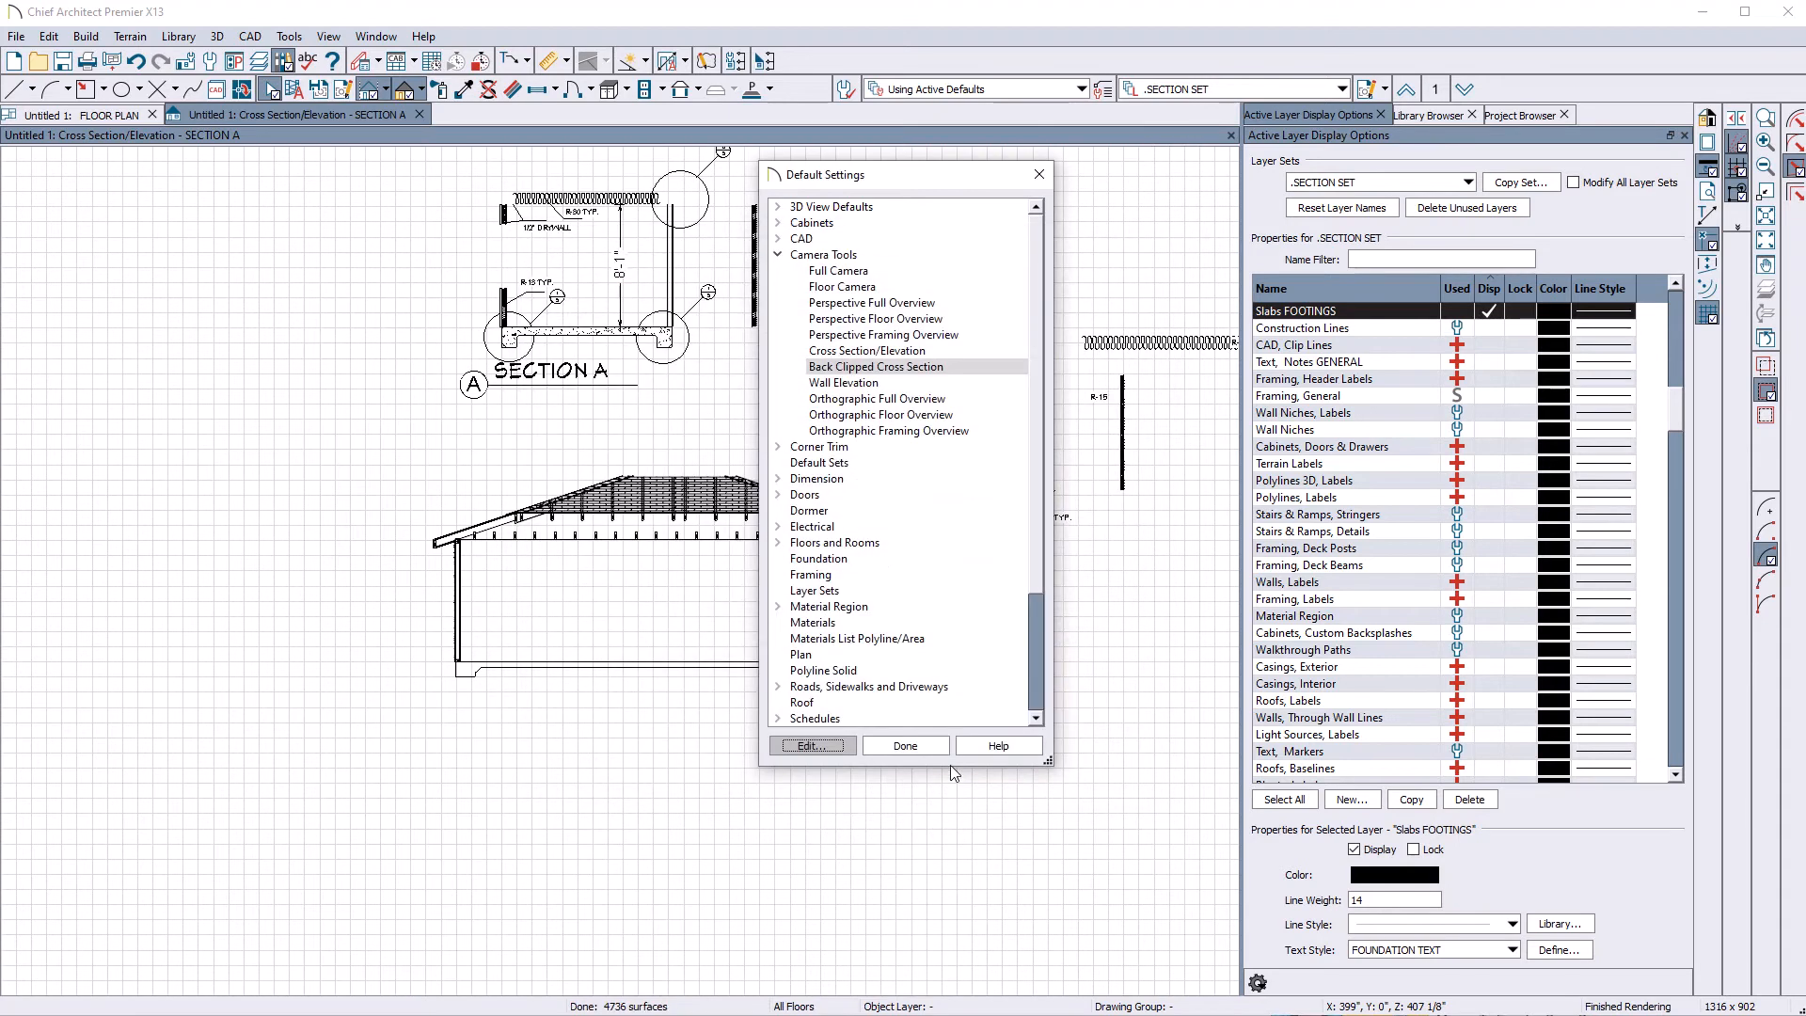
{"action": "left_click", "coordinate": [904, 745]}
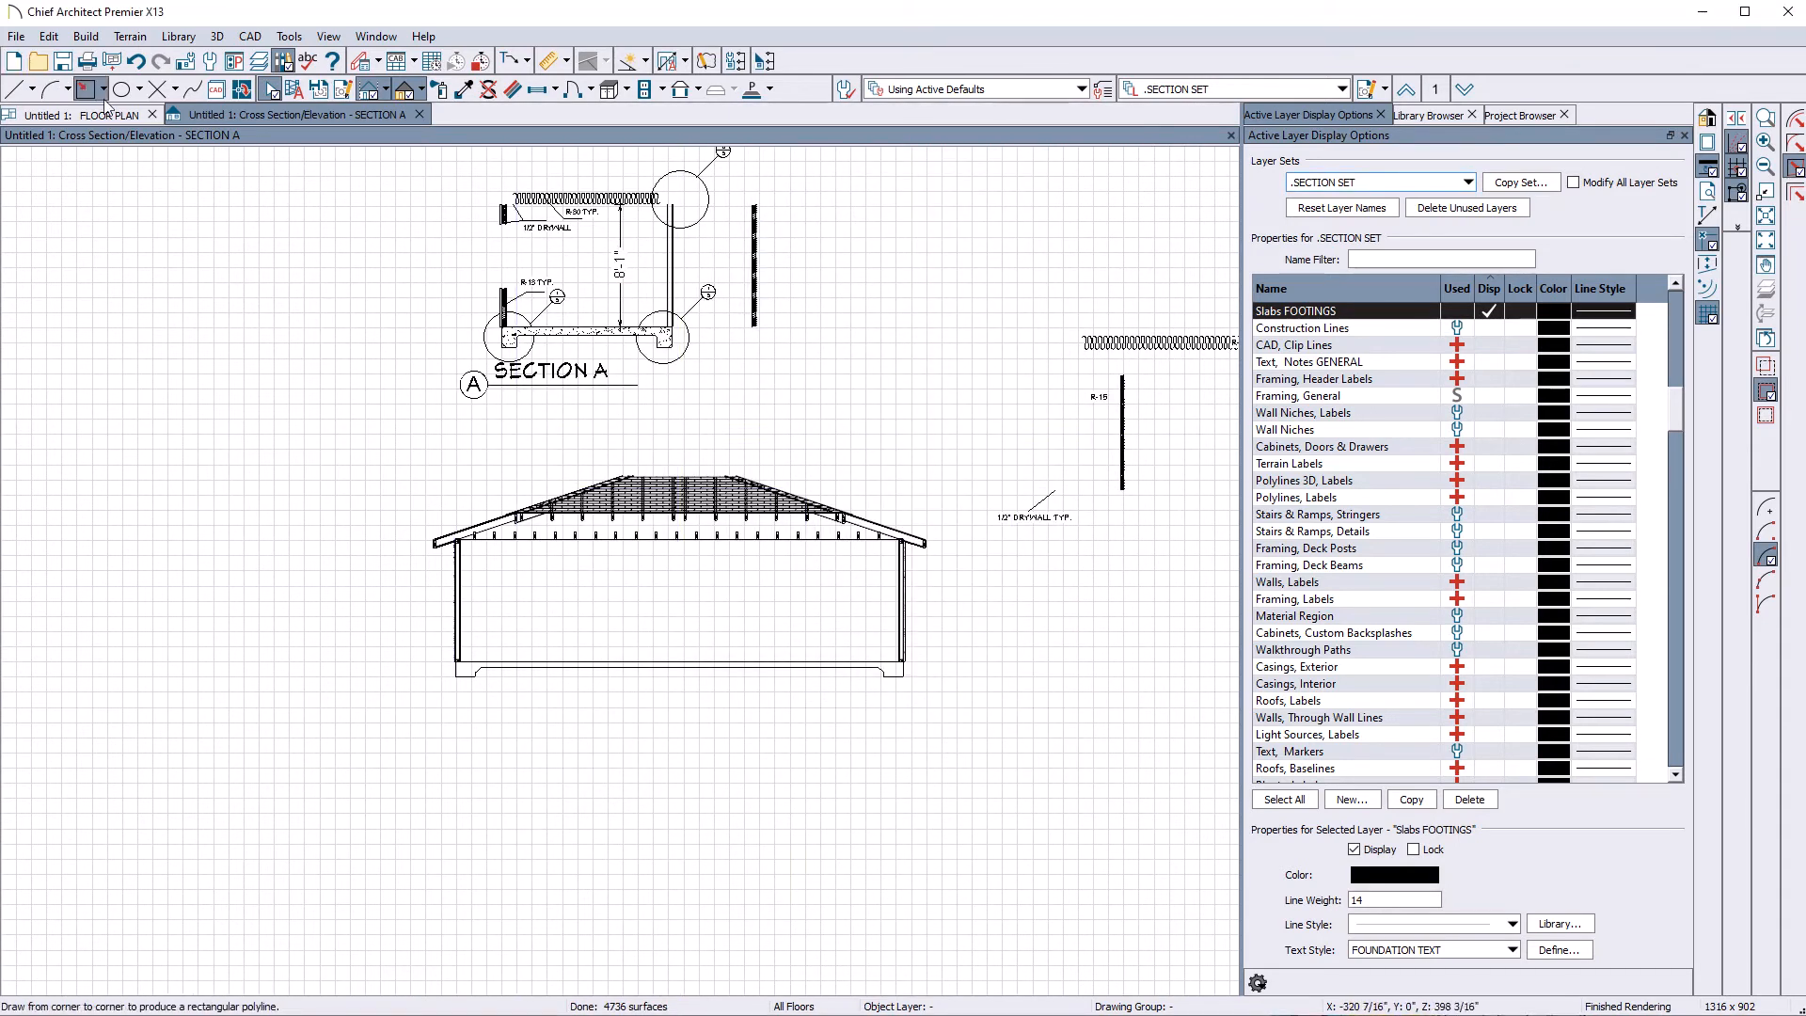
Step: Go to the floor plan to draw the back-clipped SECTION C camera
{"action": "left_click", "coordinate": [81, 142]}
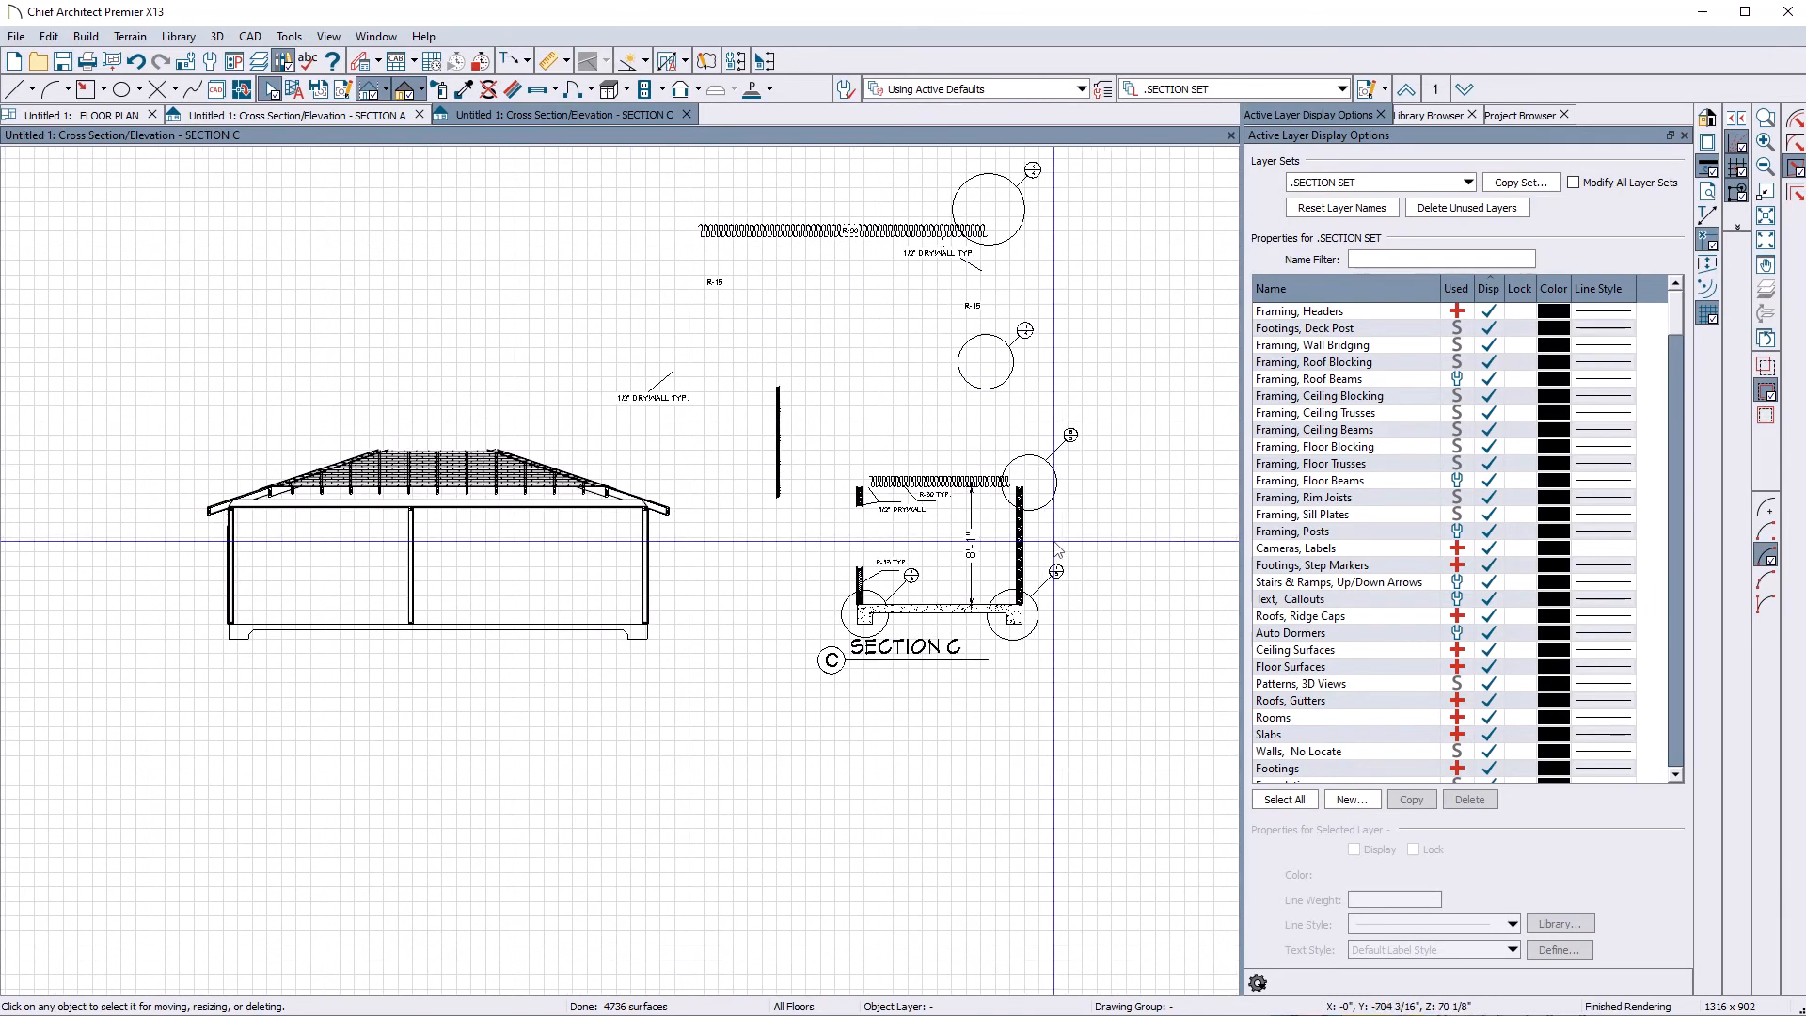
{"action": "mouse_move", "coordinate": [1062, 452]}
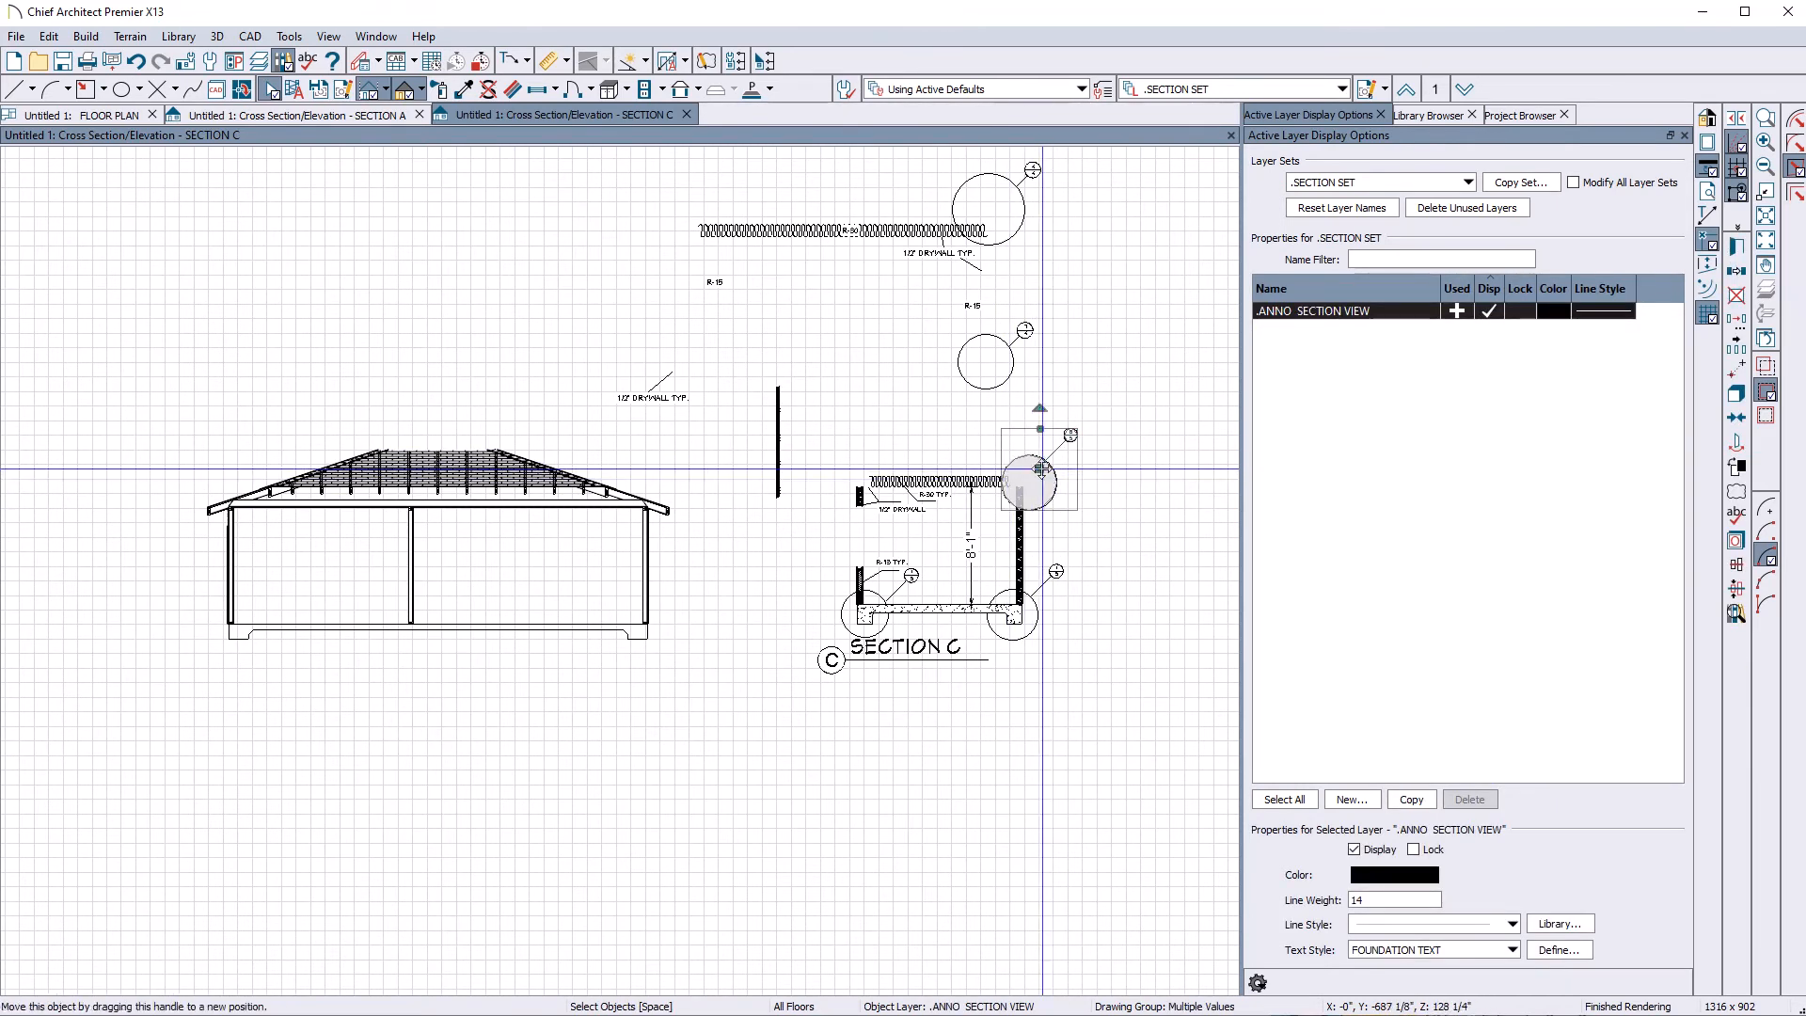
Step: Move Section C's detail callouts onto the building cut
{"action": "left_click_drag", "start_coordinate": [1036, 473], "coordinate": [651, 501]}
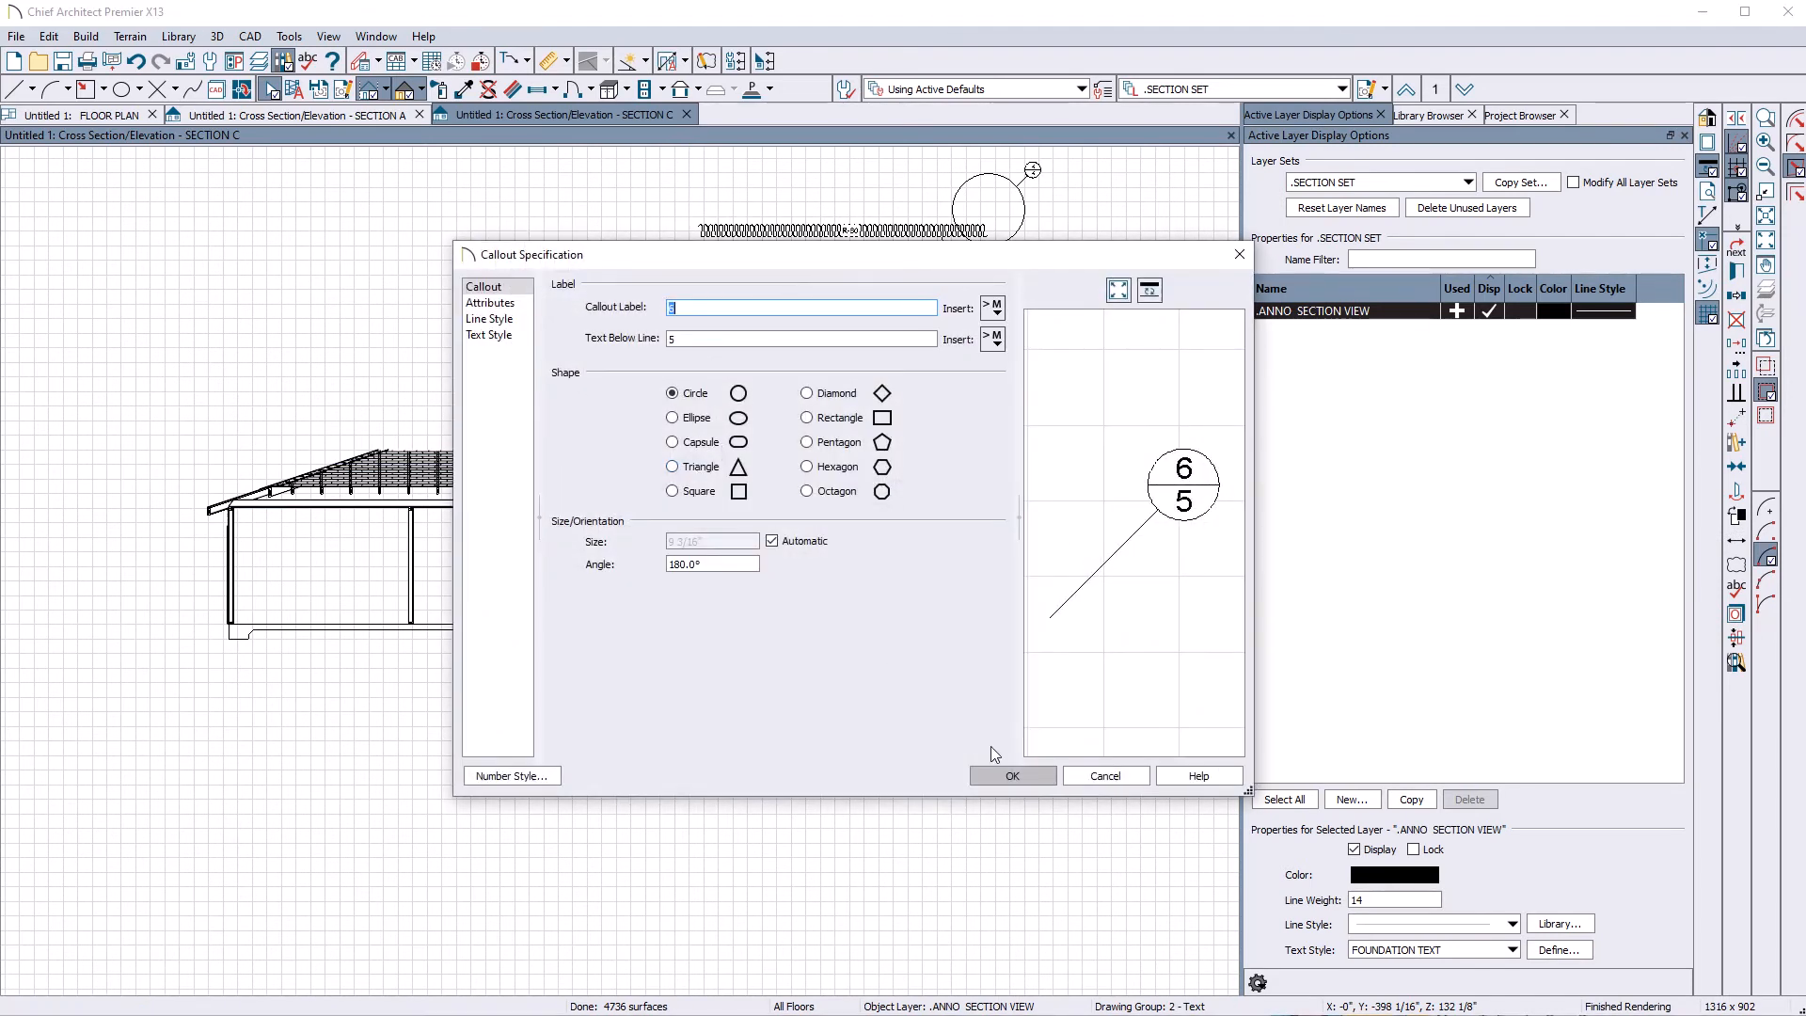
{"action": "left_click", "coordinate": [1012, 775]}
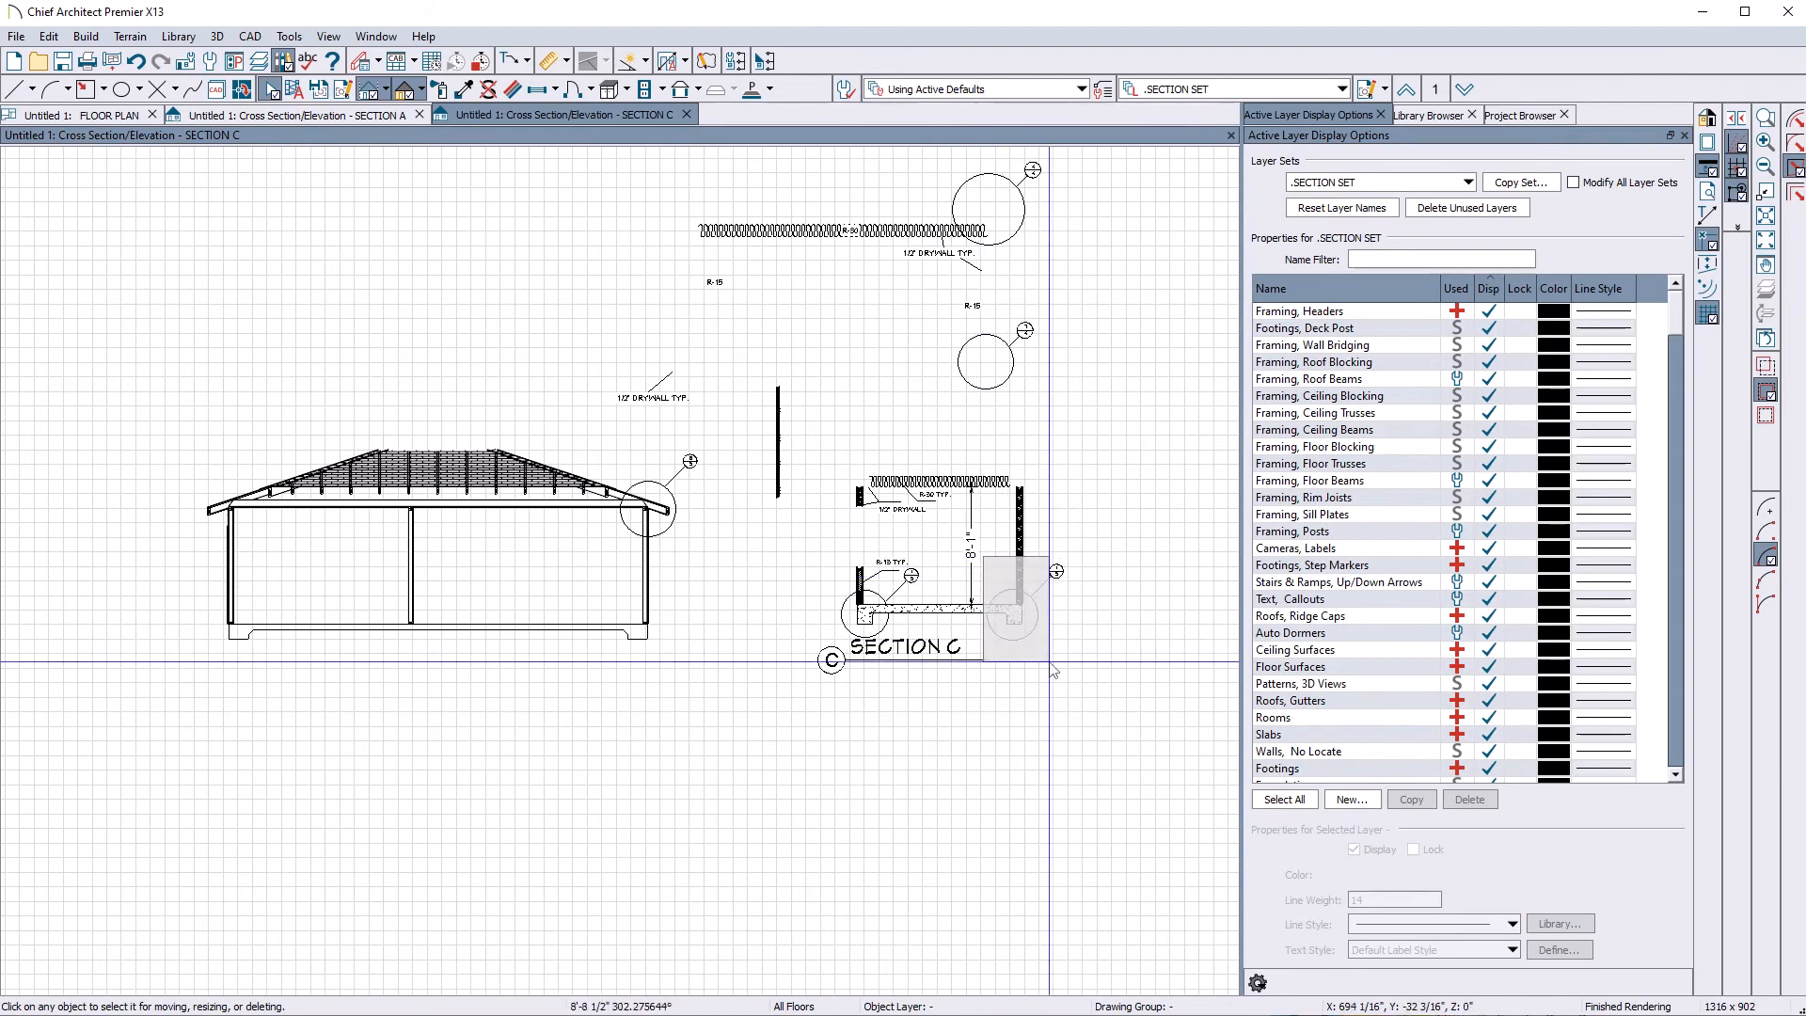
{"action": "left_click", "coordinate": [1016, 599]}
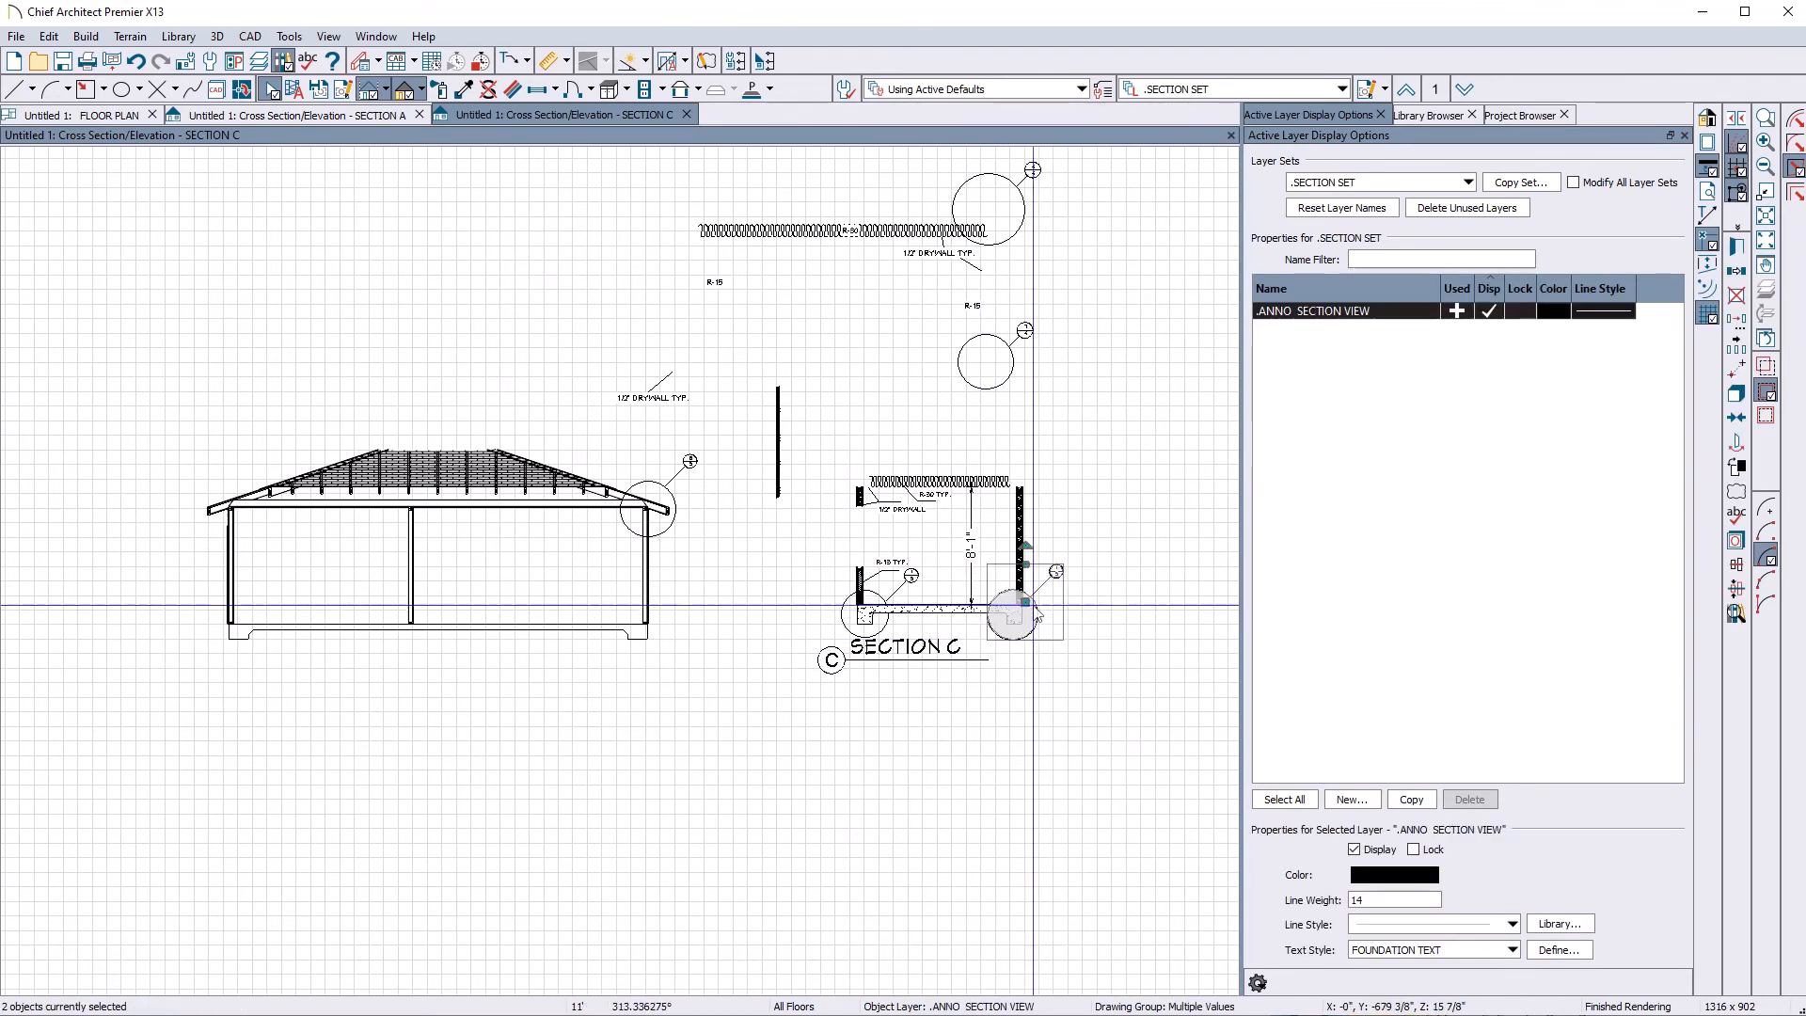
{"action": "left_click_drag", "start_coordinate": [1014, 609], "coordinate": [645, 620]}
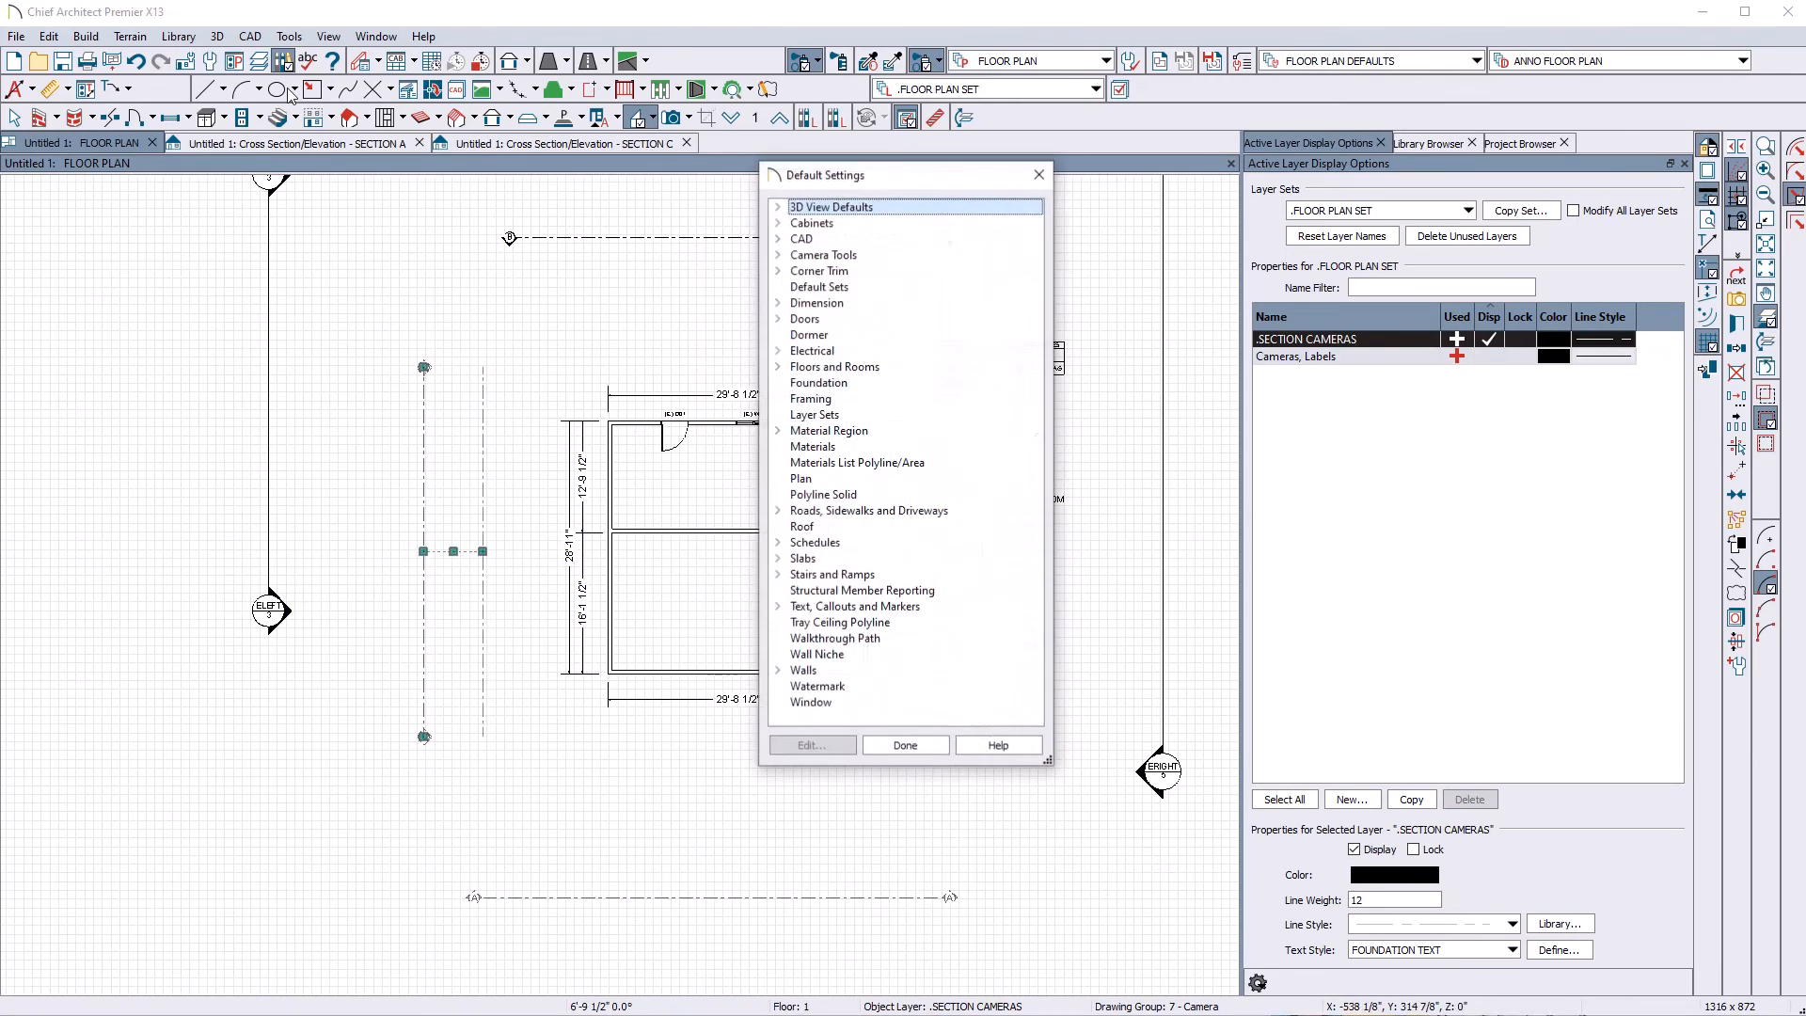
Step: Review the Cross Section/Elevation camera defaults without changes and close the default settings
{"action": "left_click", "coordinate": [778, 255]}
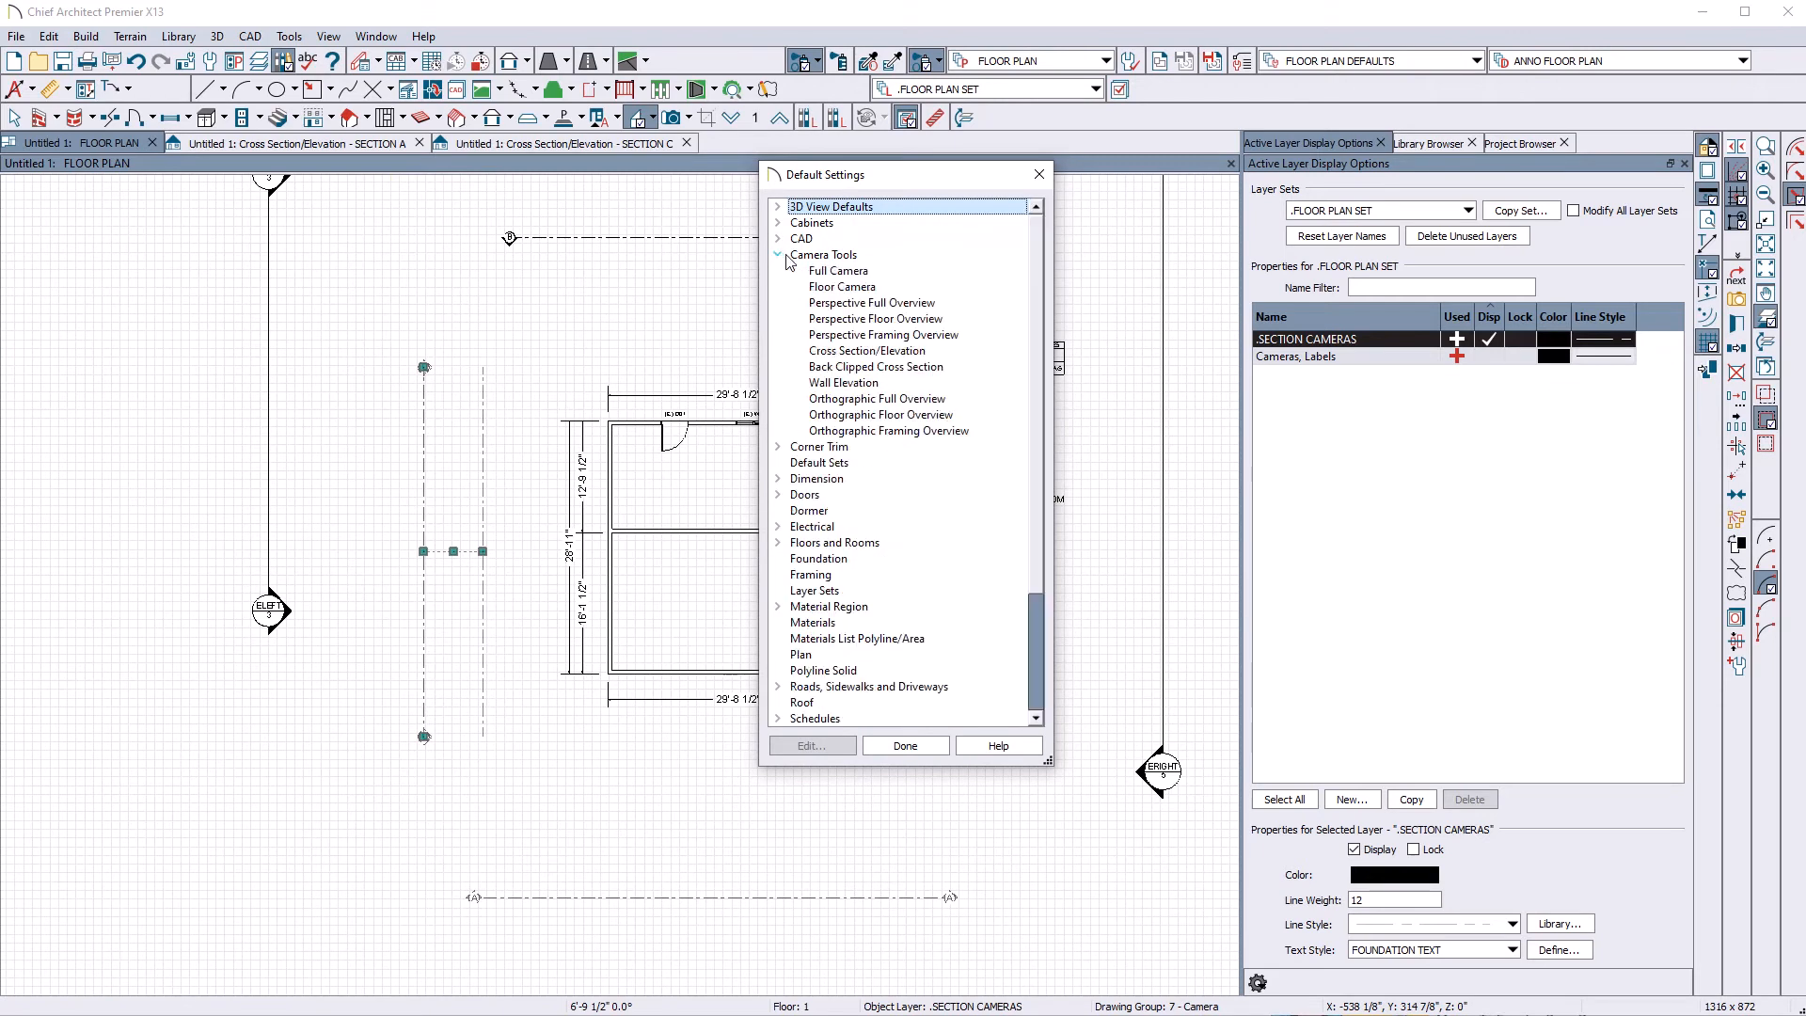
{"action": "left_click", "coordinate": [868, 350]}
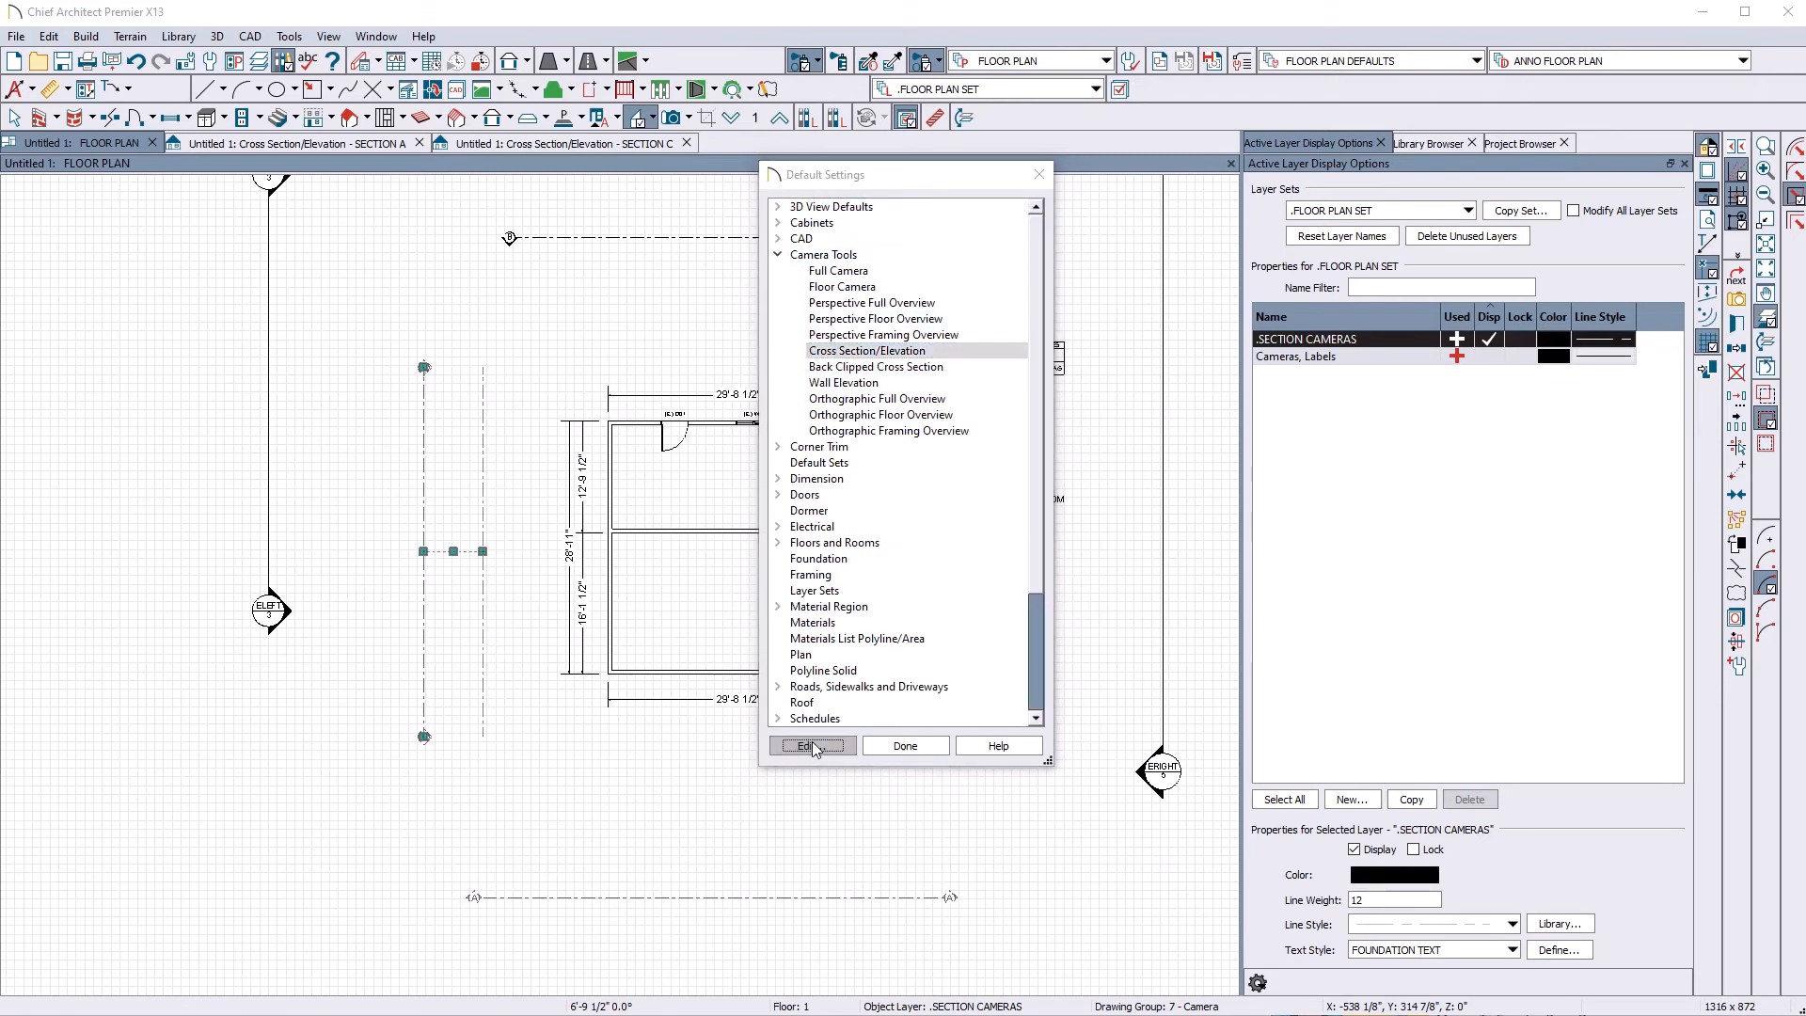
{"action": "left_click", "coordinate": [812, 745]}
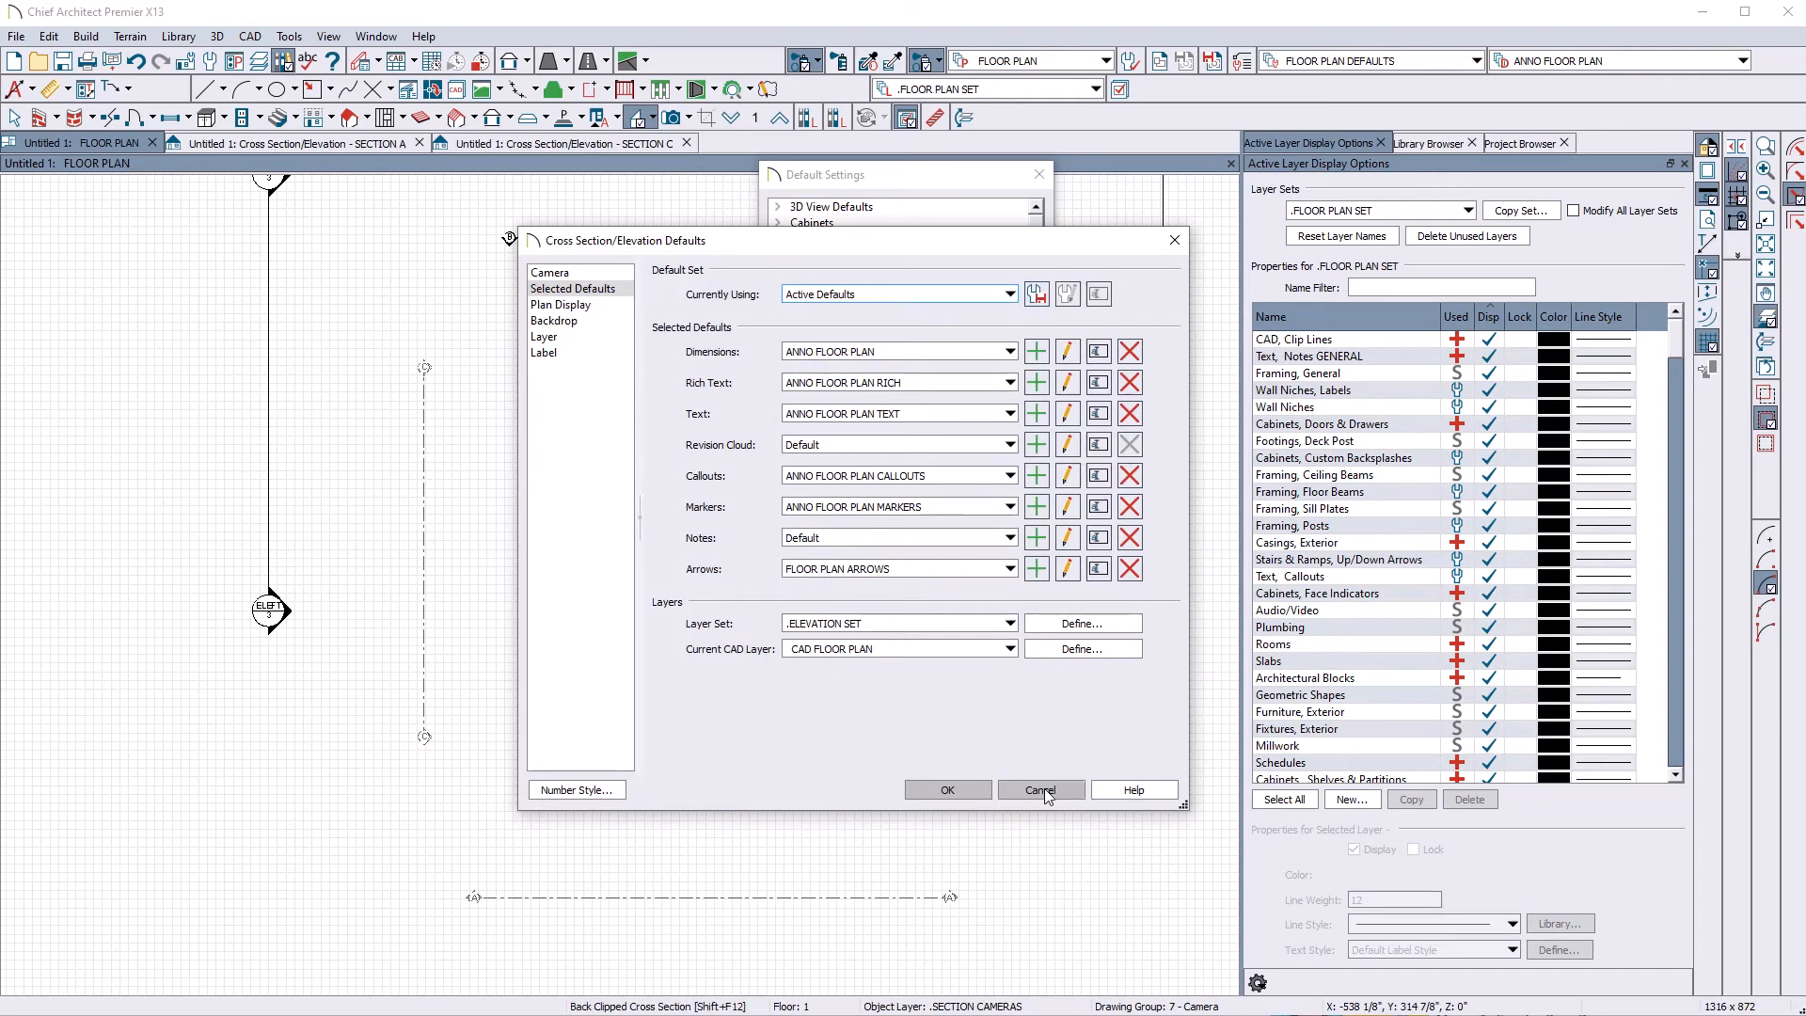
{"action": "left_click", "coordinate": [1040, 790]}
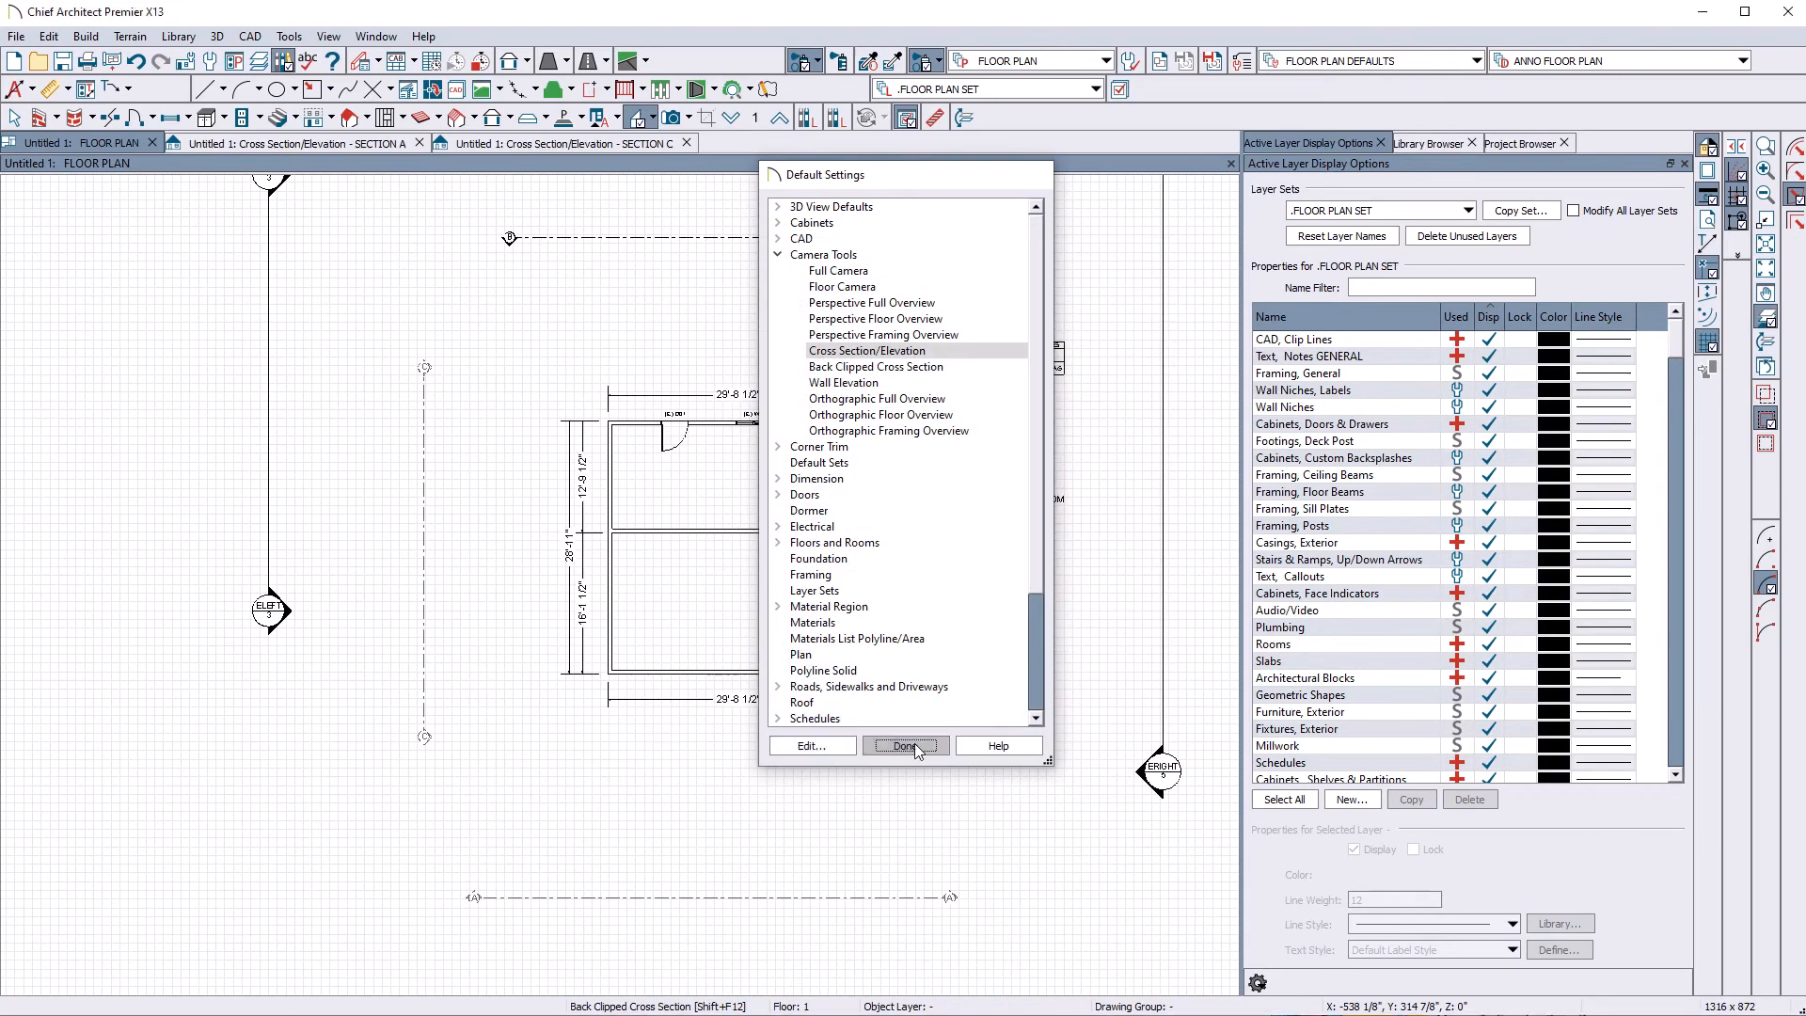
{"action": "left_click", "coordinate": [905, 744]}
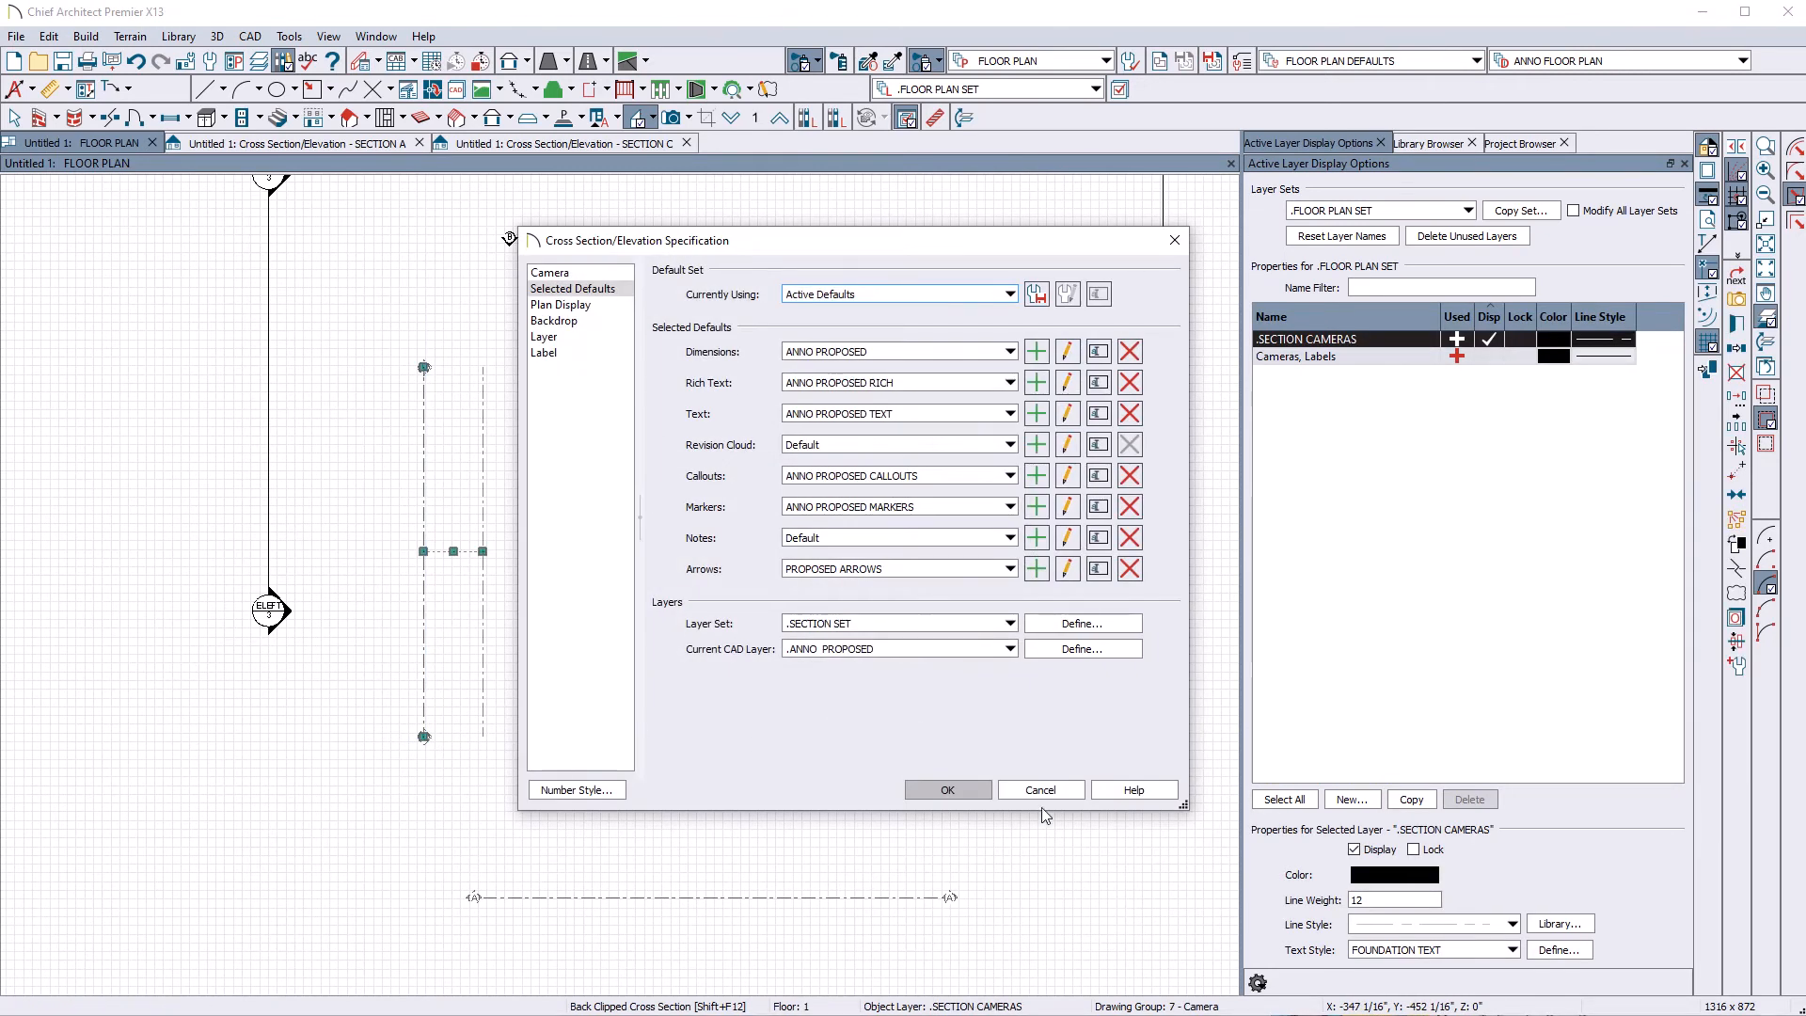
{"action": "left_click", "coordinate": [947, 789]}
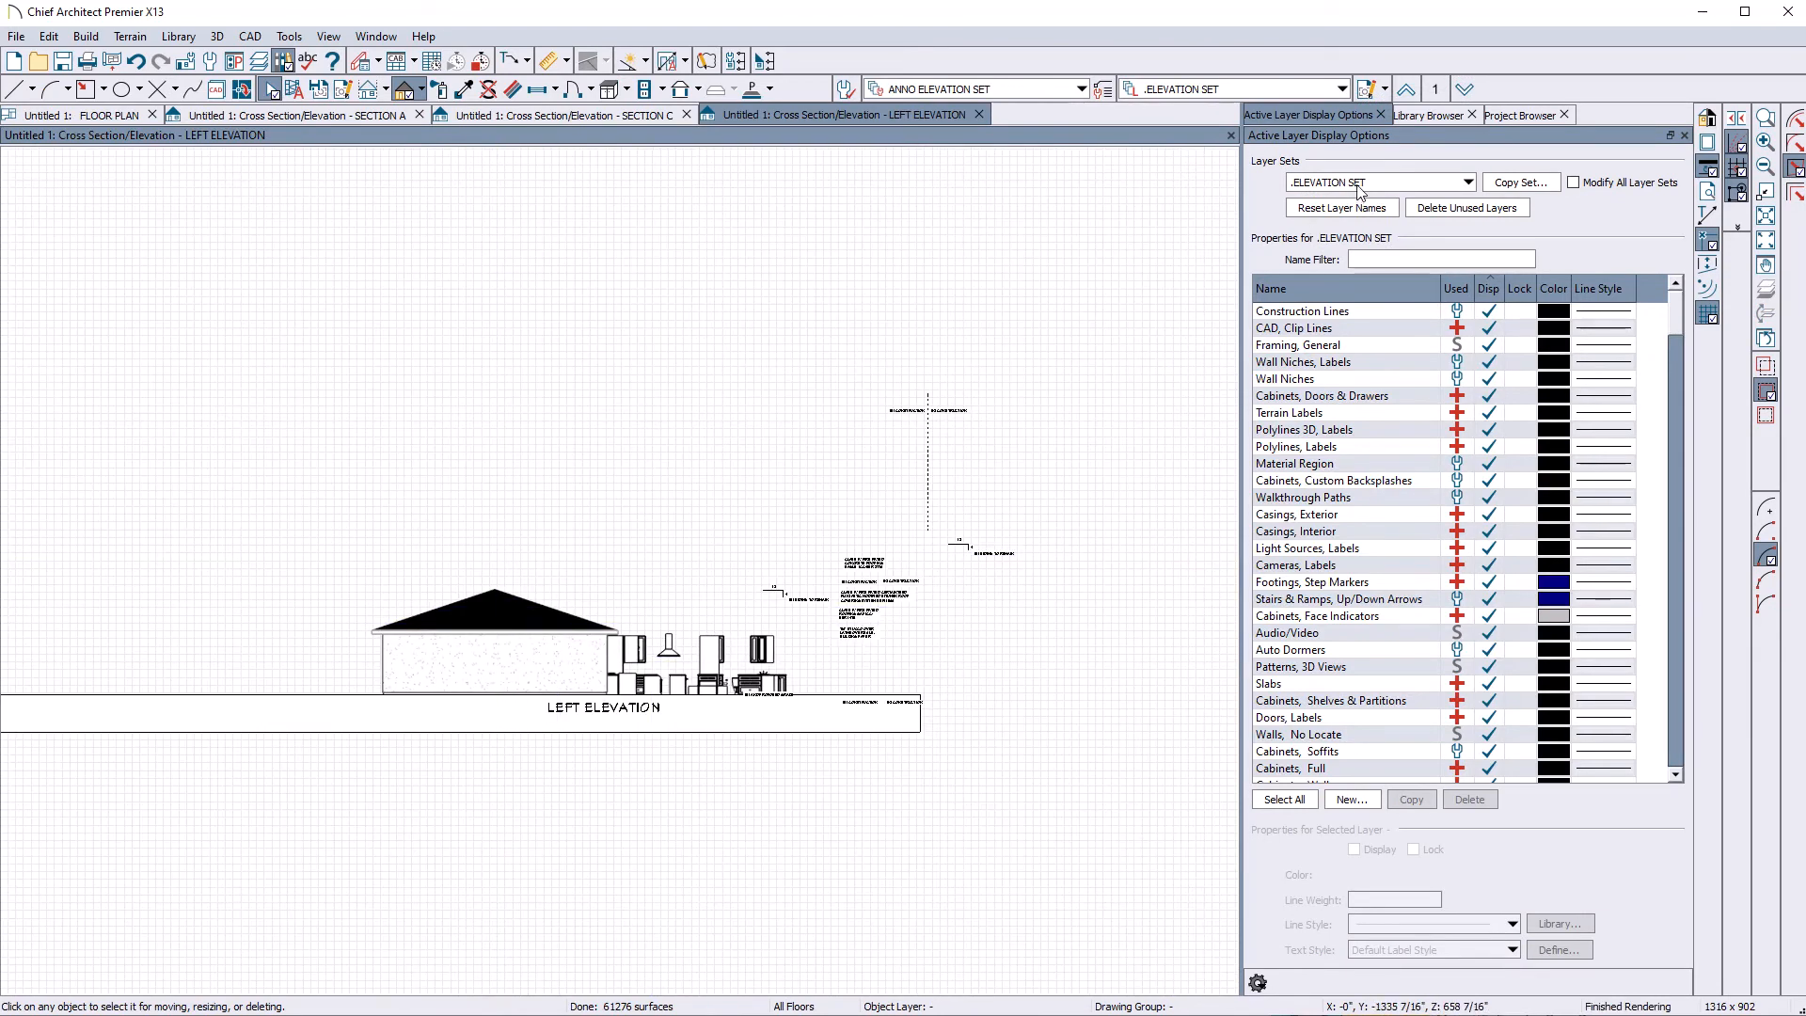
Step: Open the Front, Rear and Right elevation views from the Project Browser, then select Section D
{"action": "left_click", "coordinate": [1520, 114]}
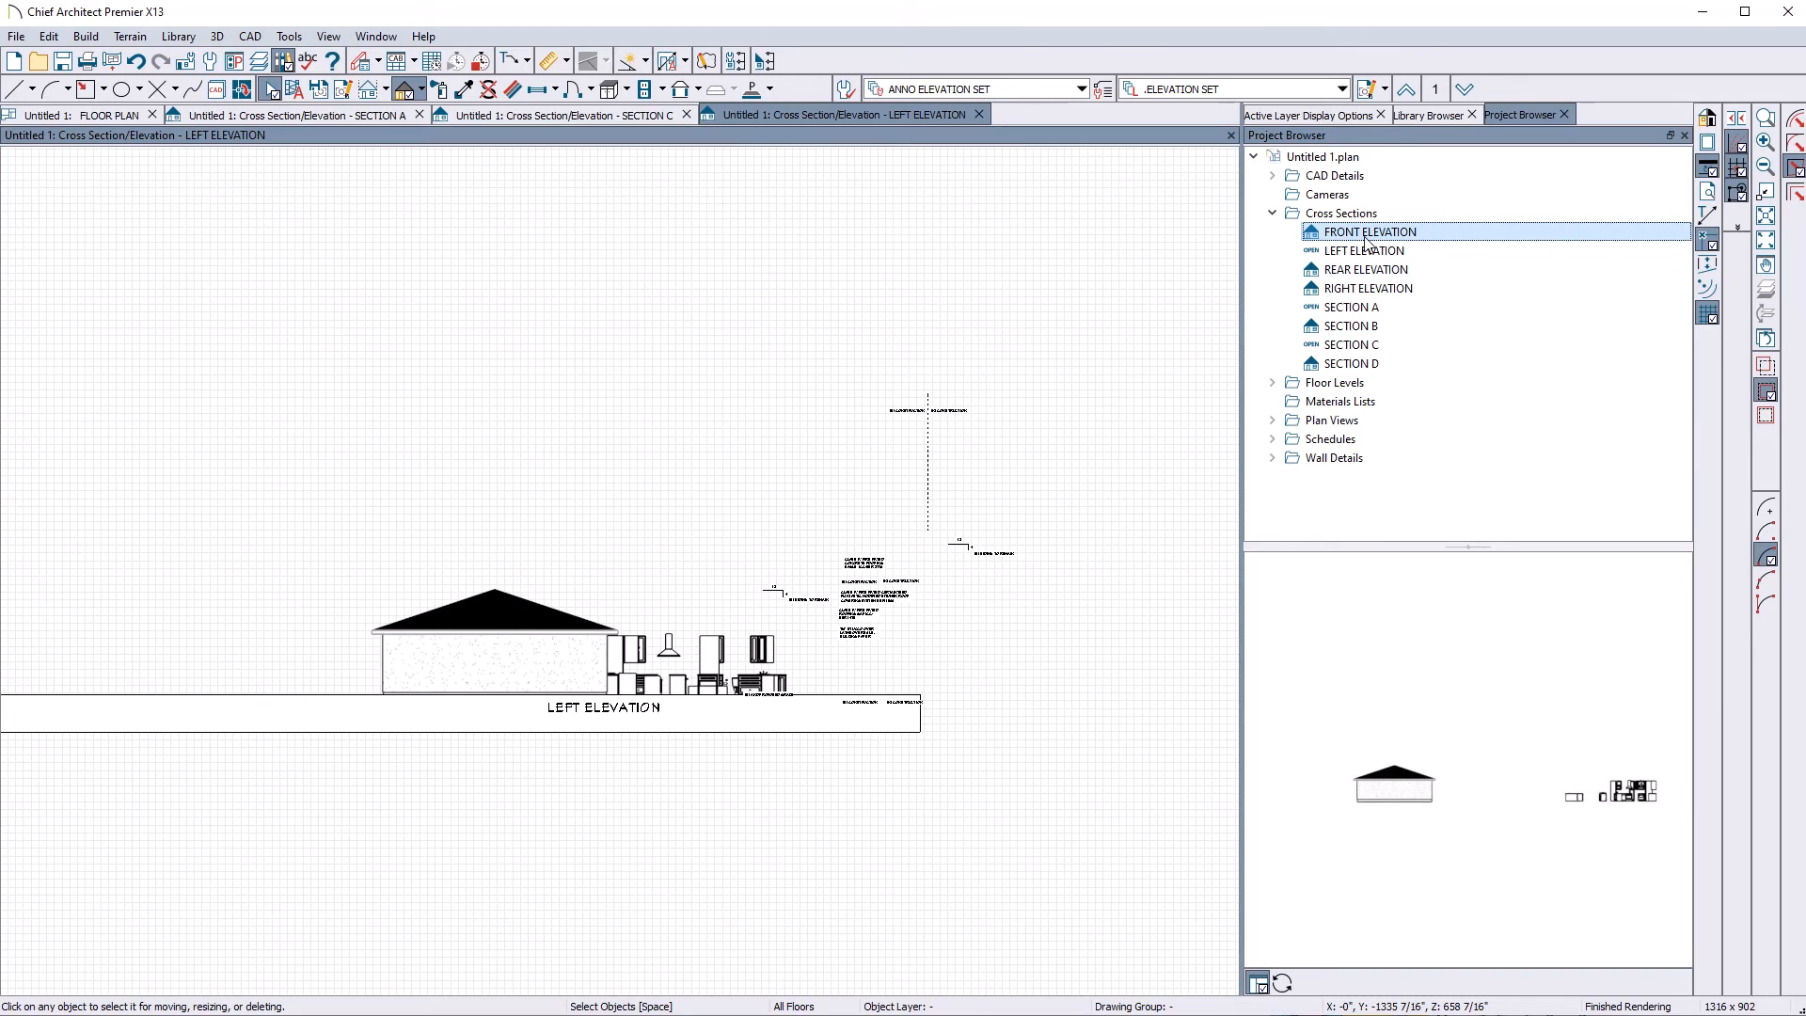
{"action": "double_click", "coordinate": [1369, 232]}
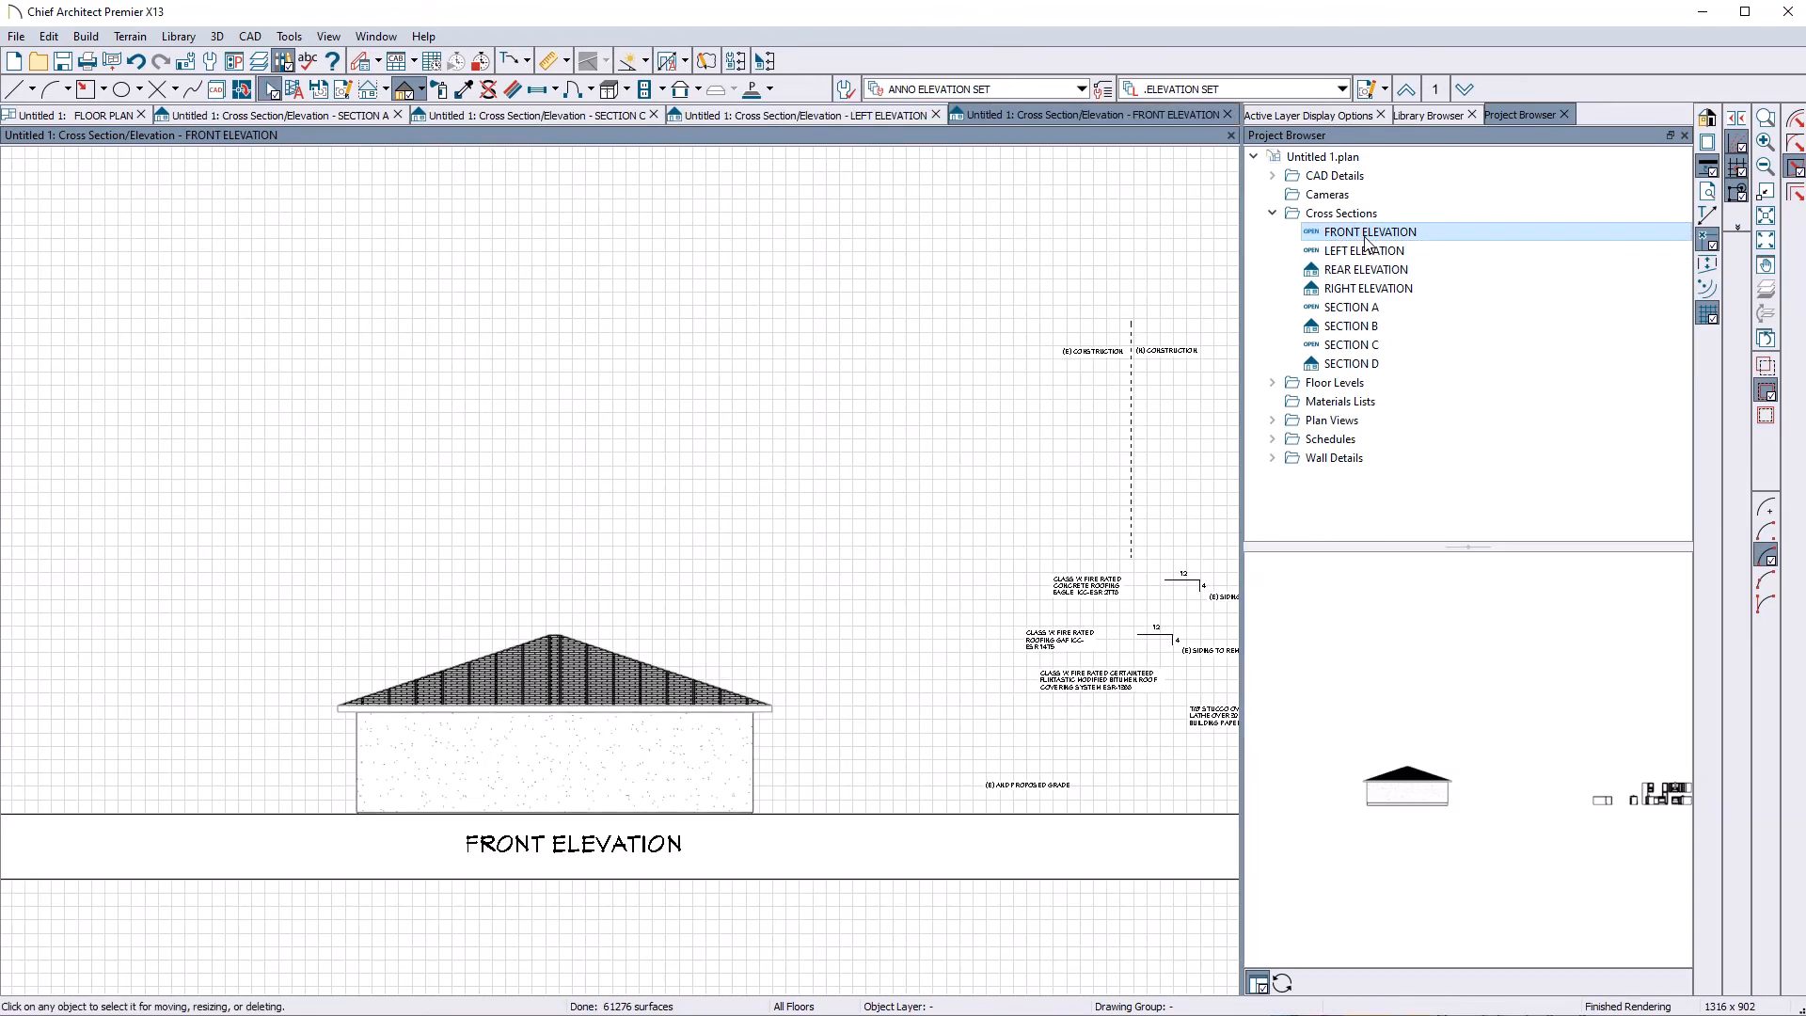
{"action": "left_click", "coordinate": [1366, 270]}
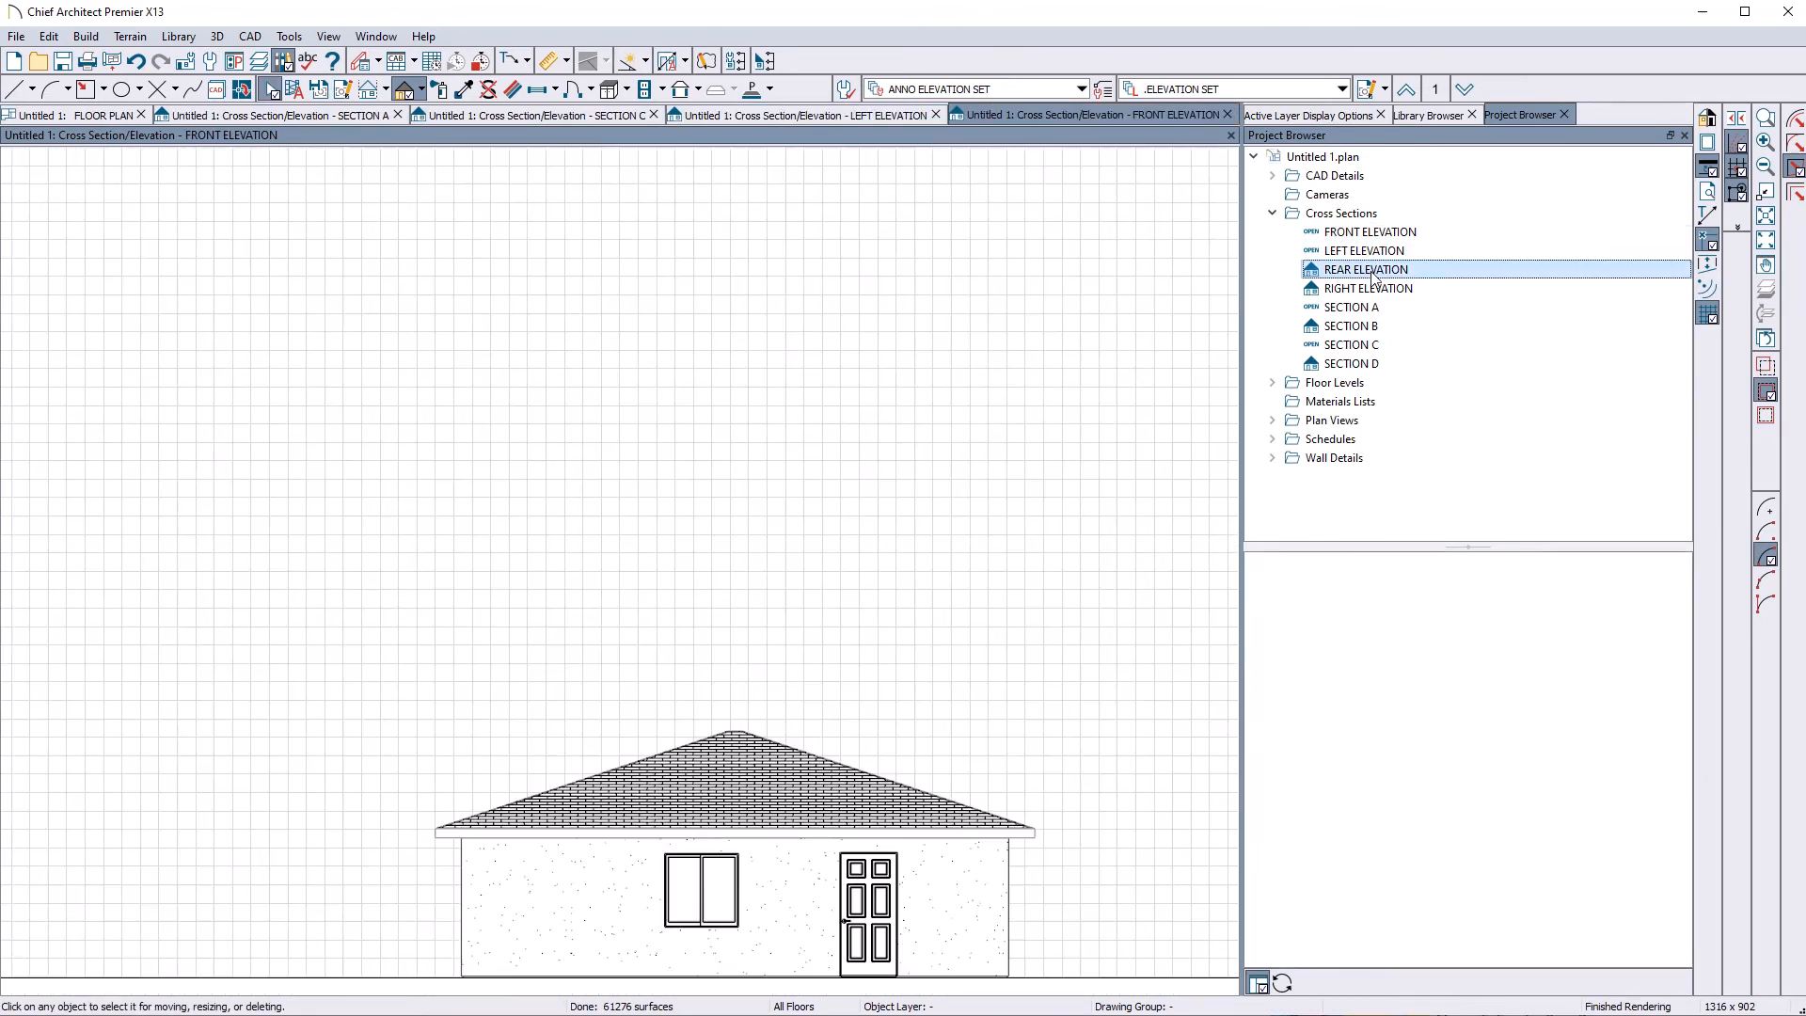
{"action": "double_click", "coordinate": [1365, 268]}
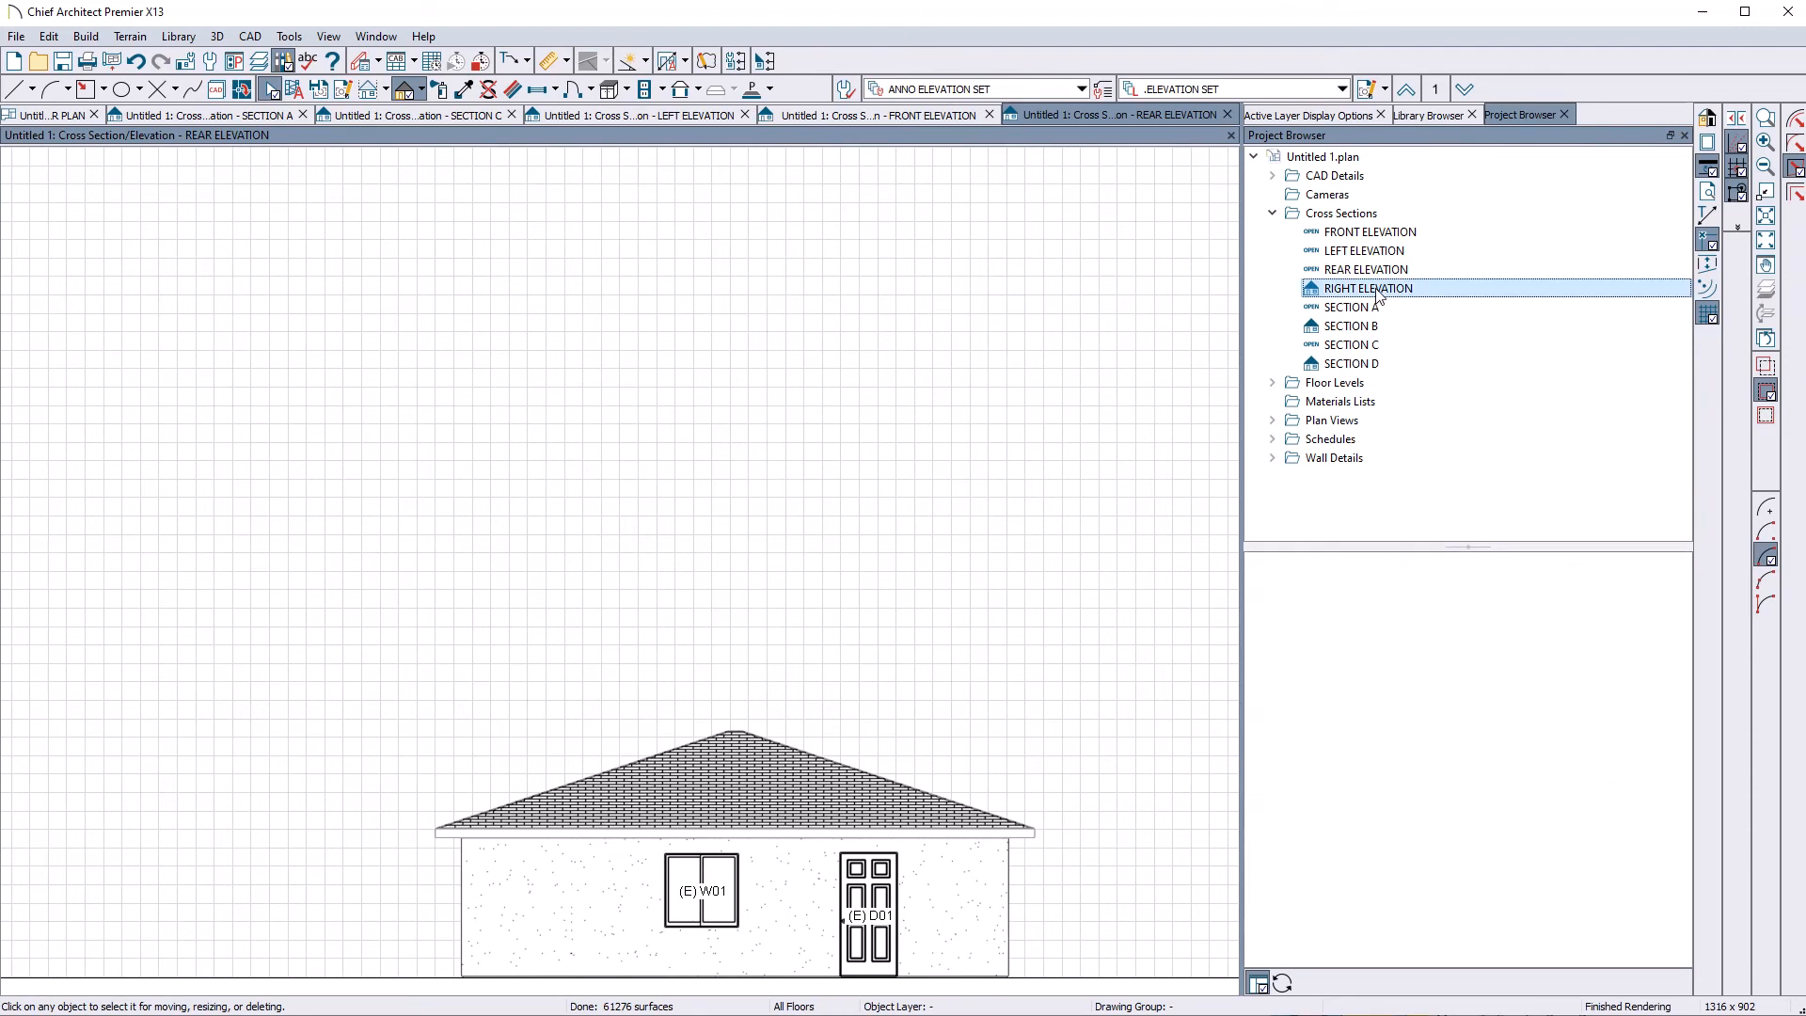
{"action": "double_click", "coordinate": [1367, 288]}
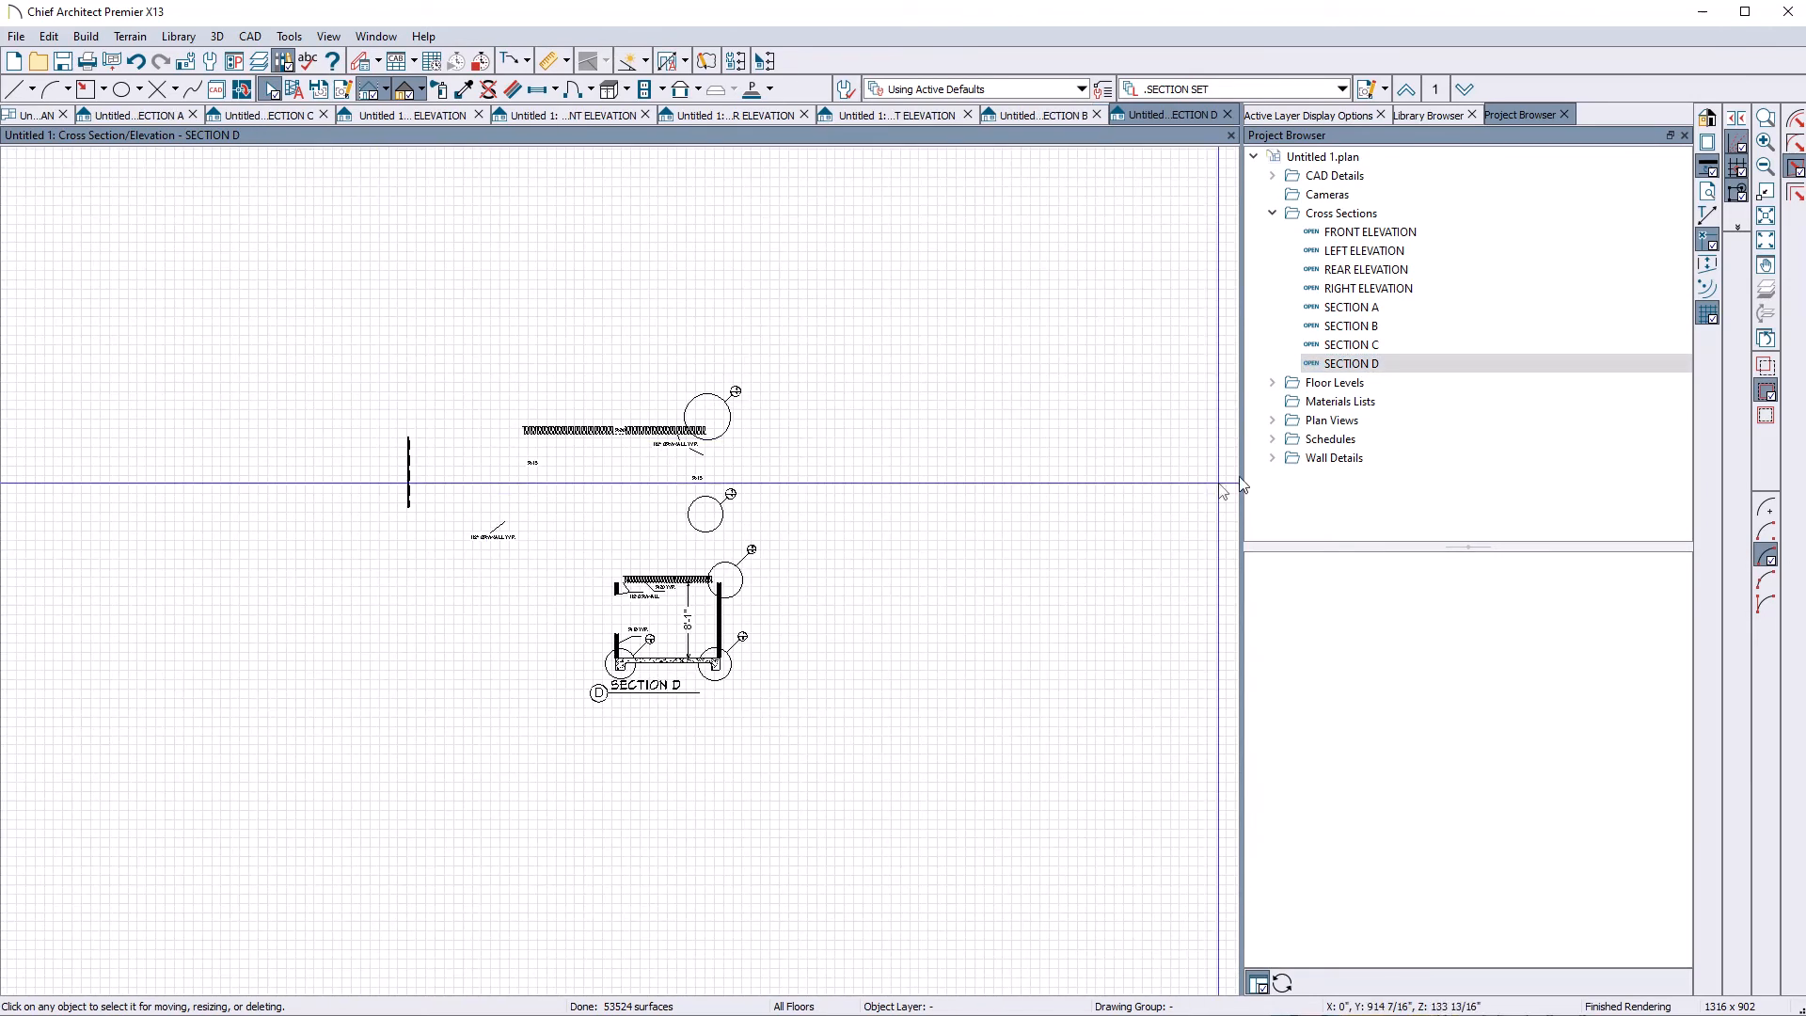
{"action": "mouse_move", "coordinate": [1408, 355]}
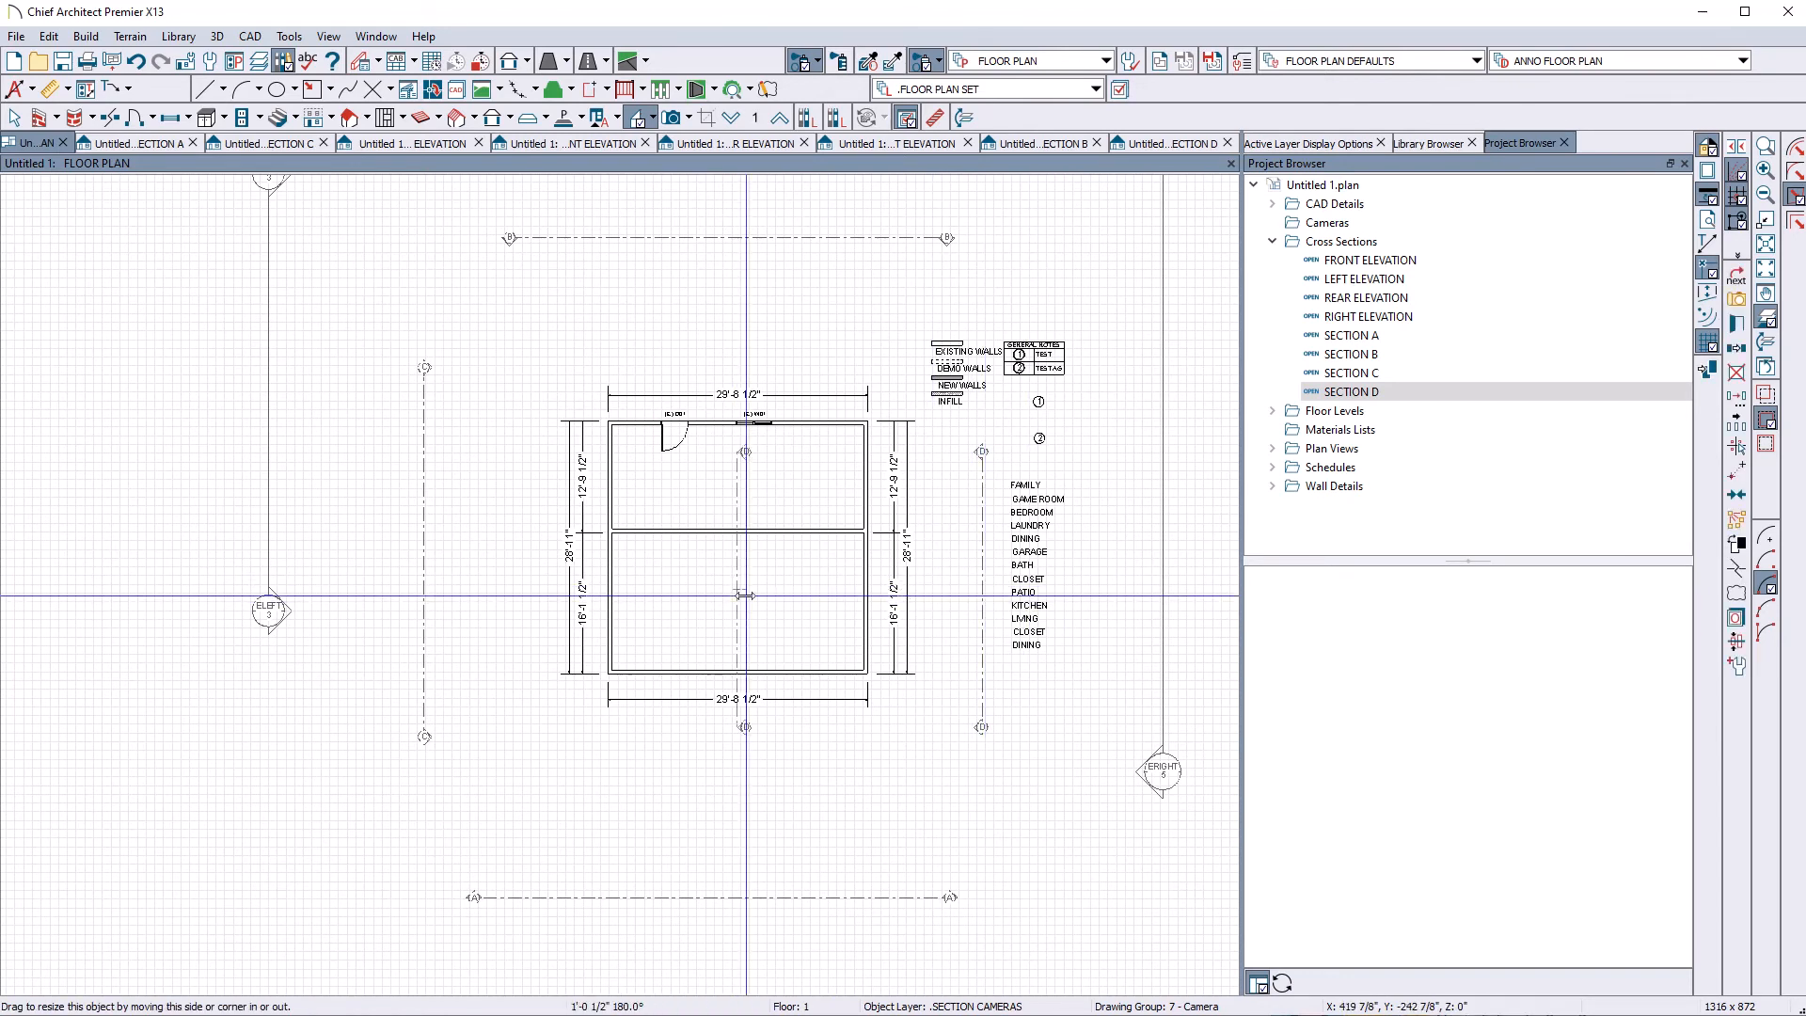
{"action": "left_click", "coordinate": [1370, 391]}
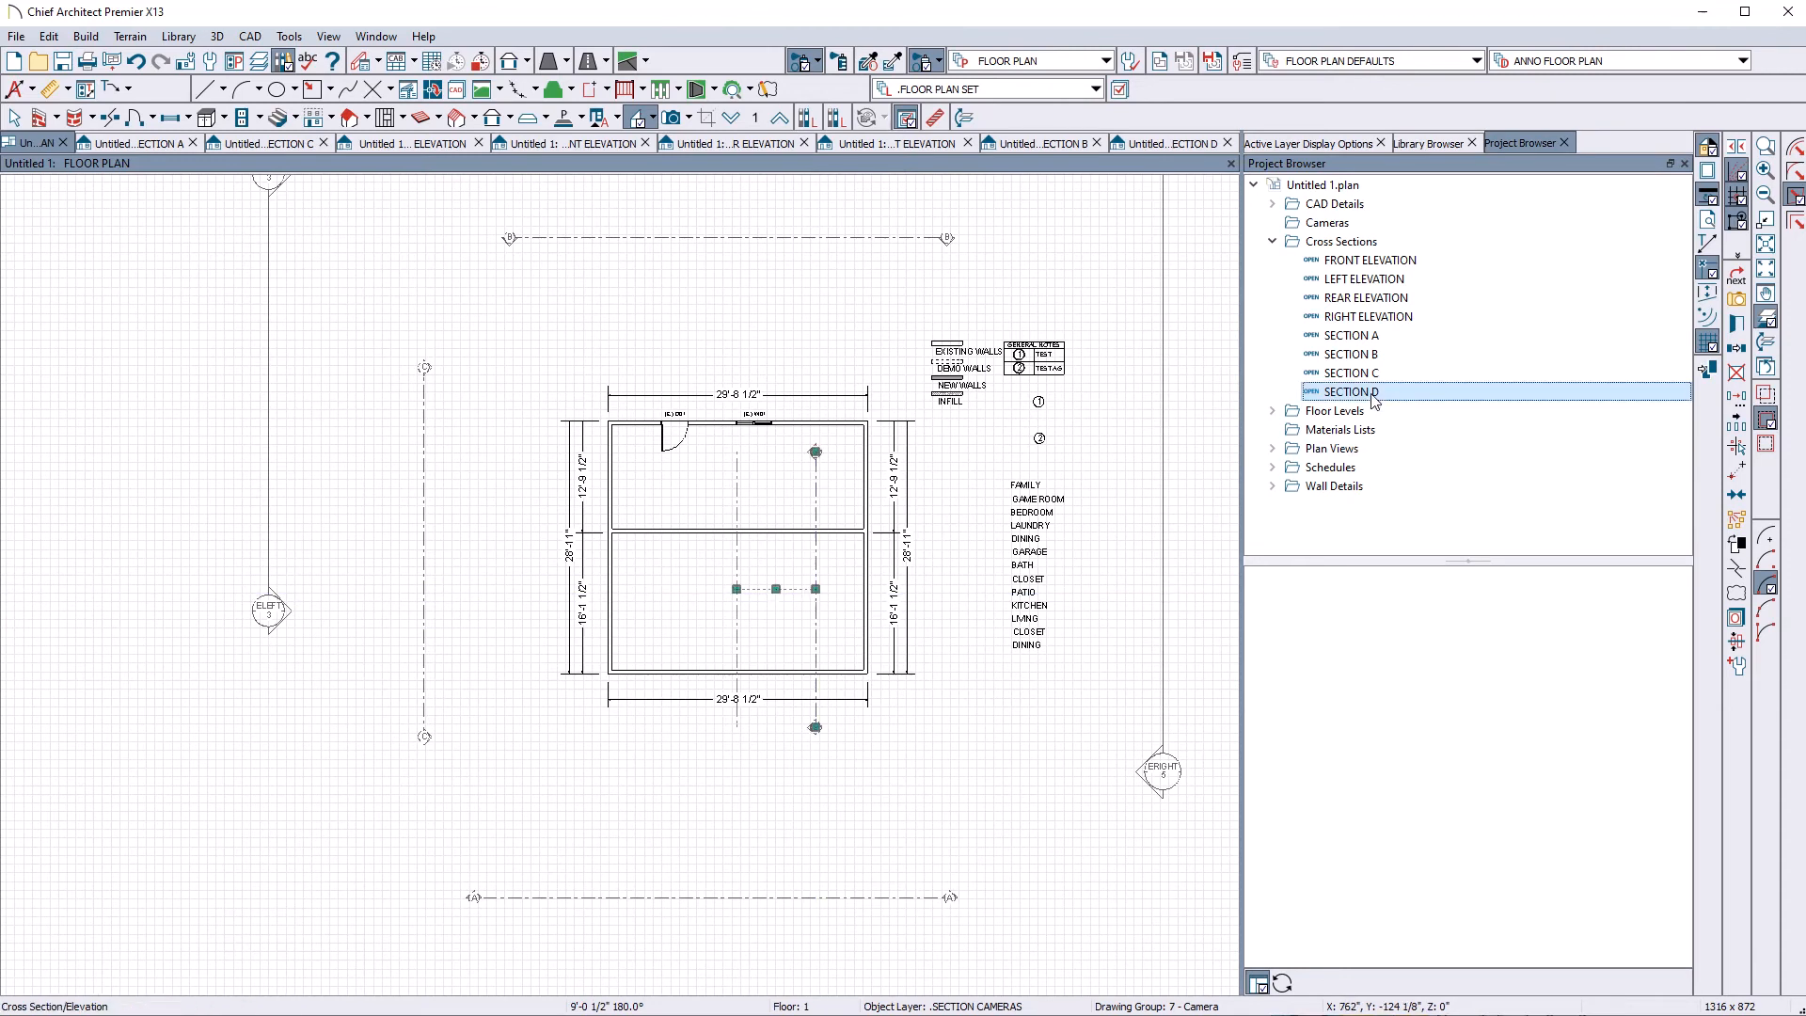
{"action": "double_click", "coordinate": [1348, 391]}
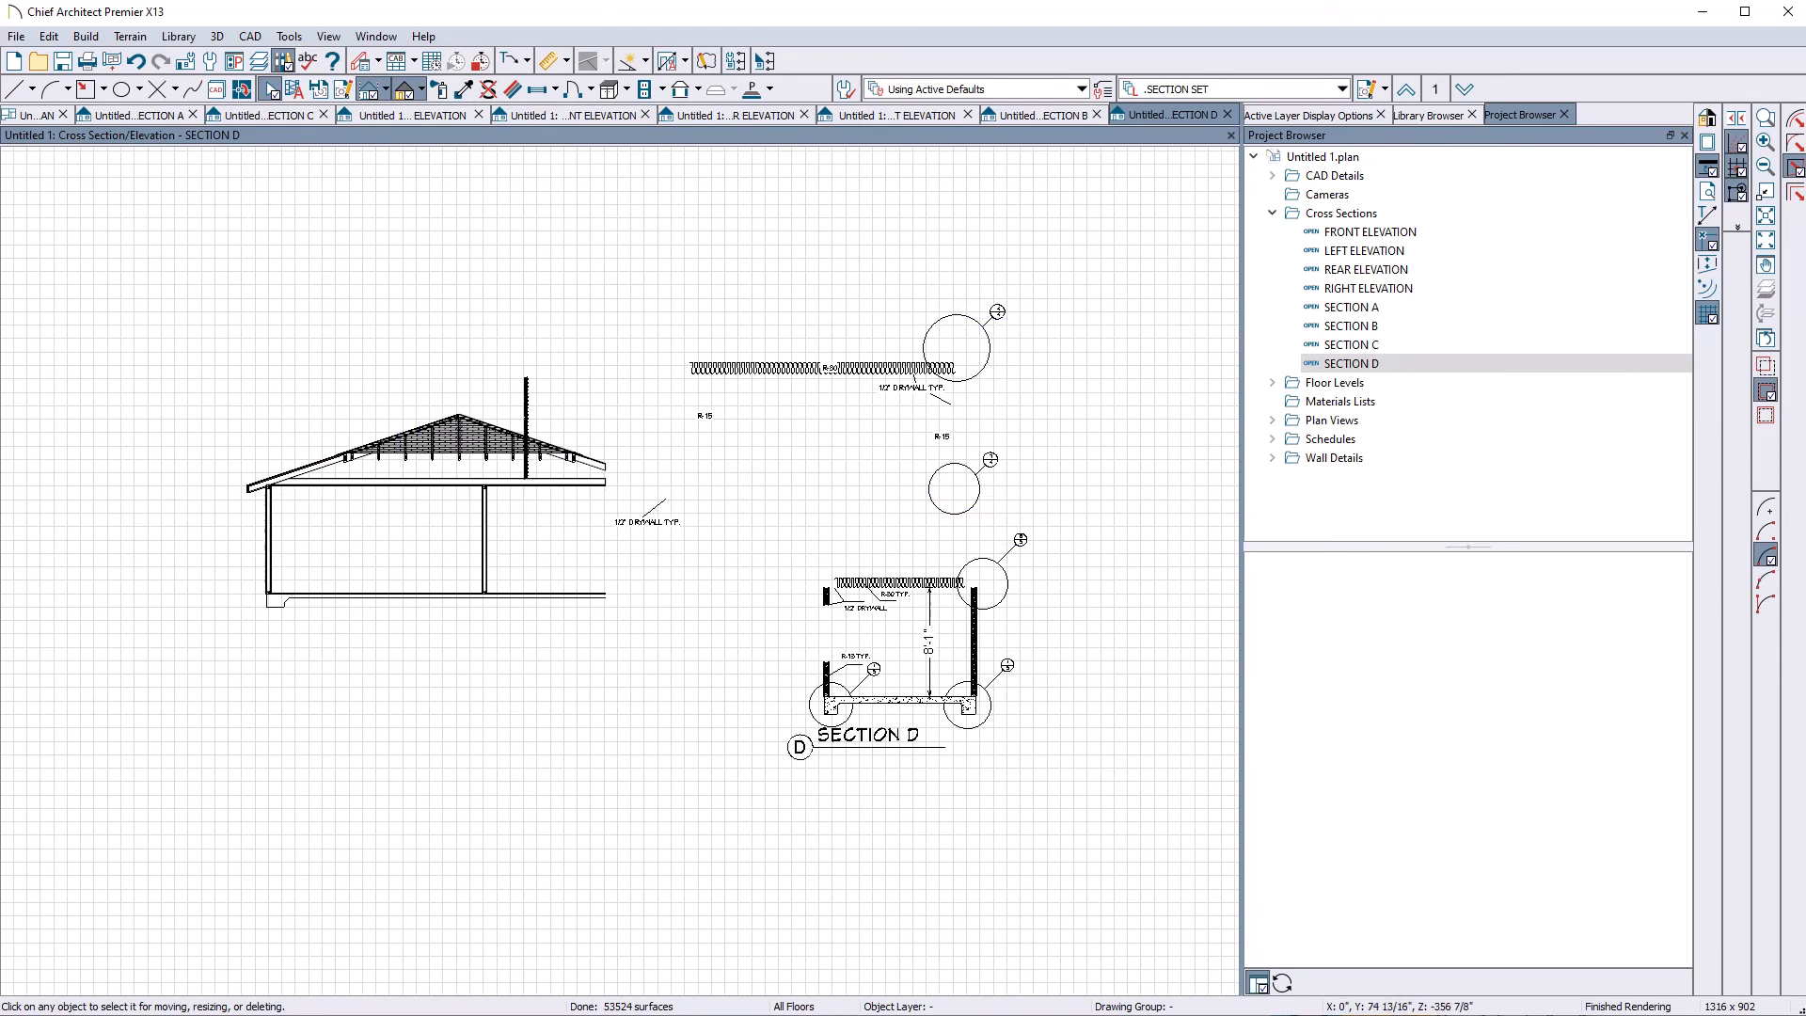
{"action": "left_click", "coordinate": [34, 143]}
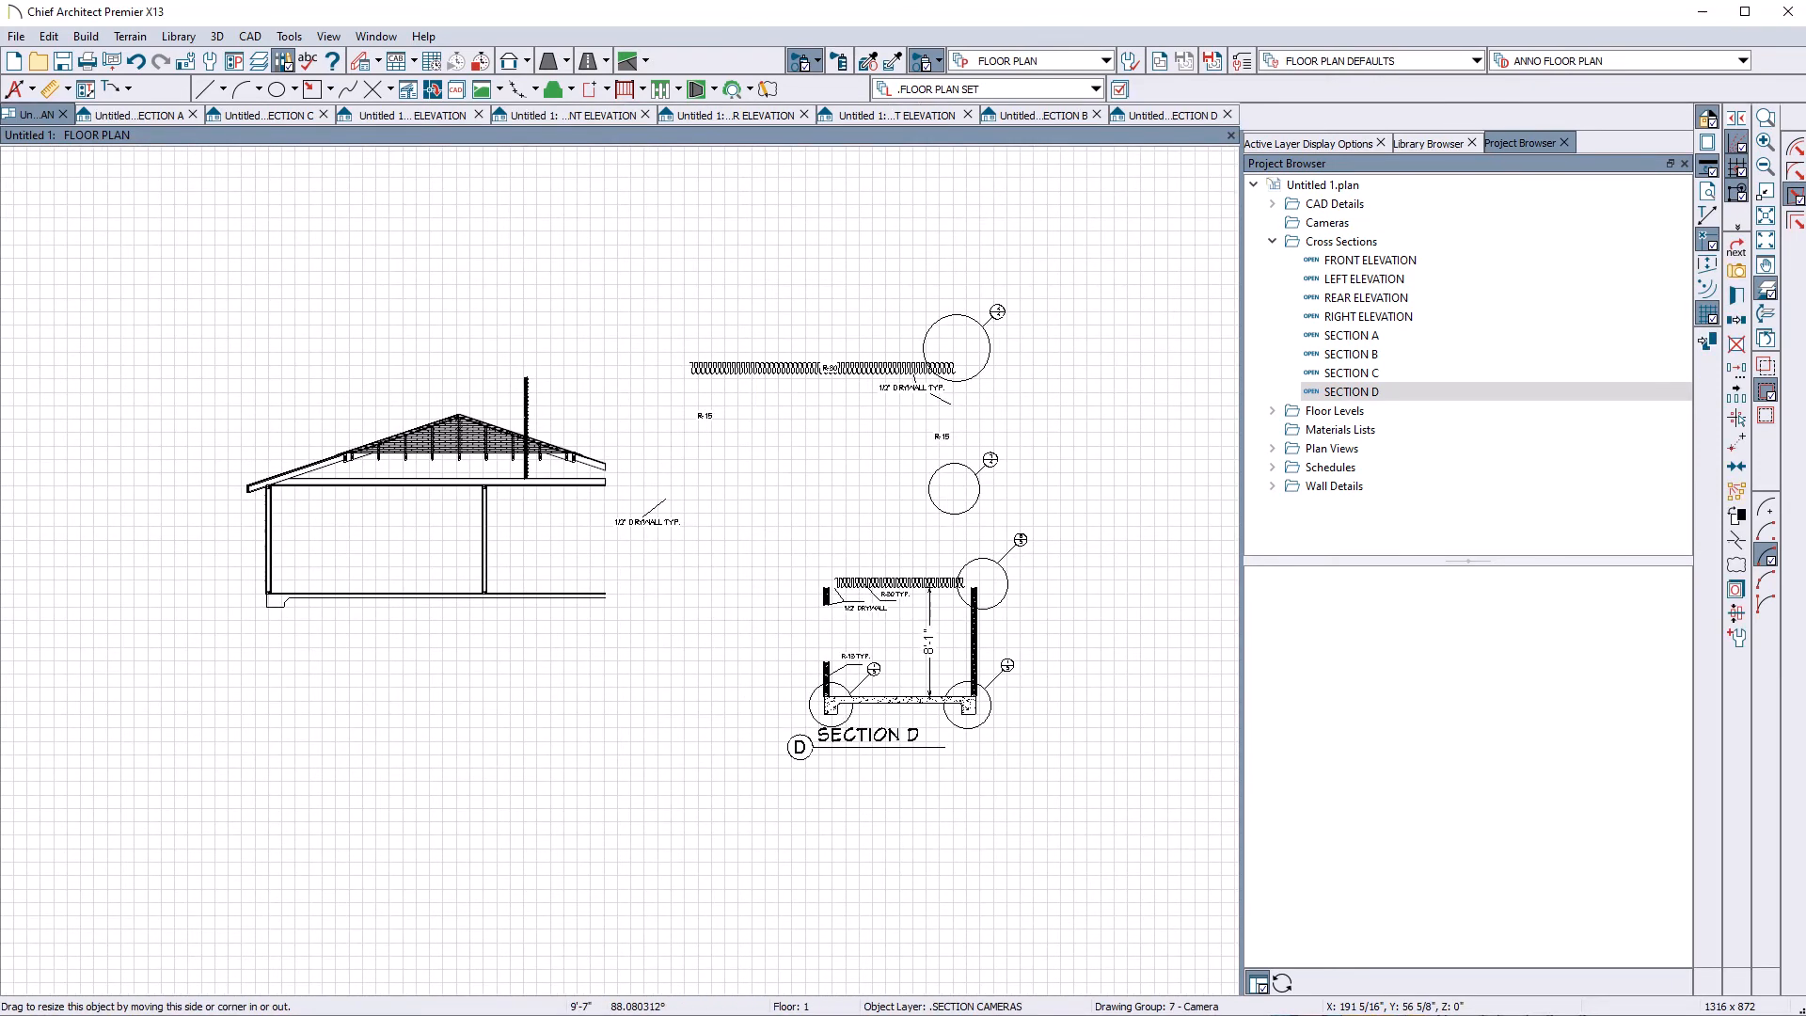
{"action": "double_click", "coordinate": [1349, 390]}
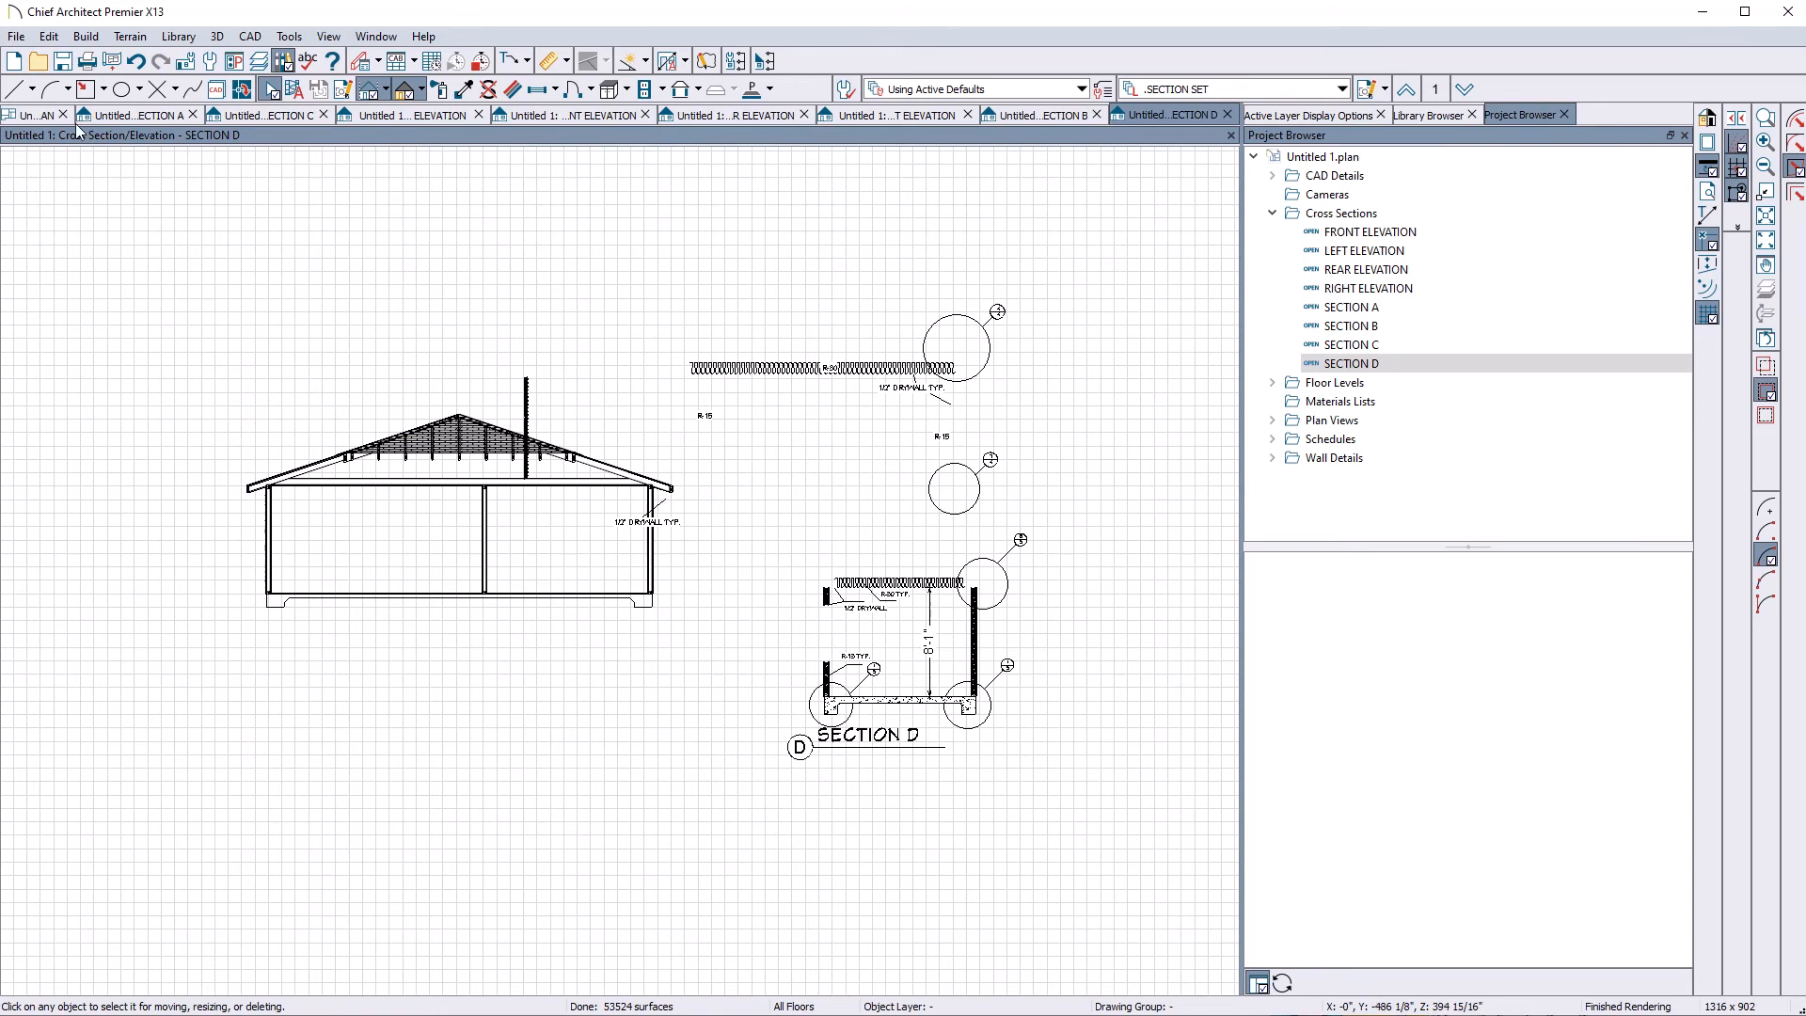
{"action": "left_click", "coordinate": [35, 114]}
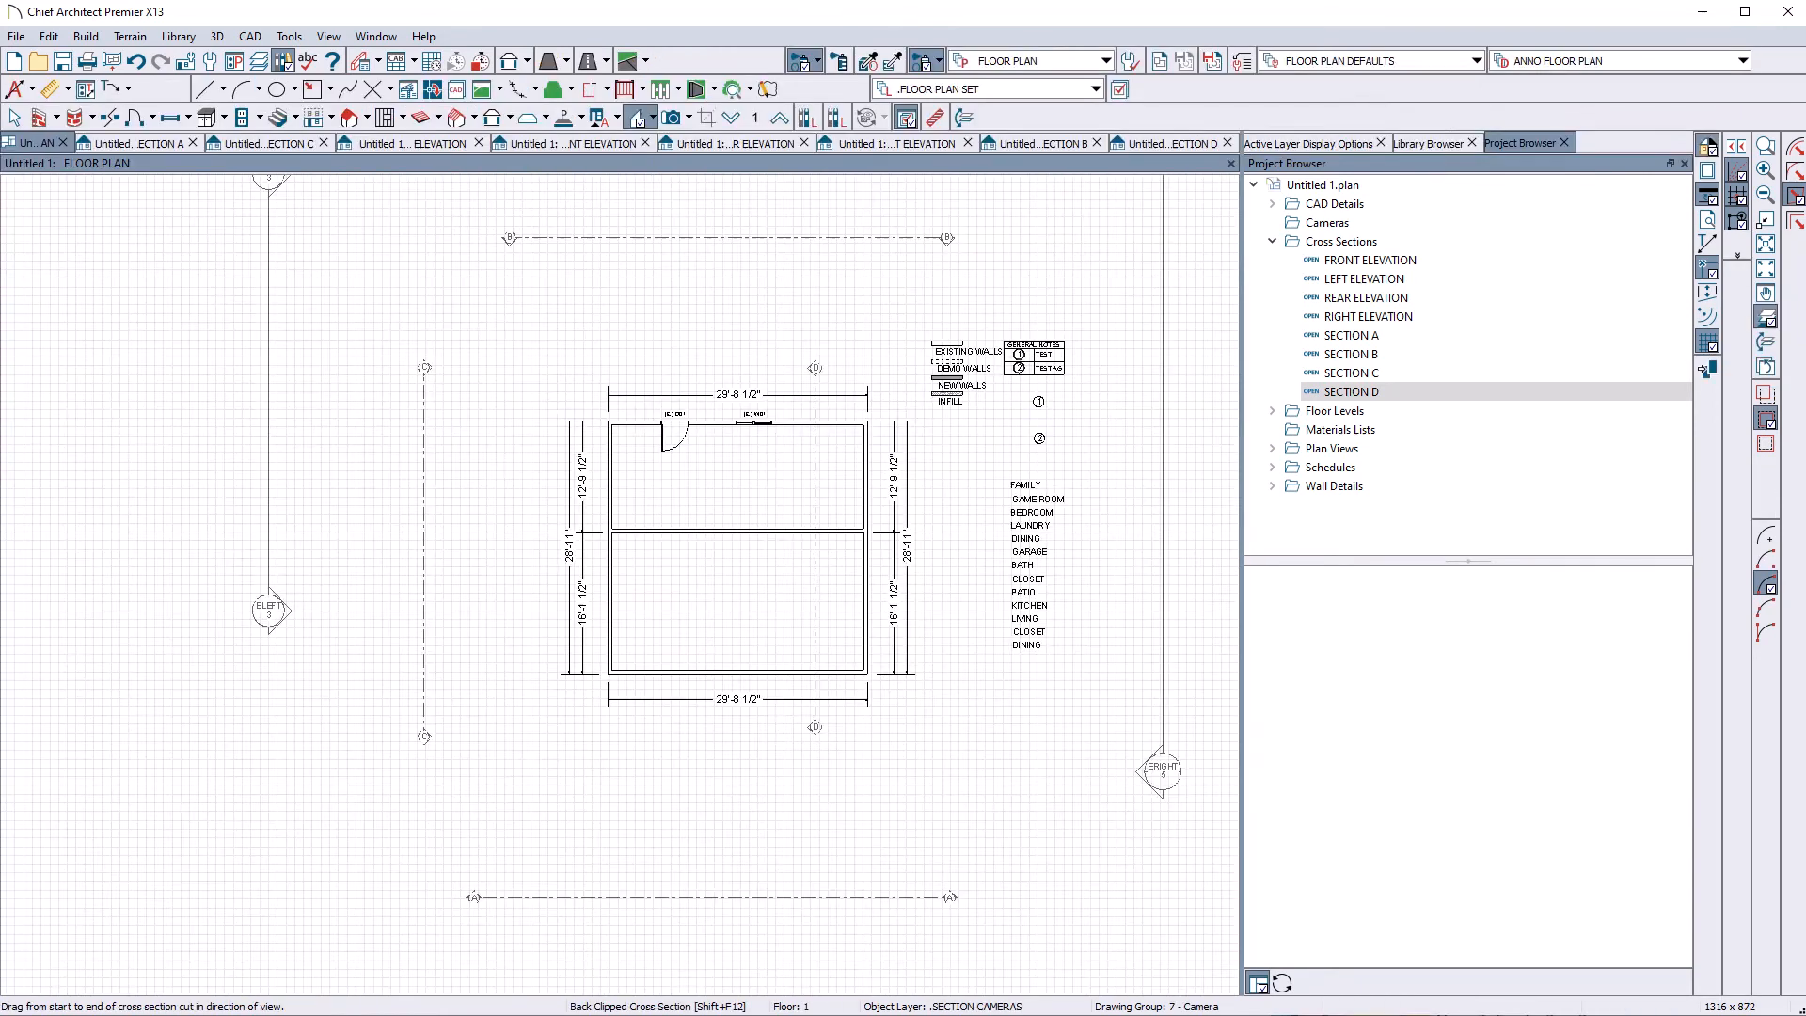
{"action": "mouse_move", "coordinate": [68, 26]}
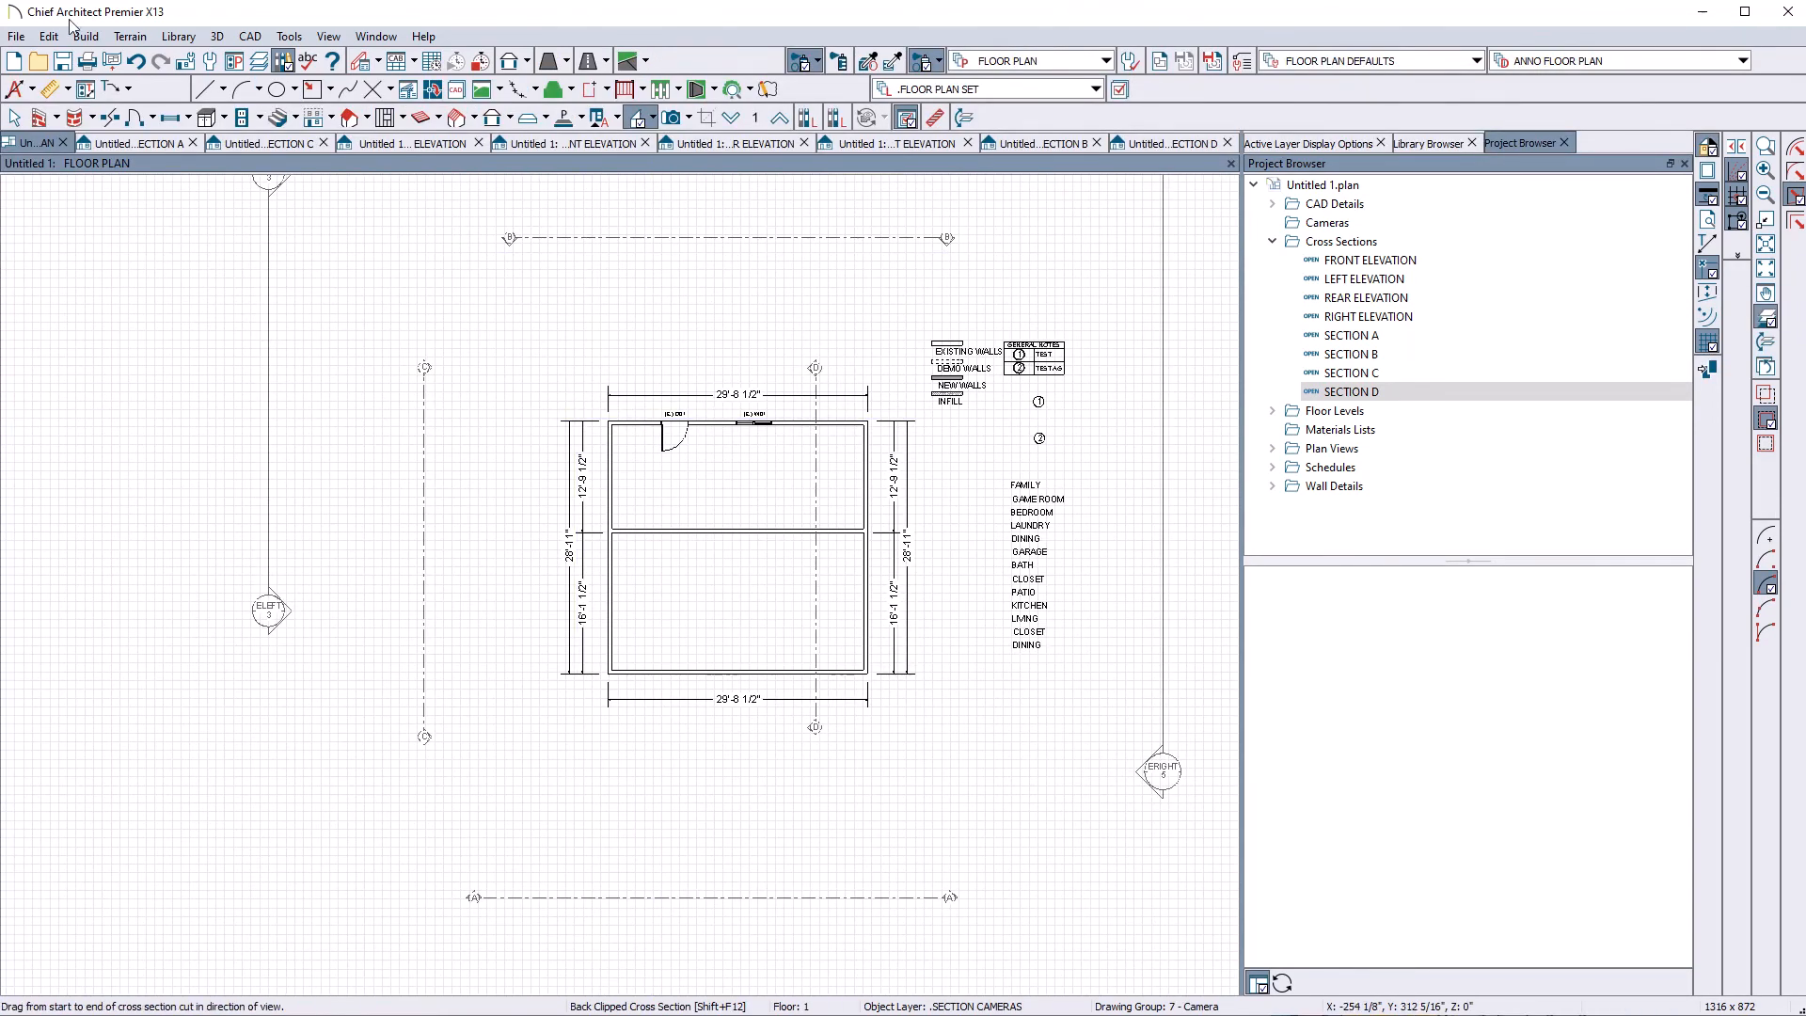
{"action": "left_click", "coordinate": [16, 36]}
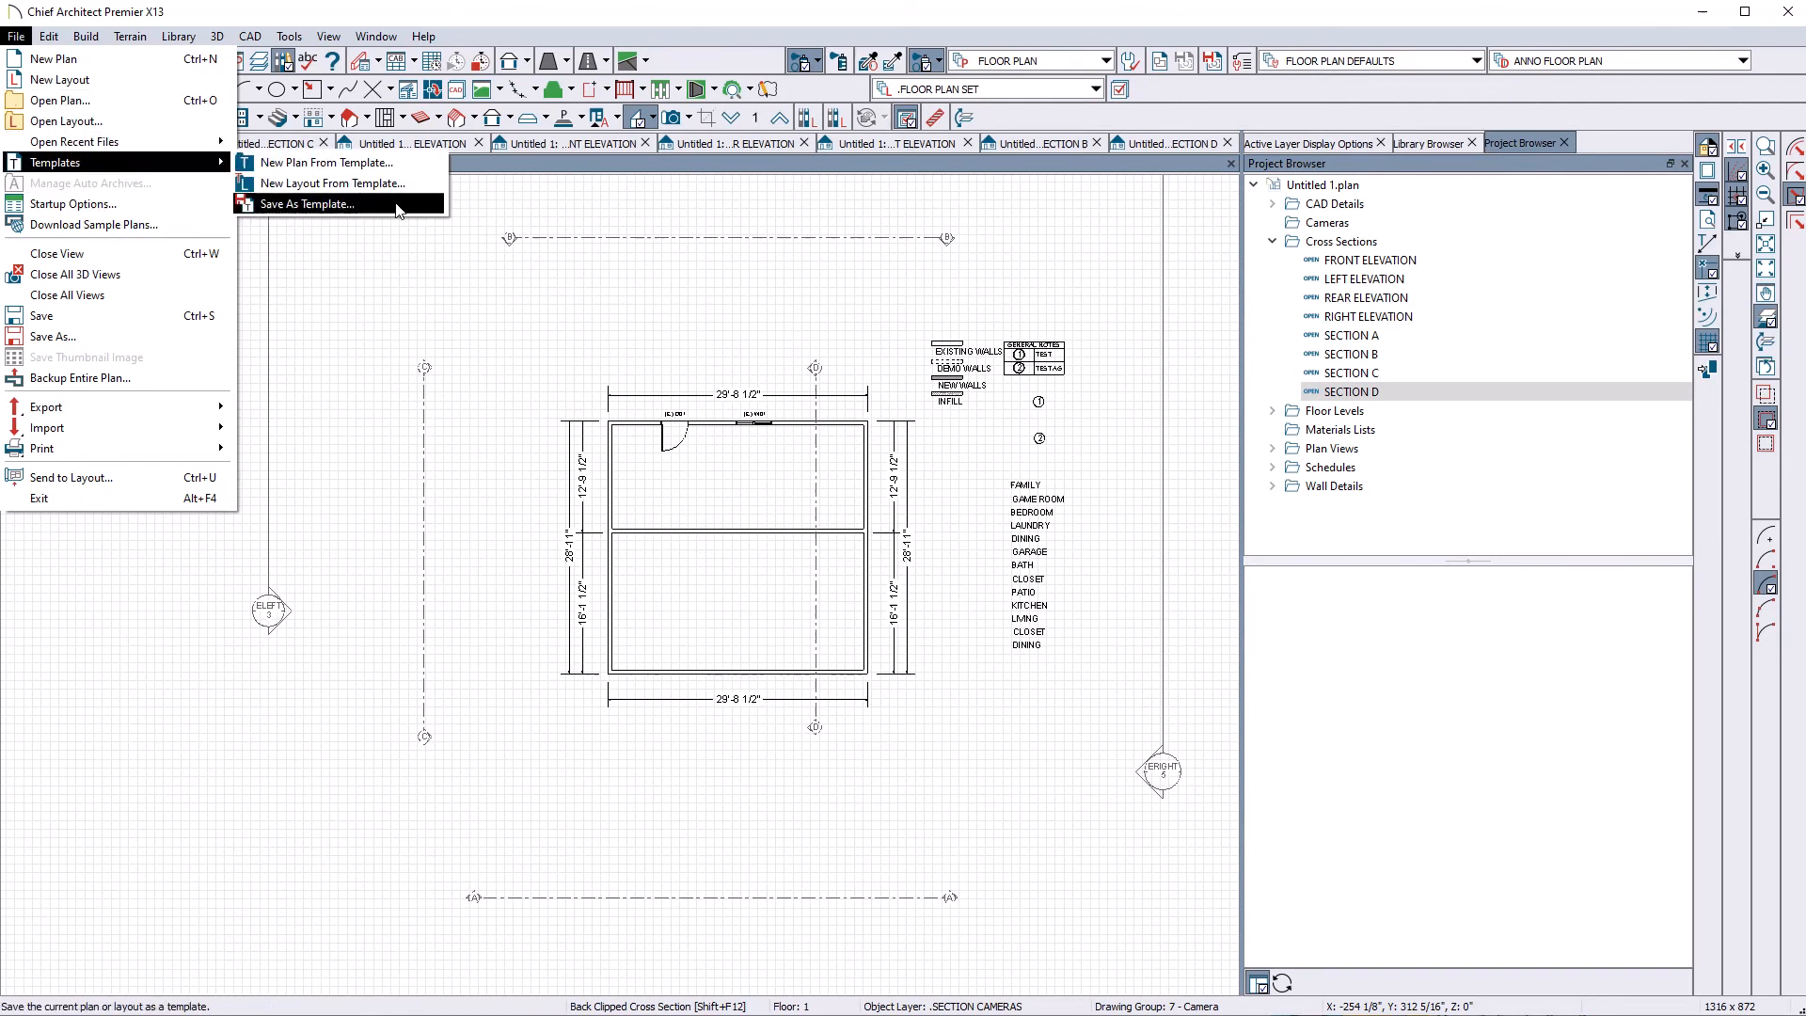
Step: Save the plan, keeping all content, as default Imperial template over TEMPLATE AS BUILT X13
{"action": "left_click", "coordinate": [303, 204]}
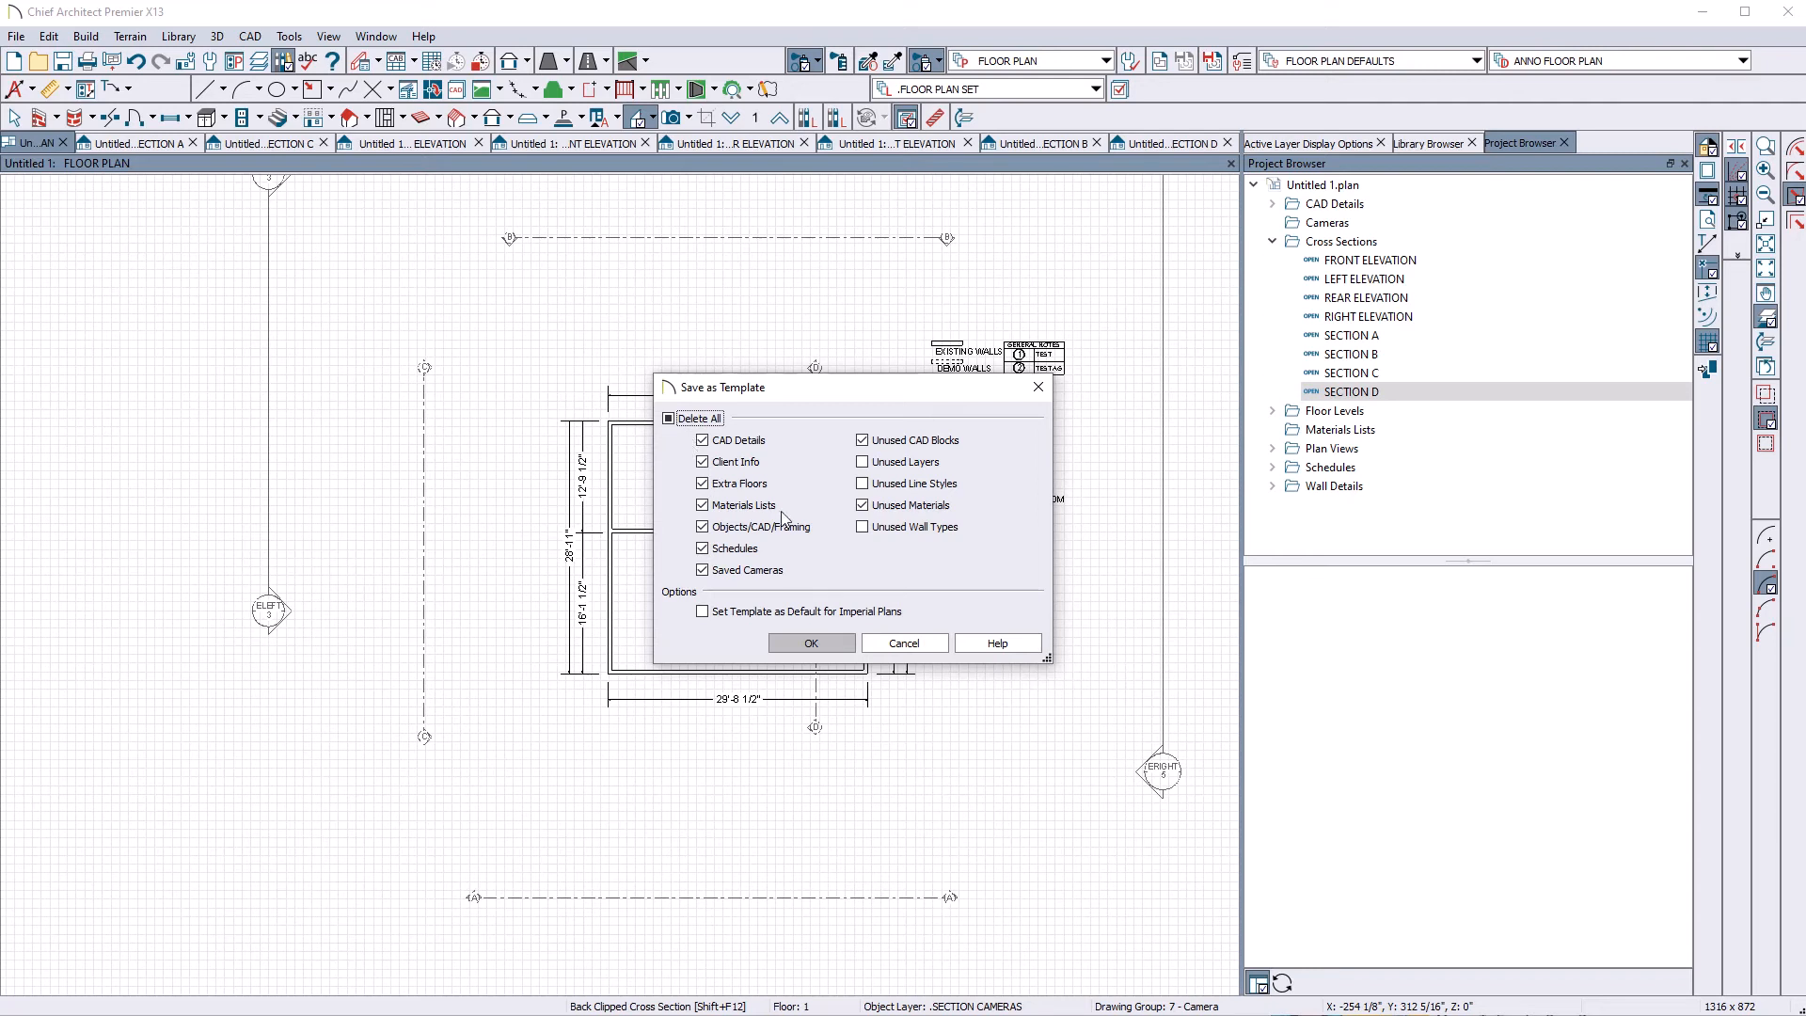
{"action": "mouse_move", "coordinate": [812, 473]}
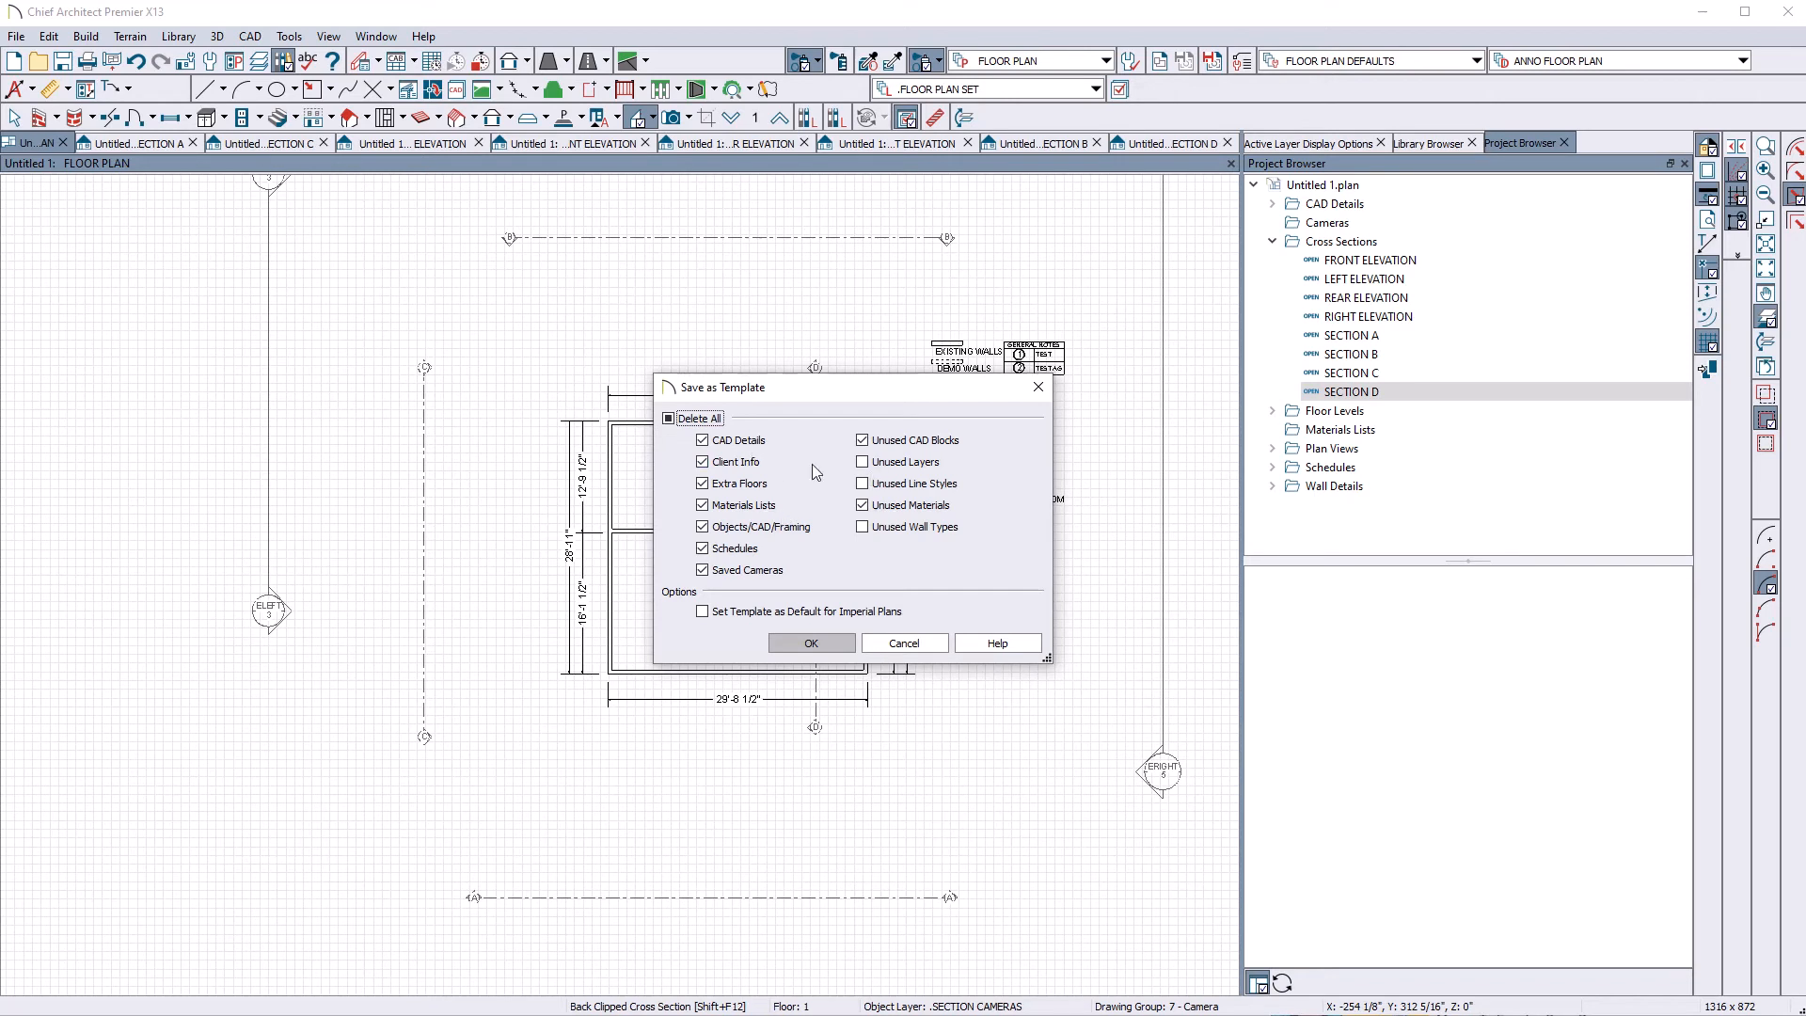
{"action": "mouse_move", "coordinate": [661, 426]}
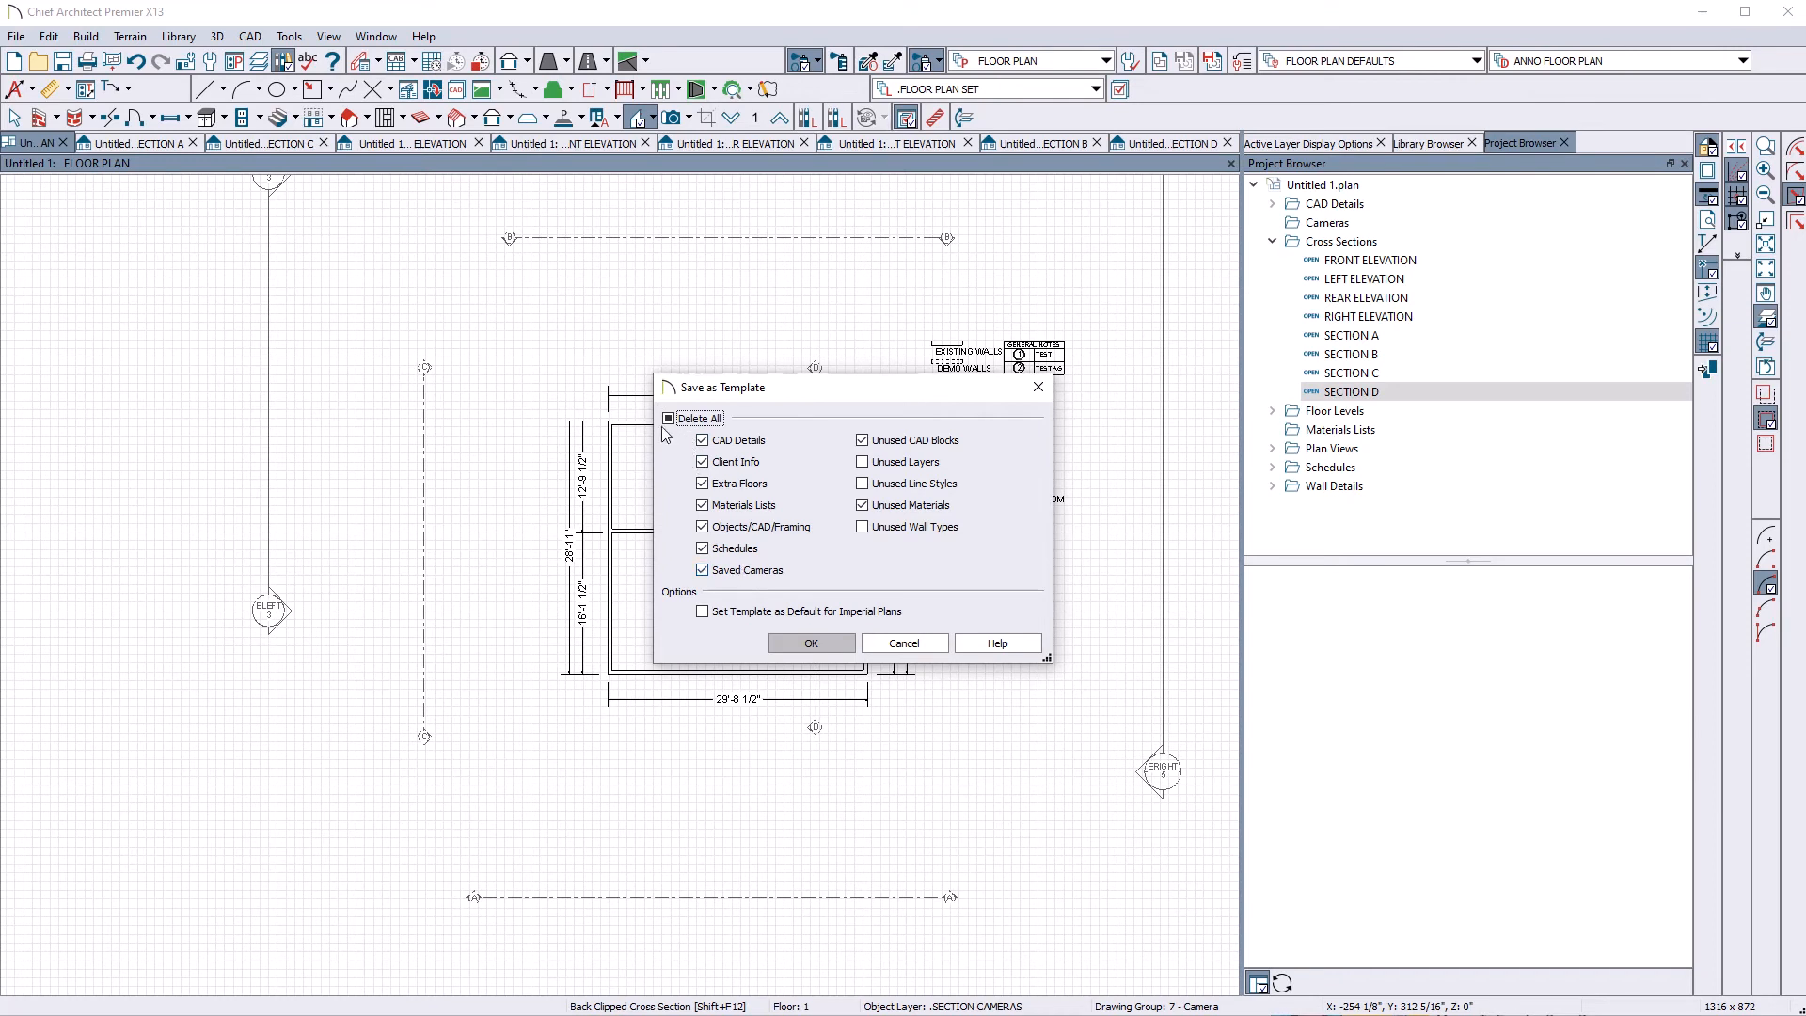
{"action": "left_click", "coordinate": [668, 417]}
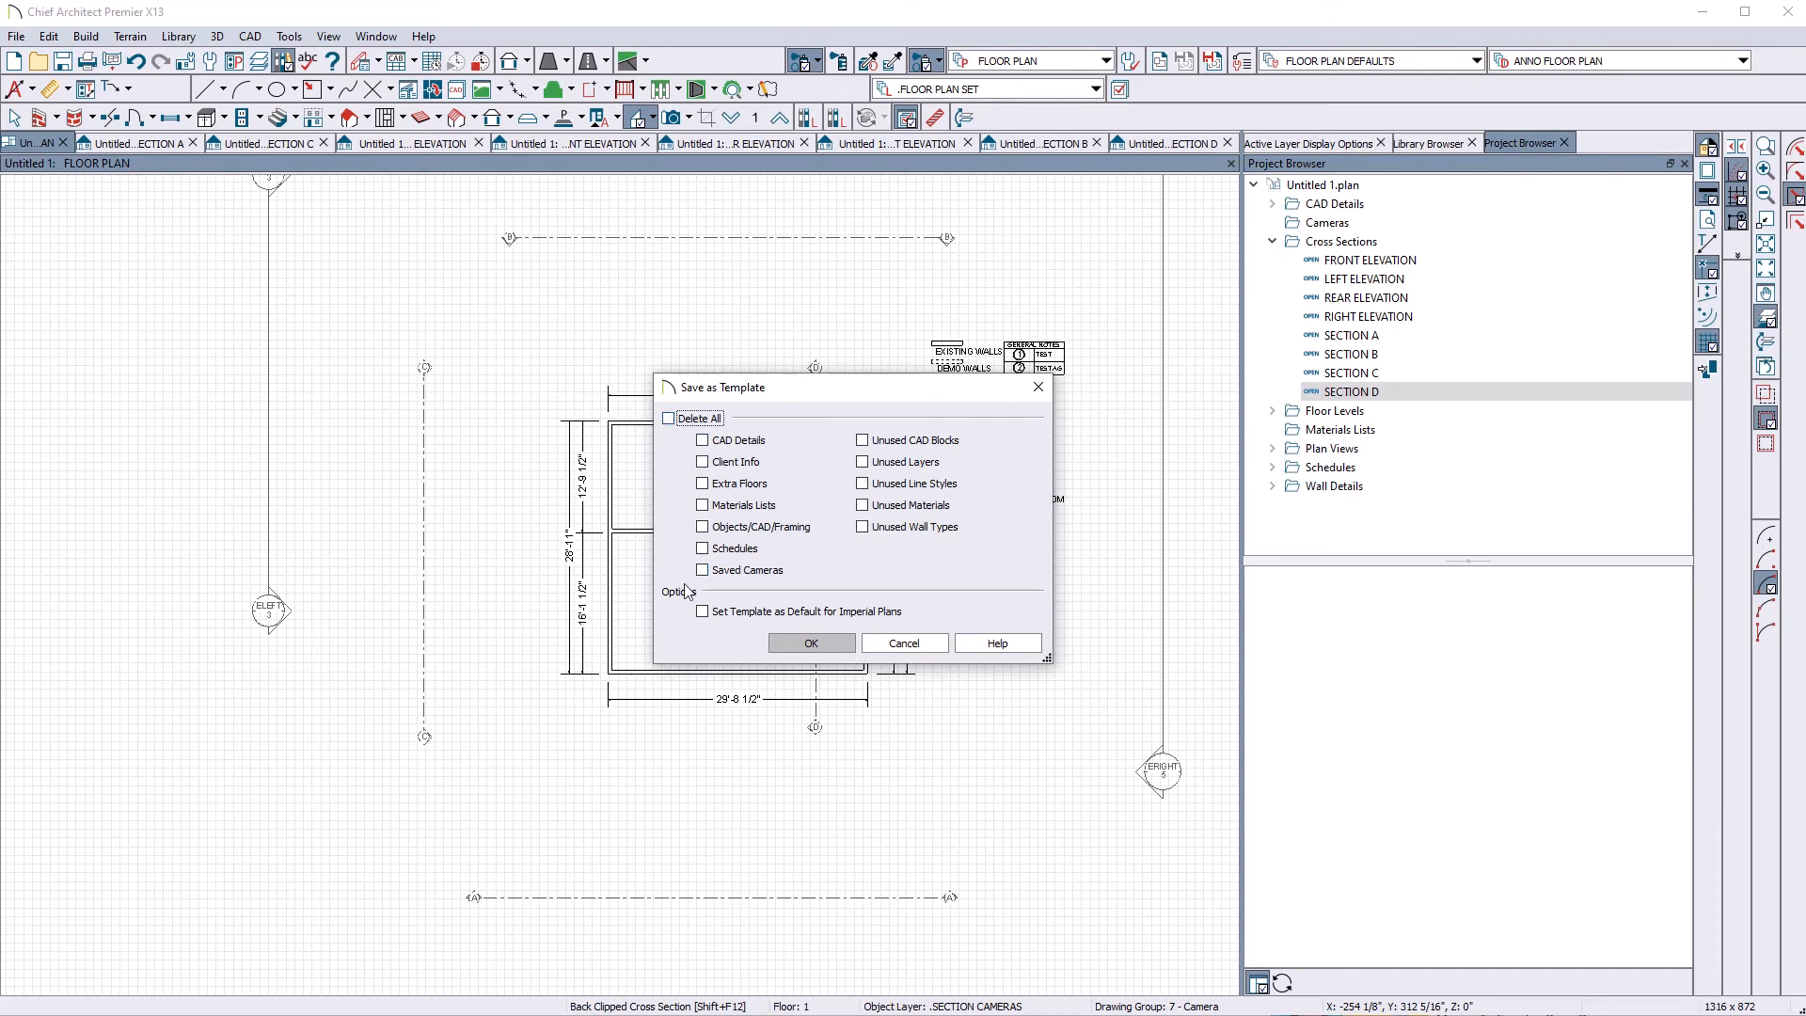
{"action": "left_click", "coordinate": [702, 610]}
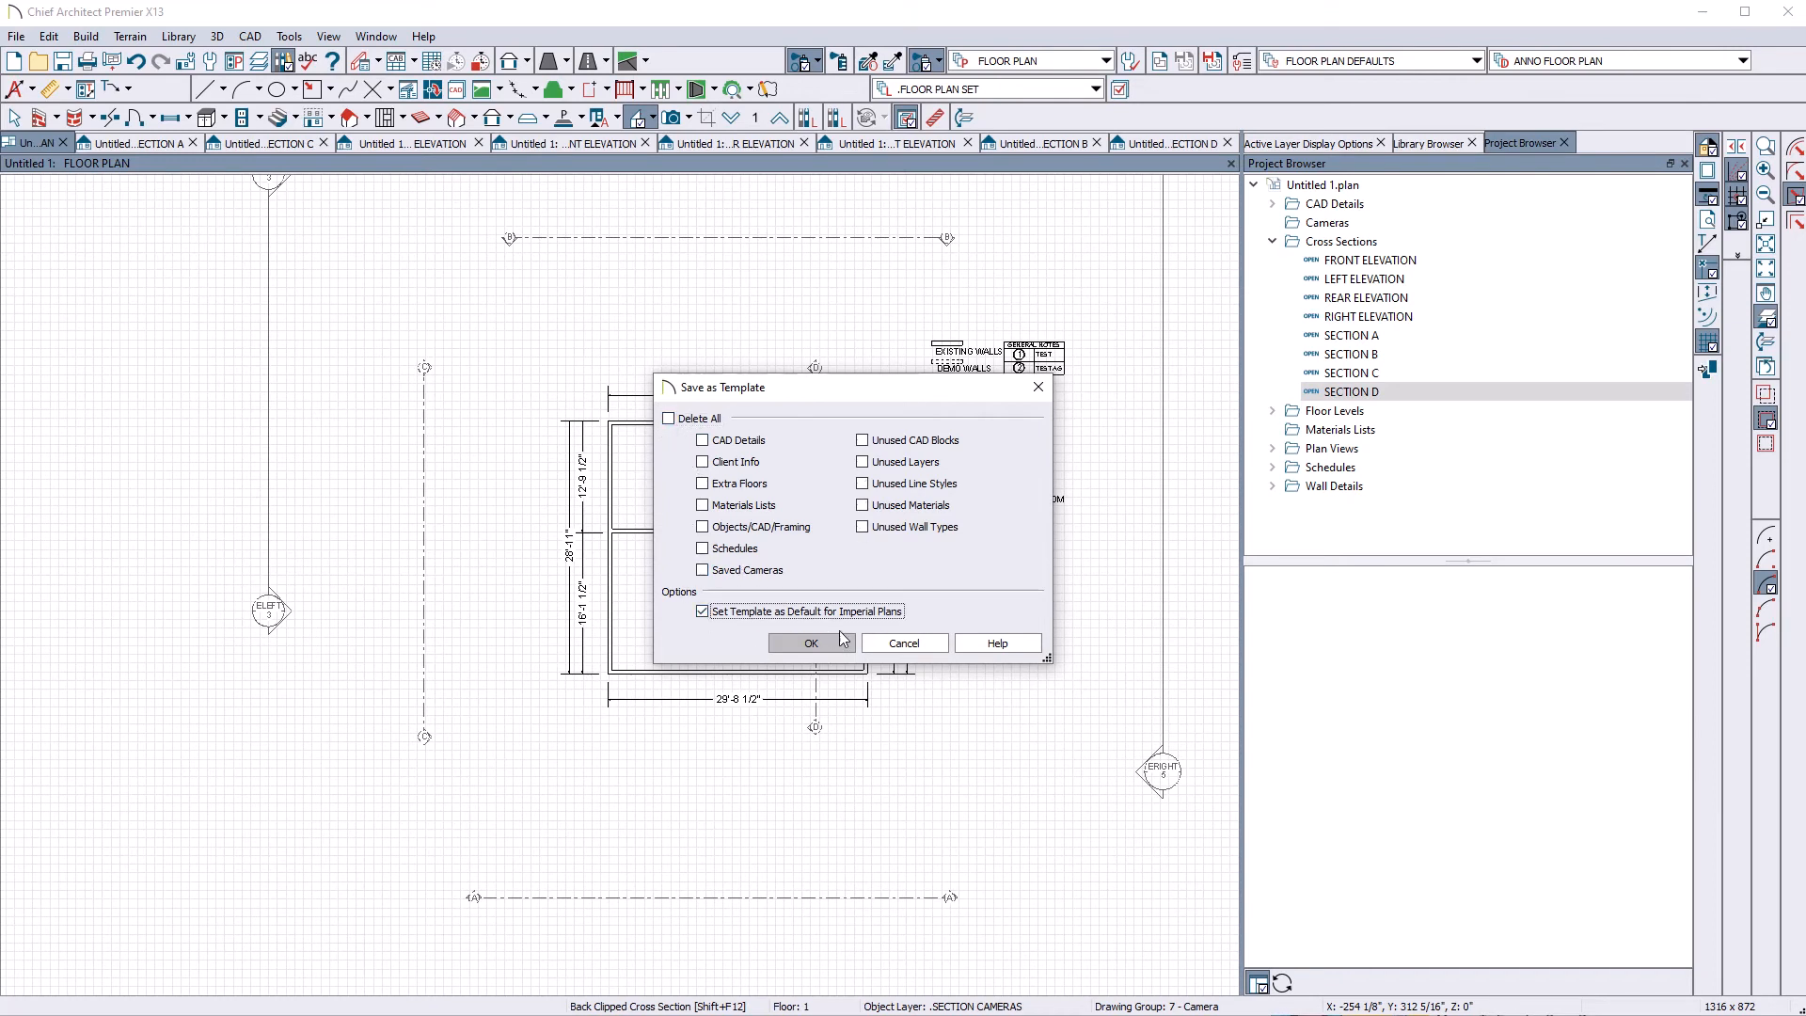
{"action": "left_click", "coordinate": [811, 642]}
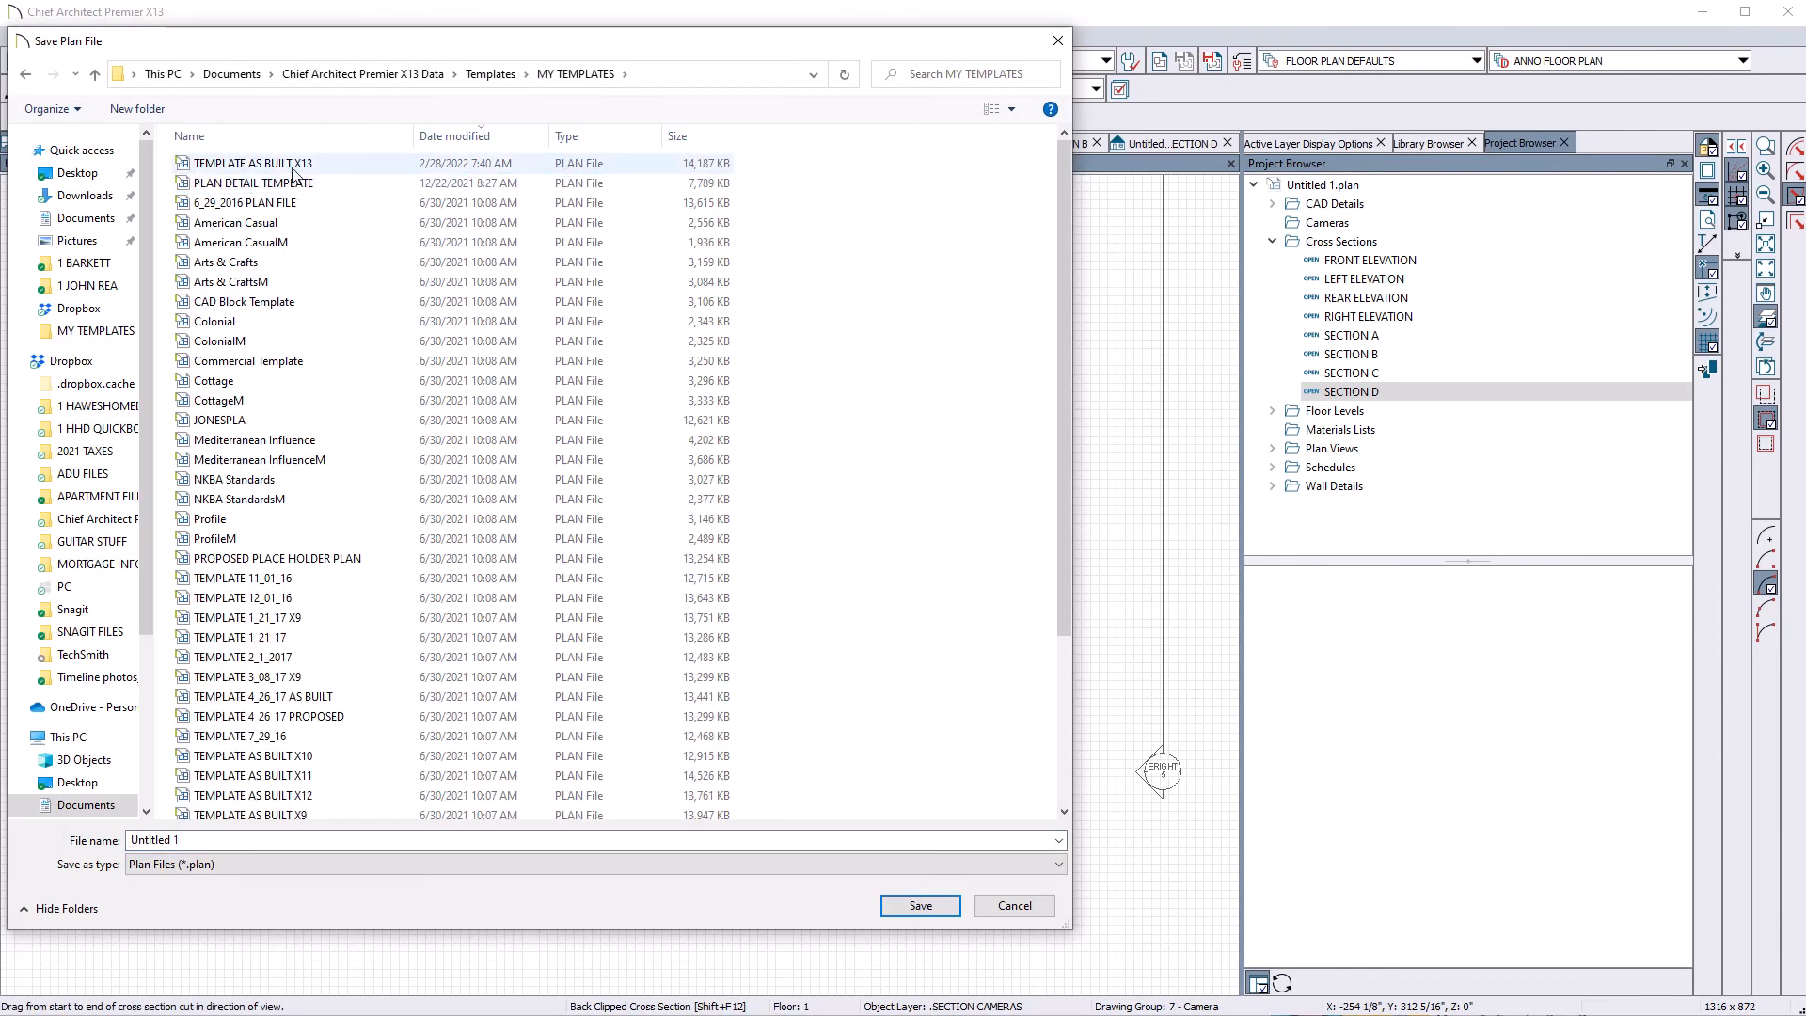
{"action": "left_click", "coordinate": [919, 904]}
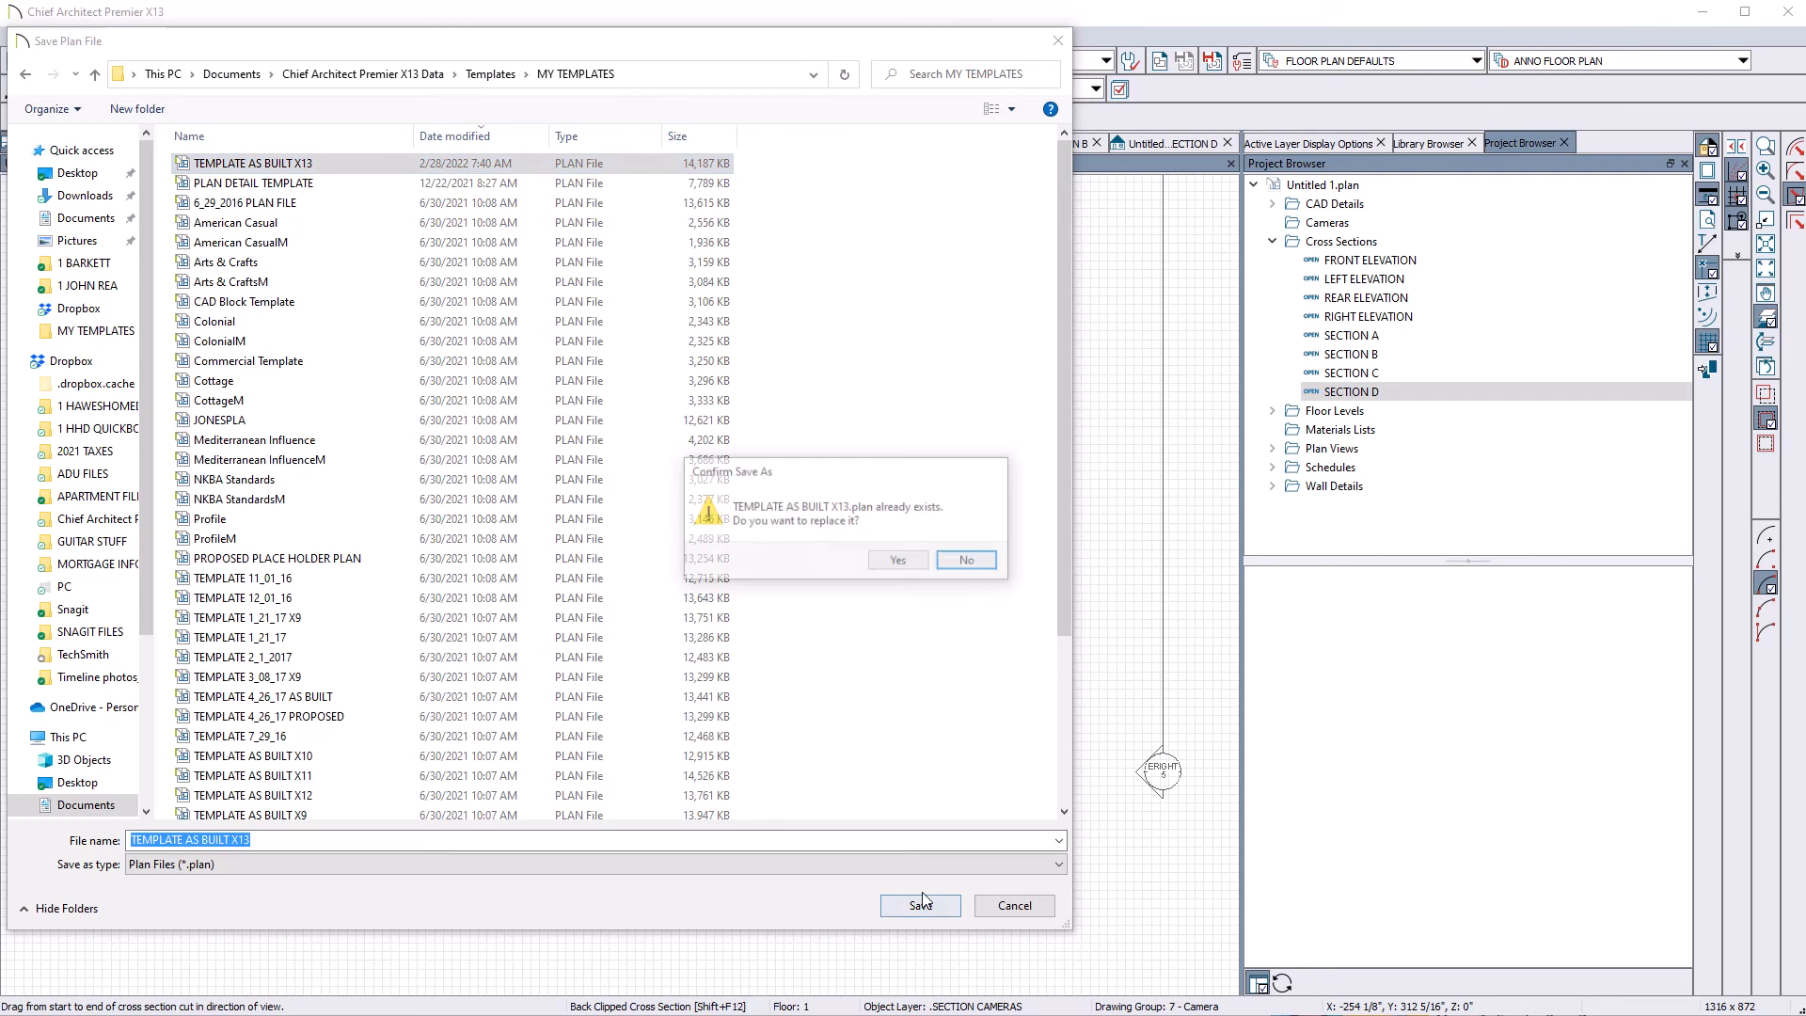
{"action": "left_click", "coordinate": [897, 560]}
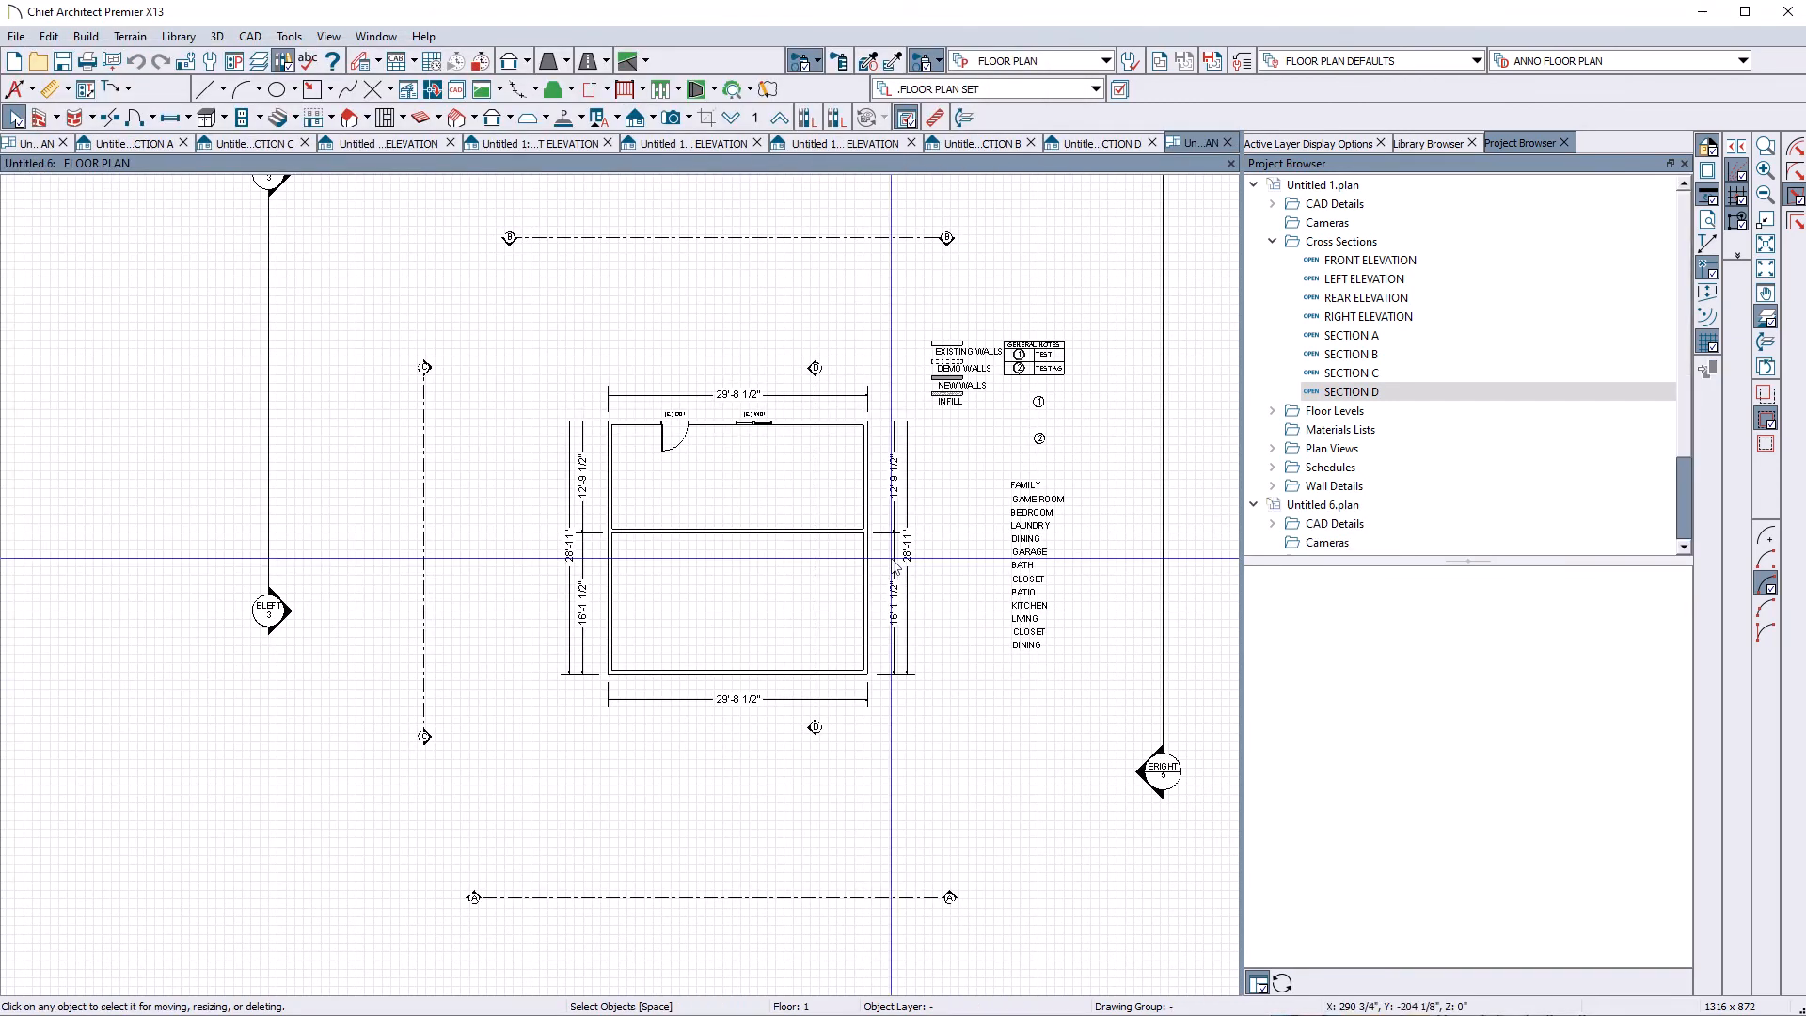
Step: Start a new plan from the template and open its SECTION D view
{"action": "left_click", "coordinate": [16, 36]}
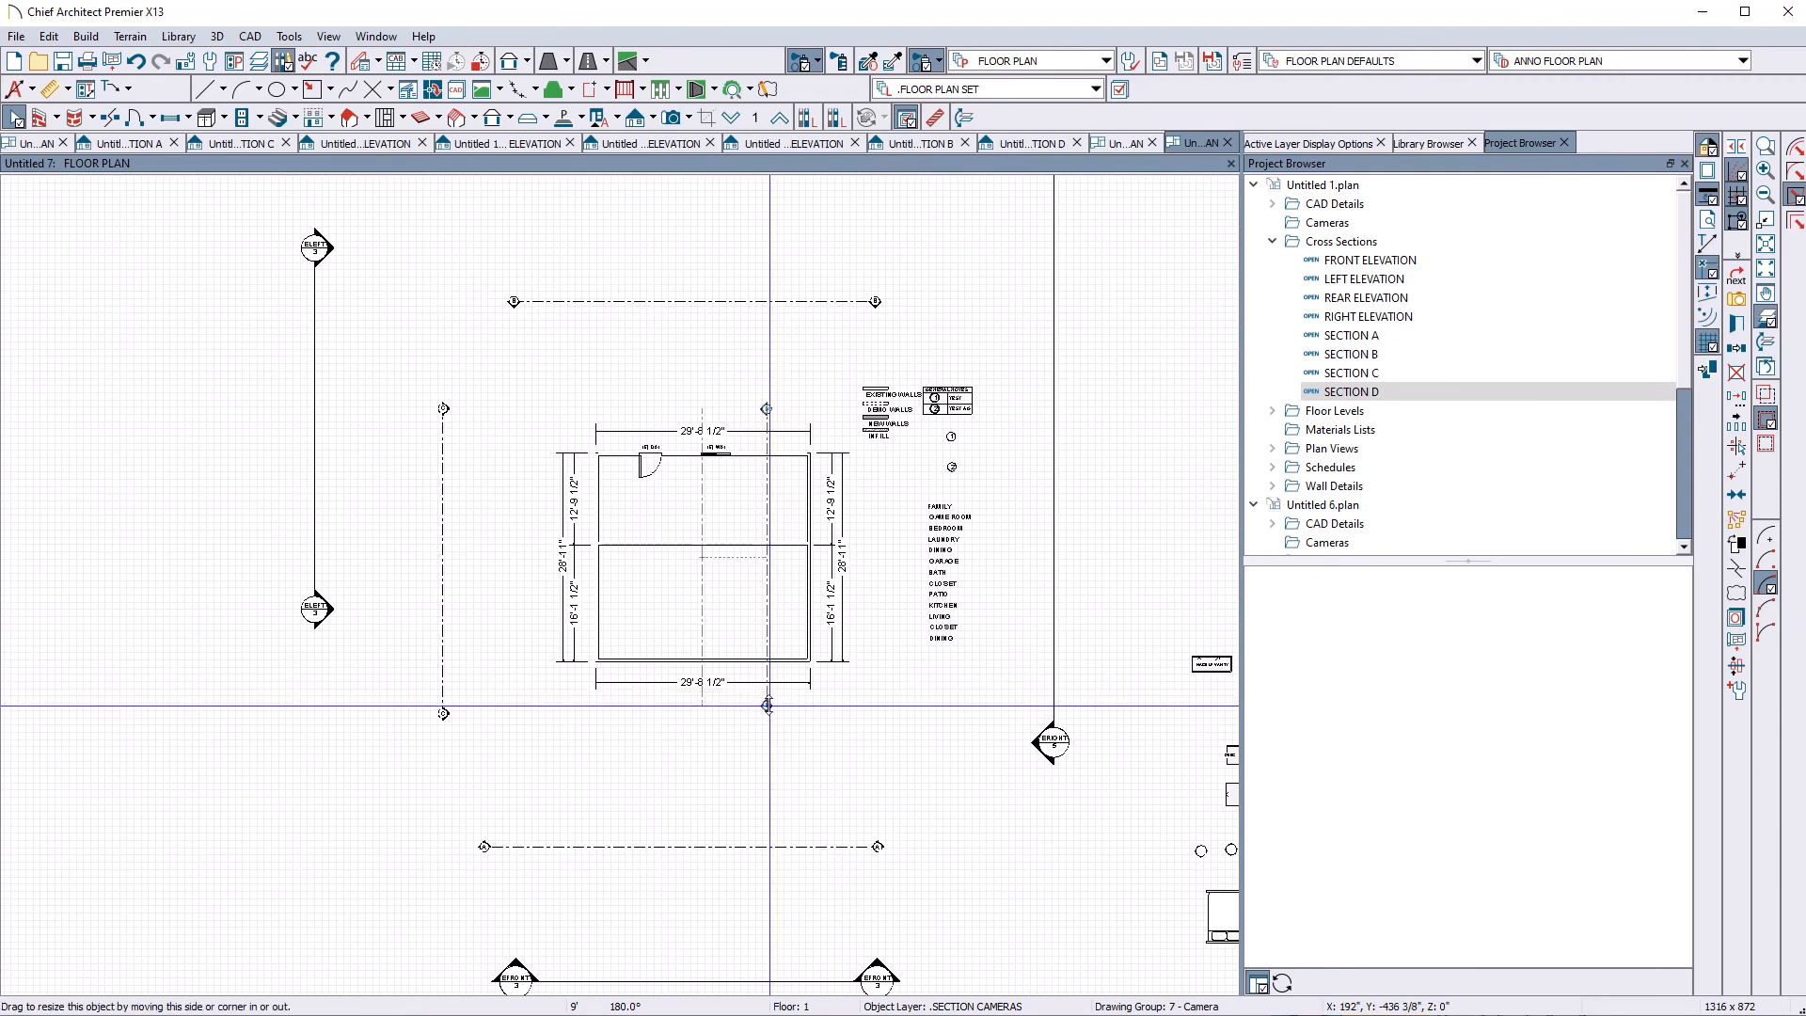
{"action": "double_click", "coordinate": [1350, 390]}
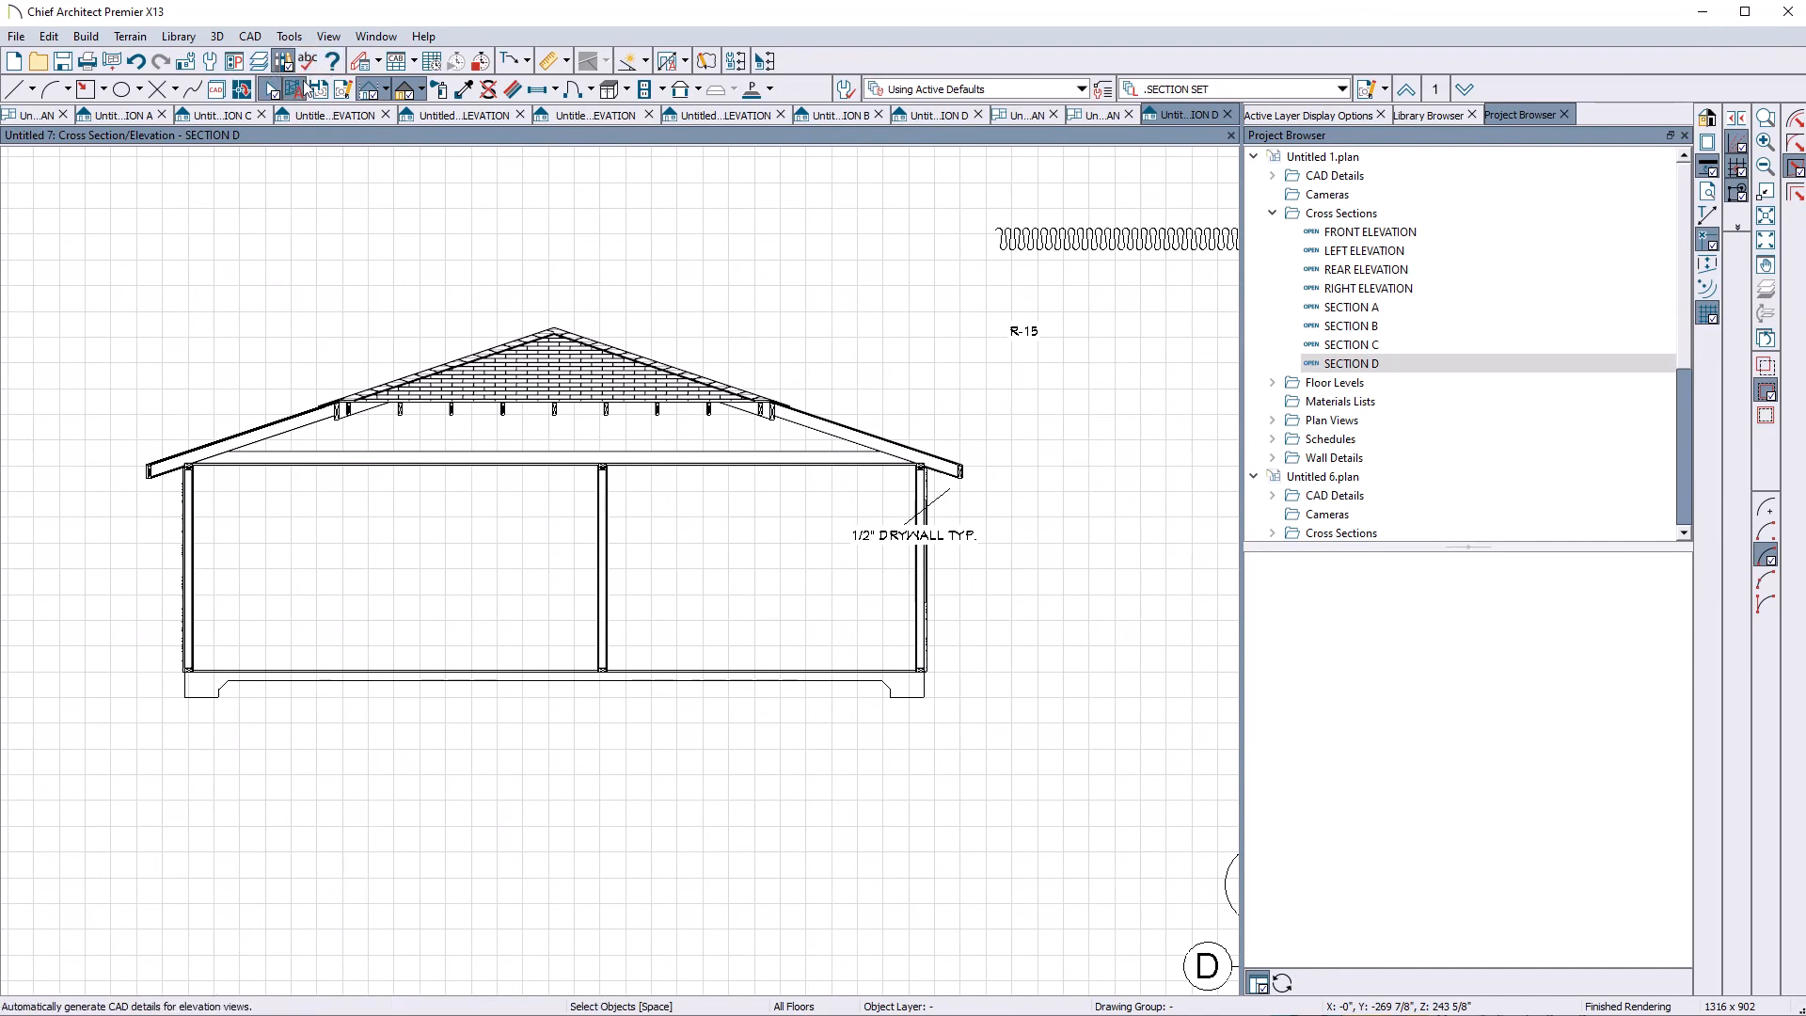
Step: Confirm displaying the .ANNO PROPOSED layer in Section D, then return to the Untitled 1 floor plan
{"action": "left_click", "coordinate": [293, 90]}
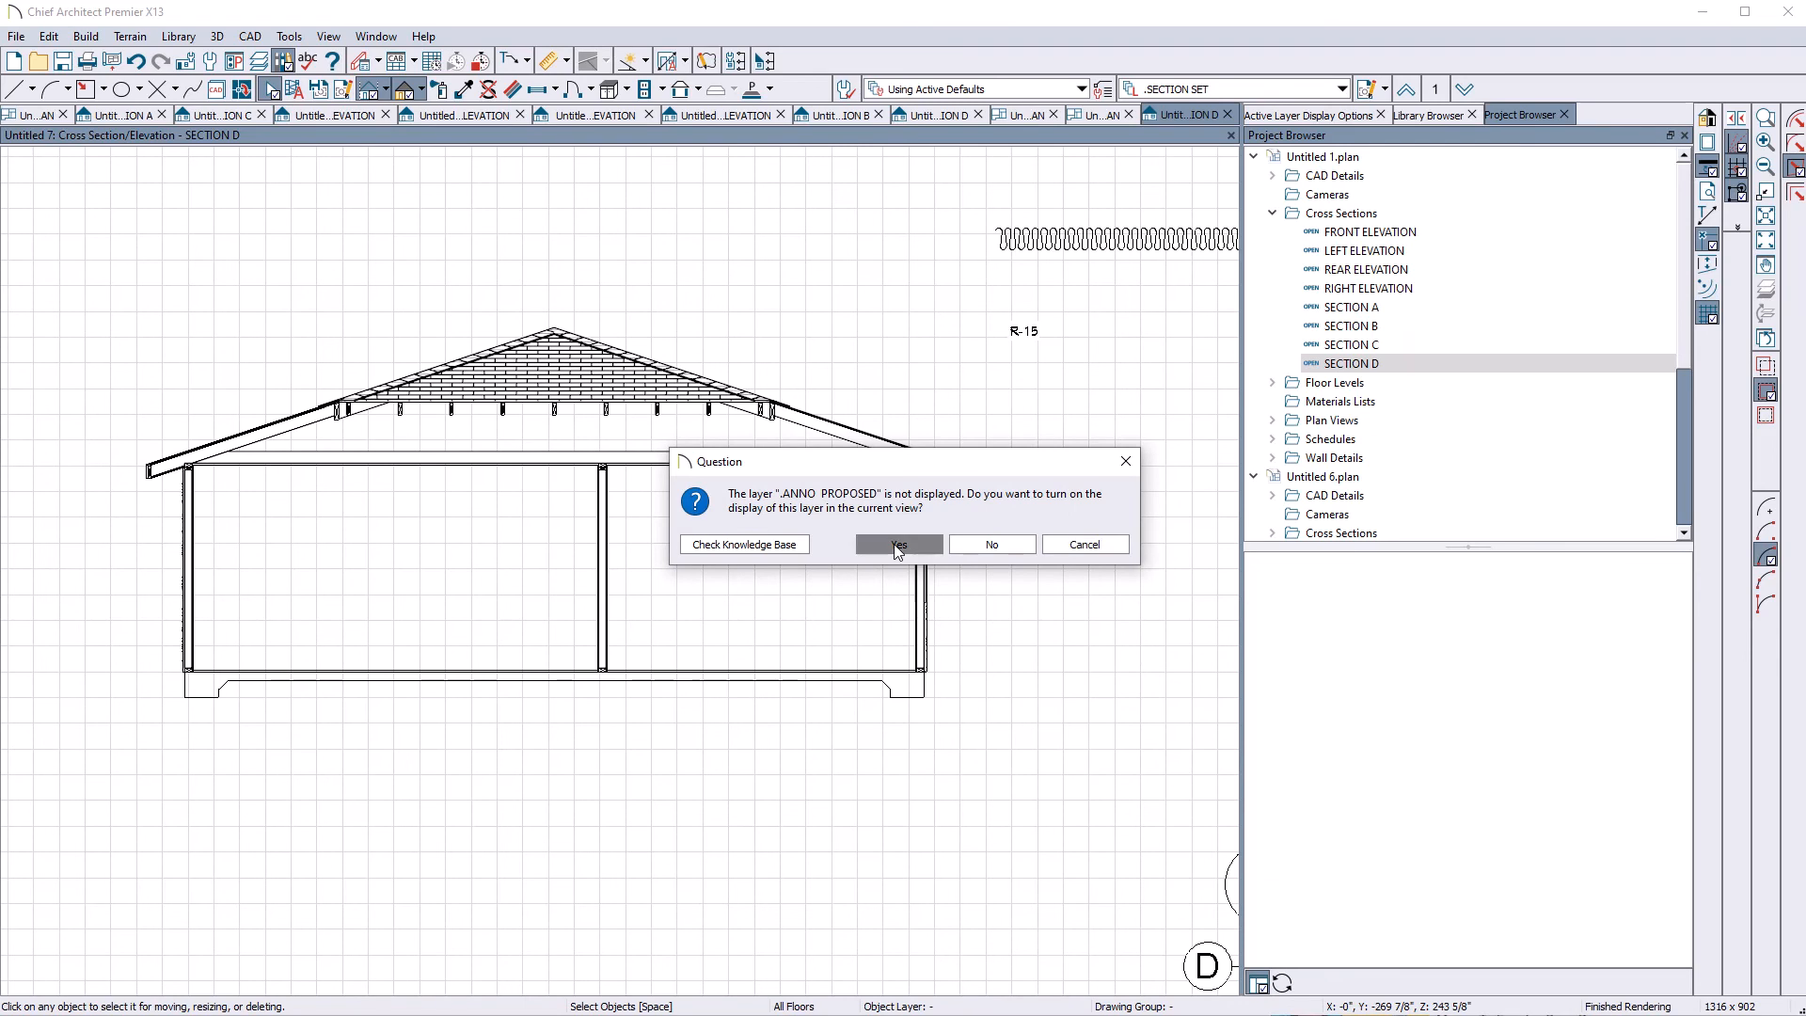
{"action": "left_click", "coordinate": [898, 544]}
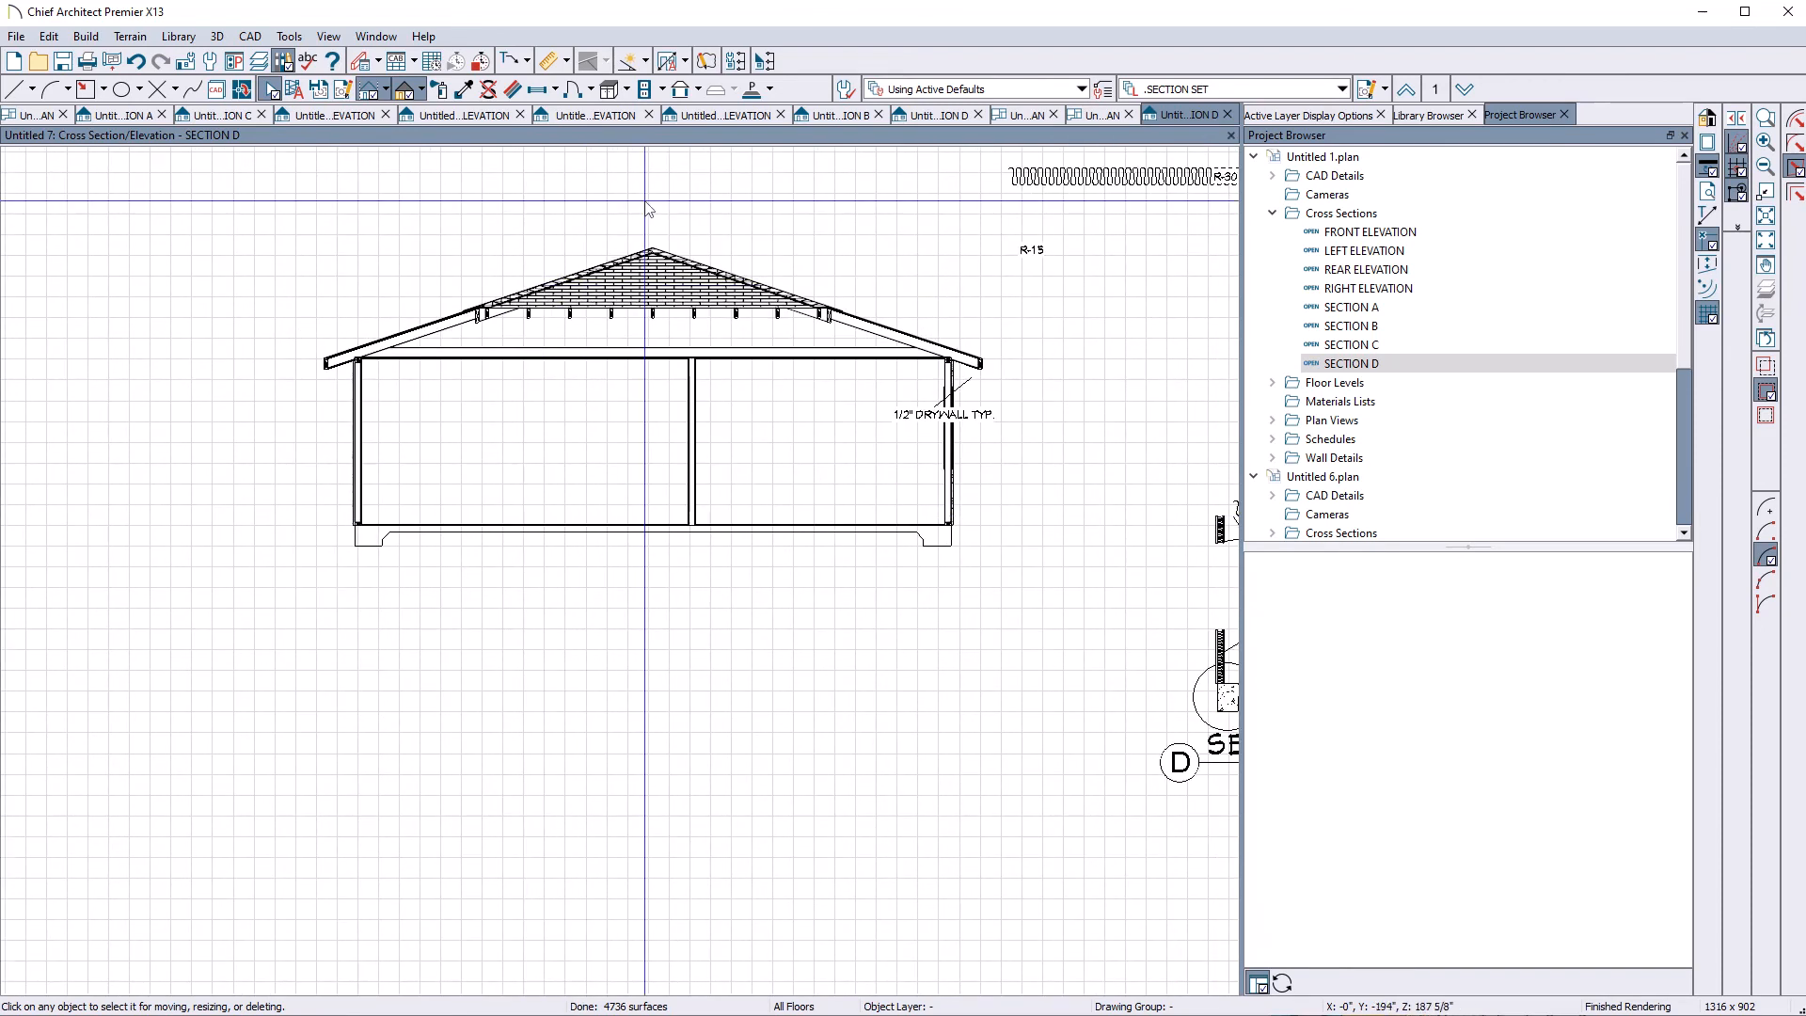
{"action": "scroll", "scroll_direction": "down", "scroll_amount": 3}
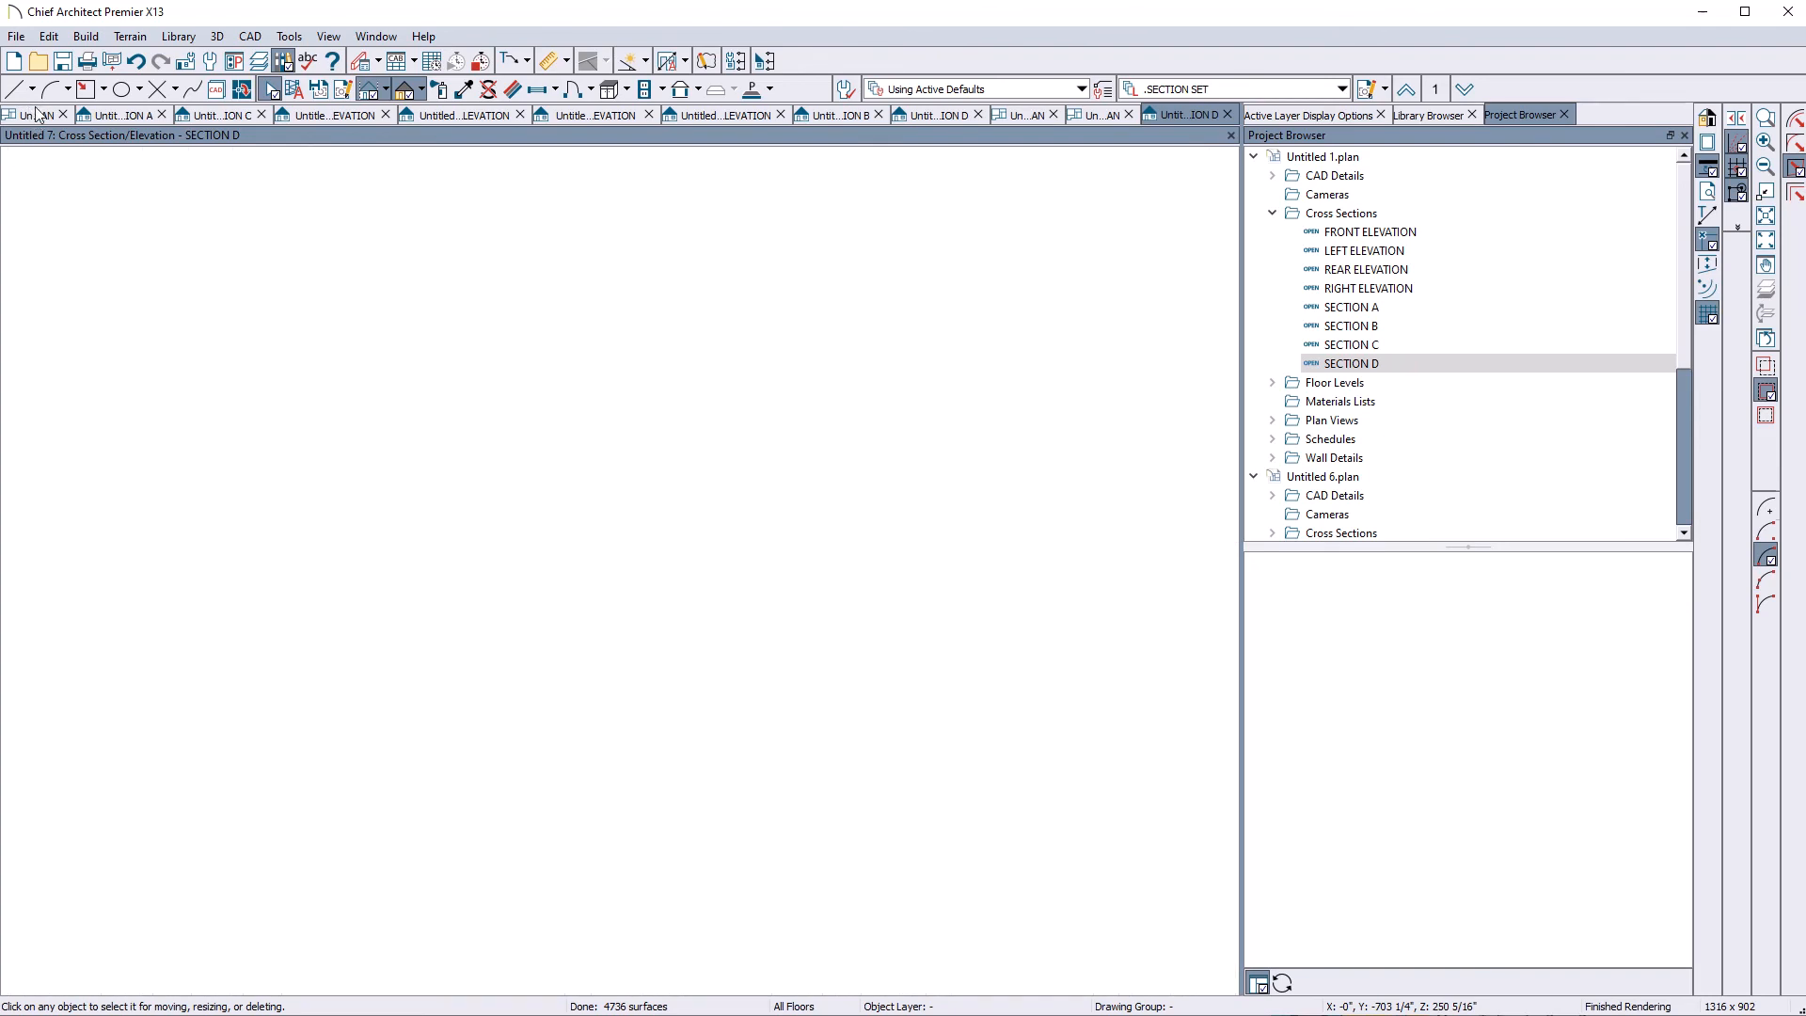
{"action": "left_click", "coordinate": [35, 143]}
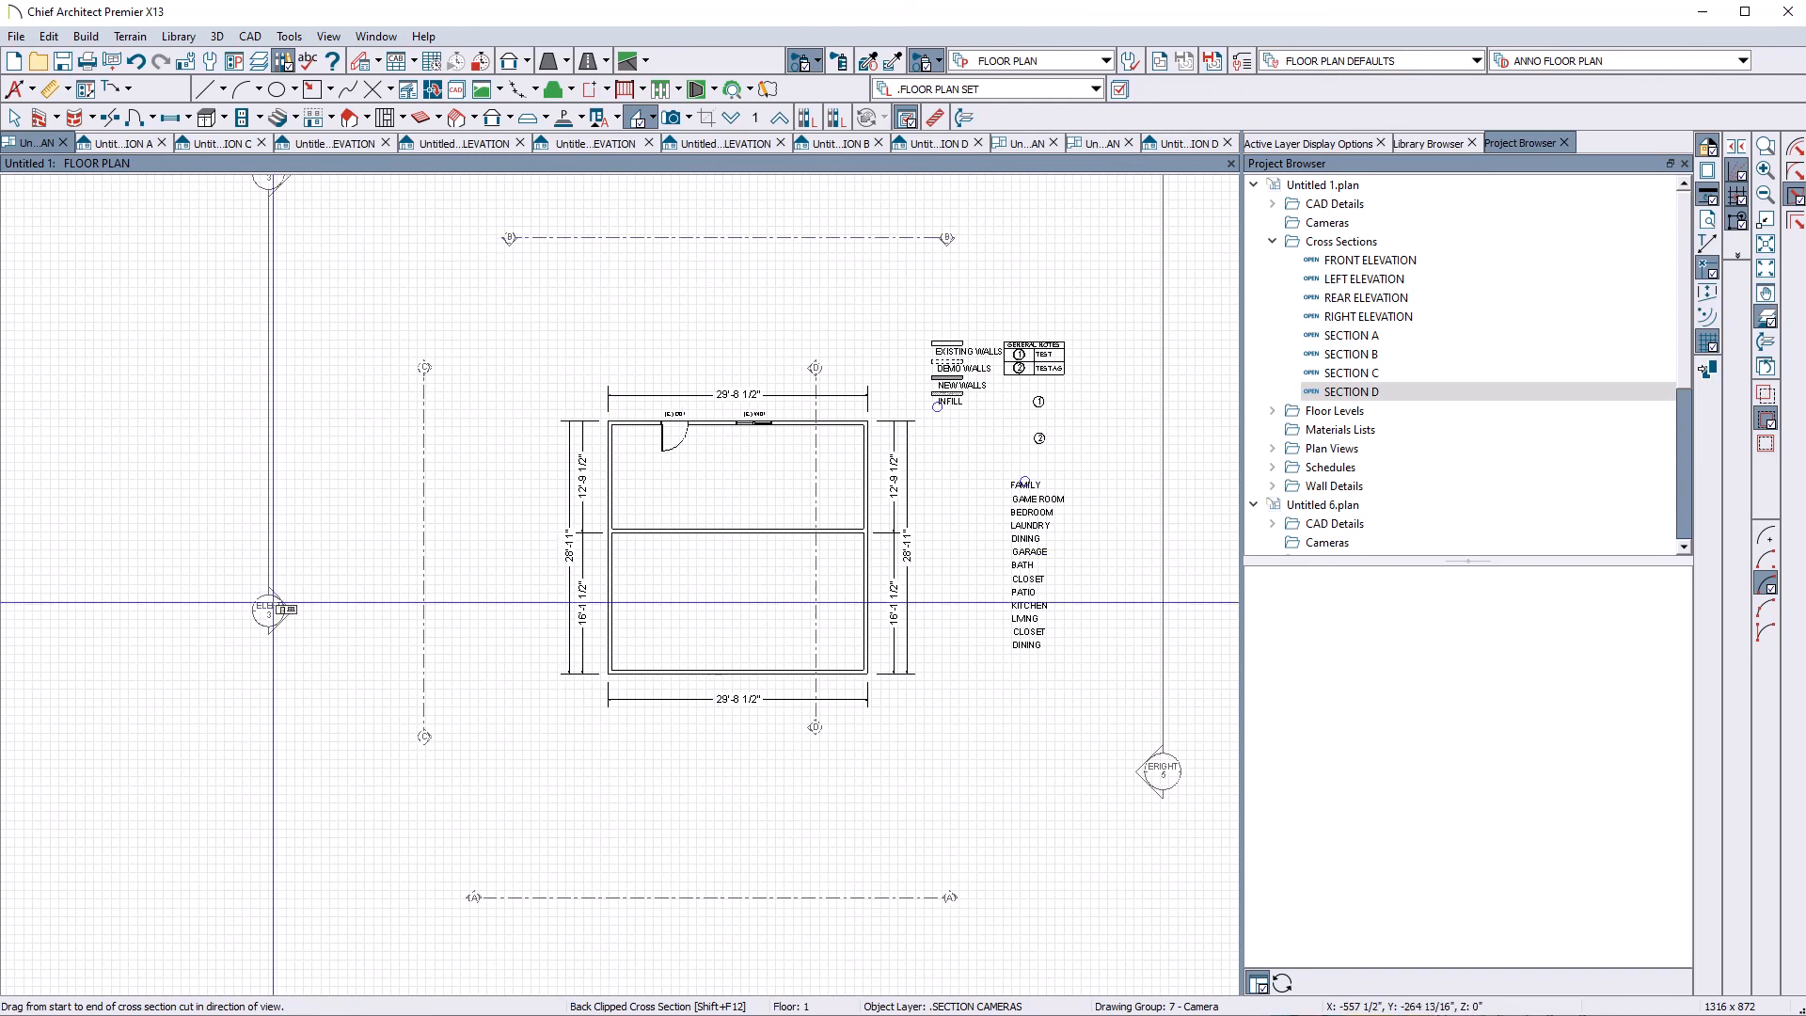
{"action": "double_click", "coordinate": [1366, 250]}
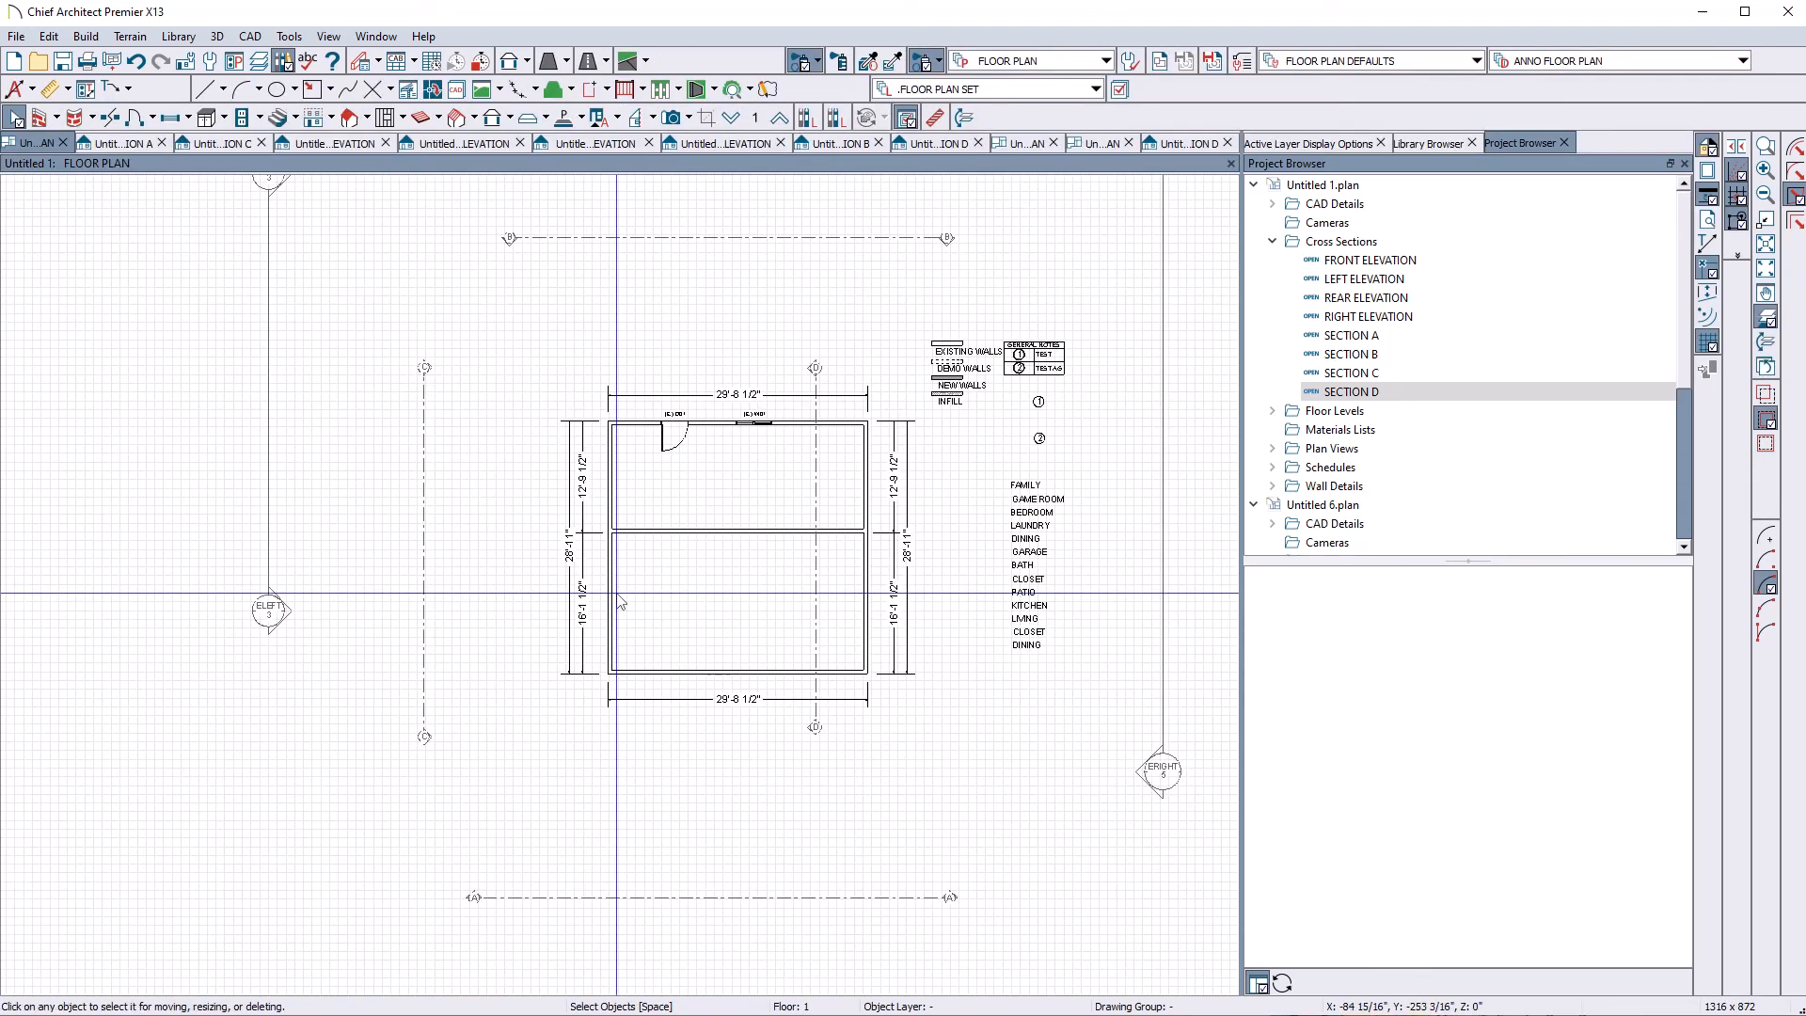
{"action": "left_click", "coordinate": [609, 587]}
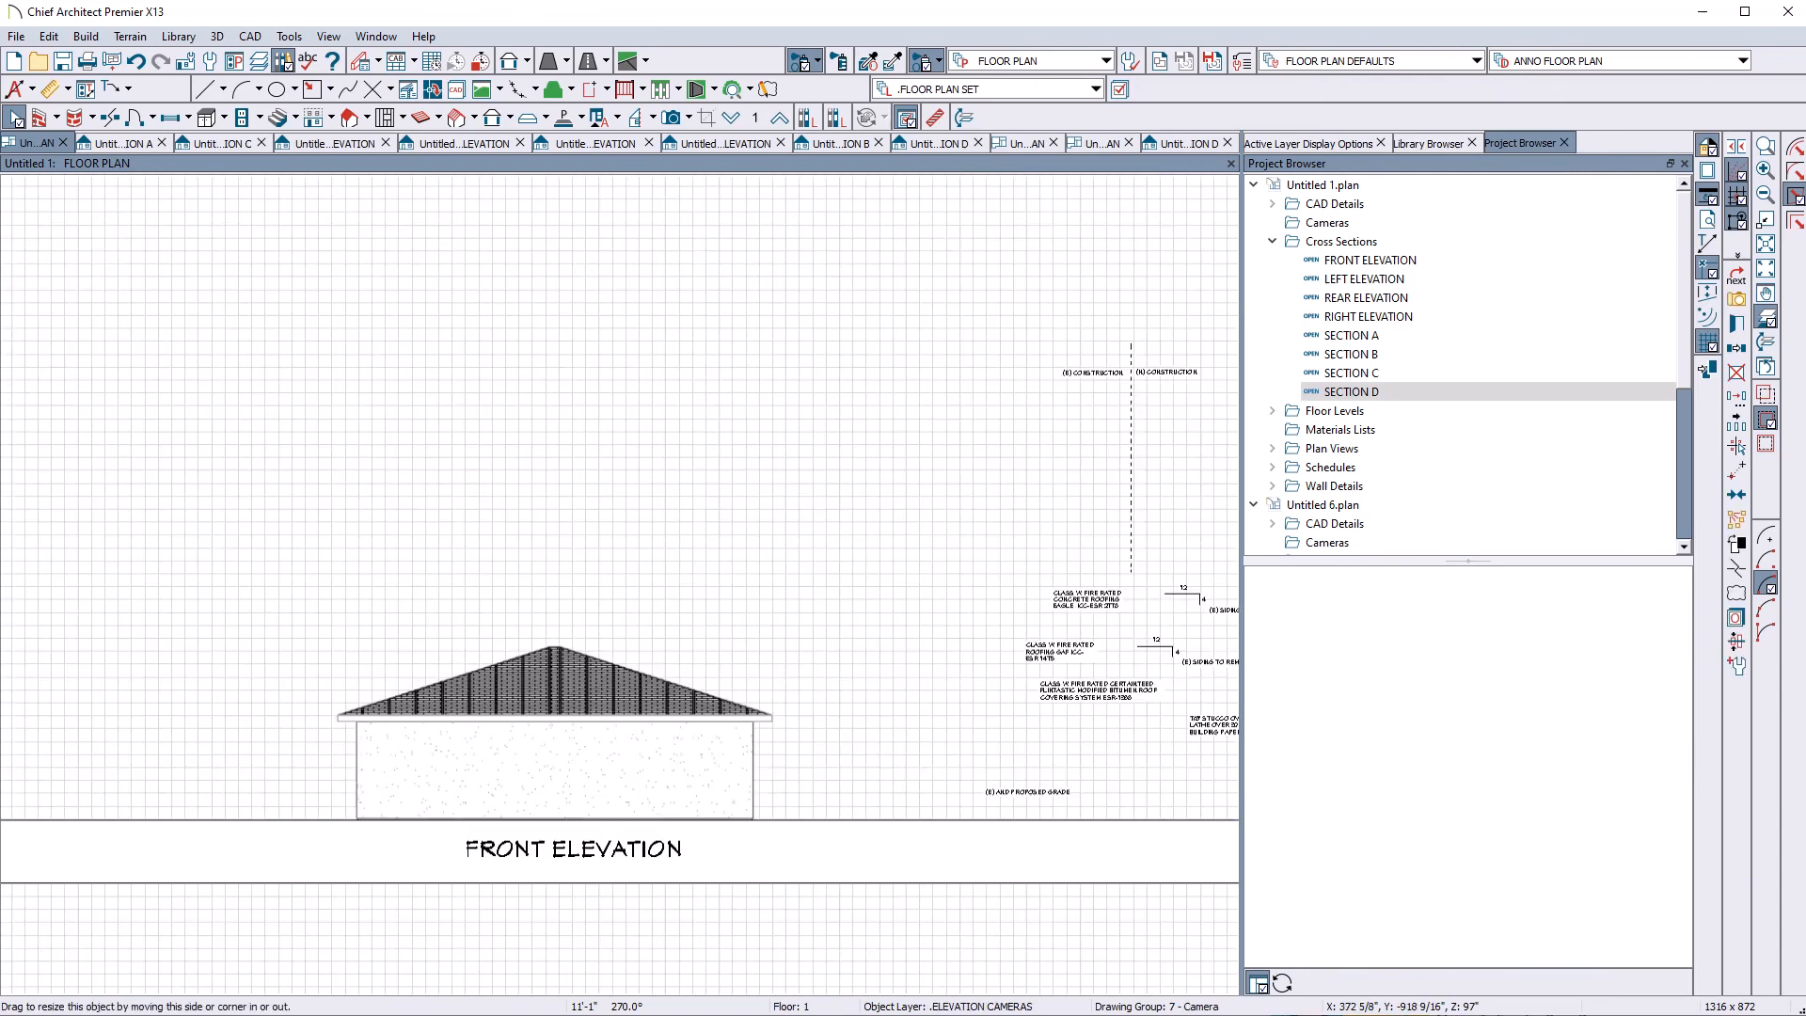
Step: Finish the new walls that widen the house into a 41'-8" L-shaped footprint
{"action": "double_click", "coordinate": [1370, 259]}
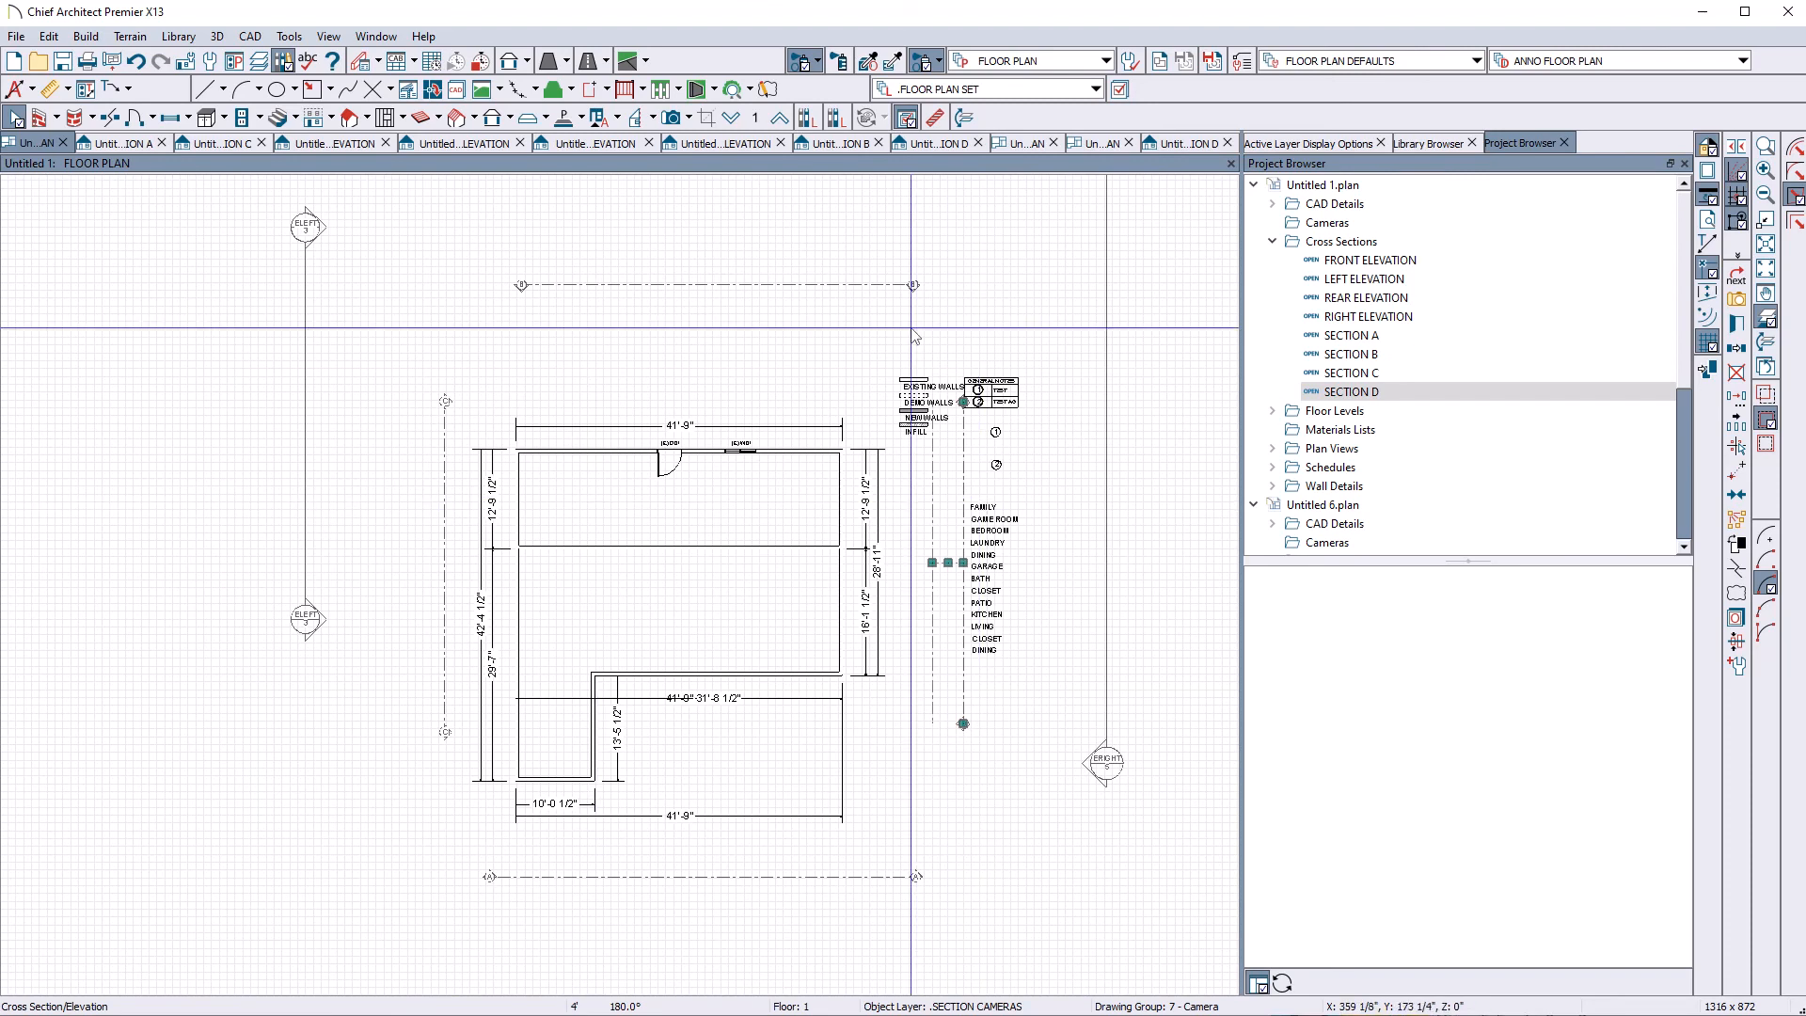
{"action": "mouse_move", "coordinate": [692, 769]}
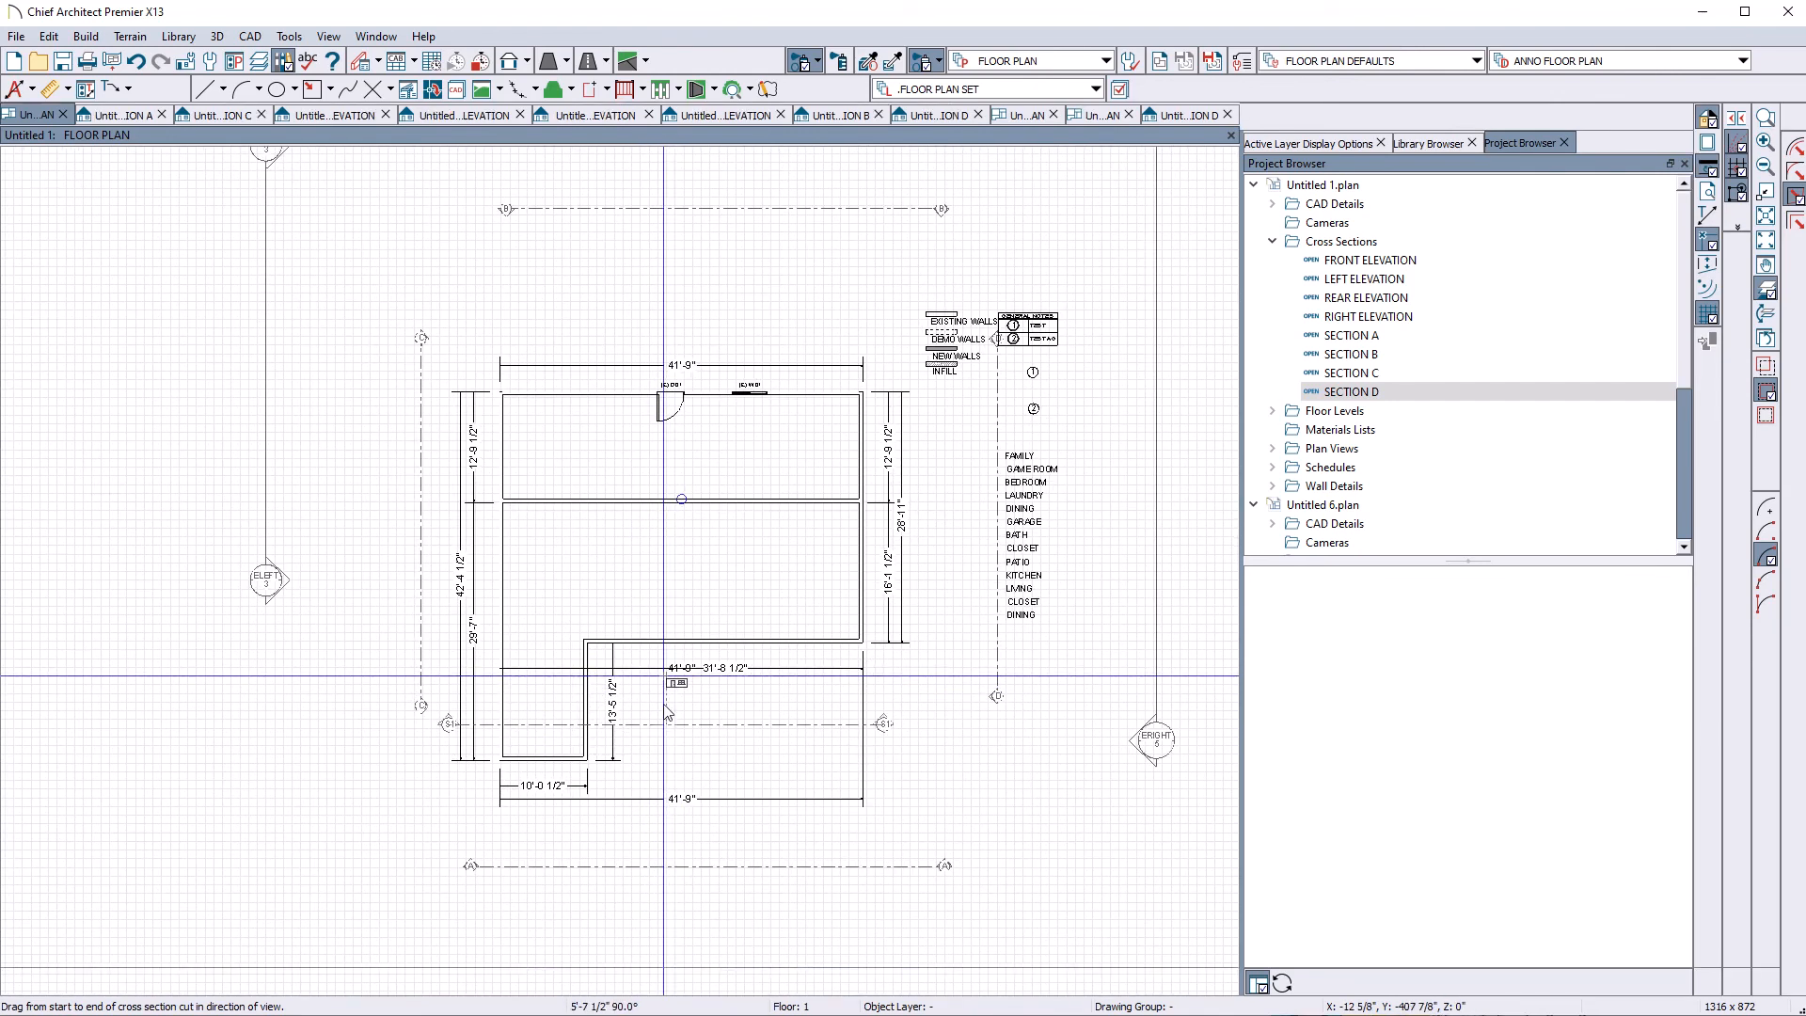
Step: Cut a back-clipped cross-section through the house and verify its default Layer Set is .SECTION SET
{"action": "double_click", "coordinate": [1349, 390]}
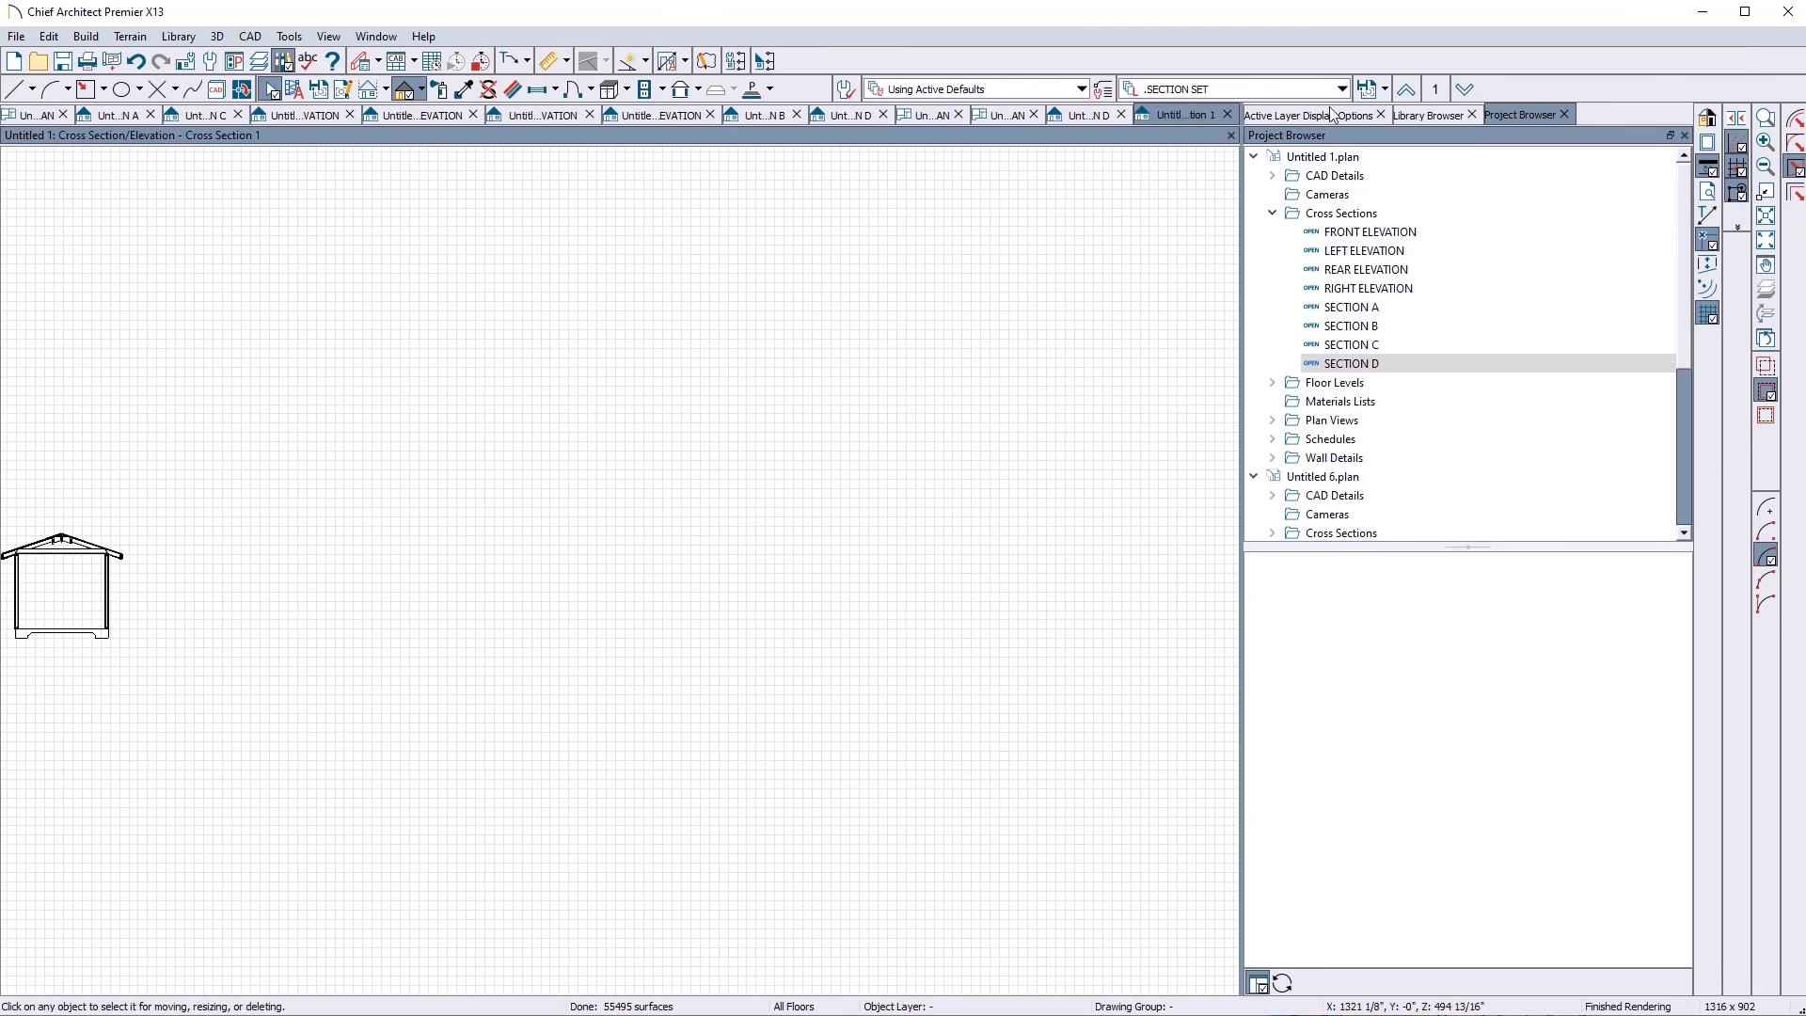
{"action": "left_click", "coordinate": [1301, 114]}
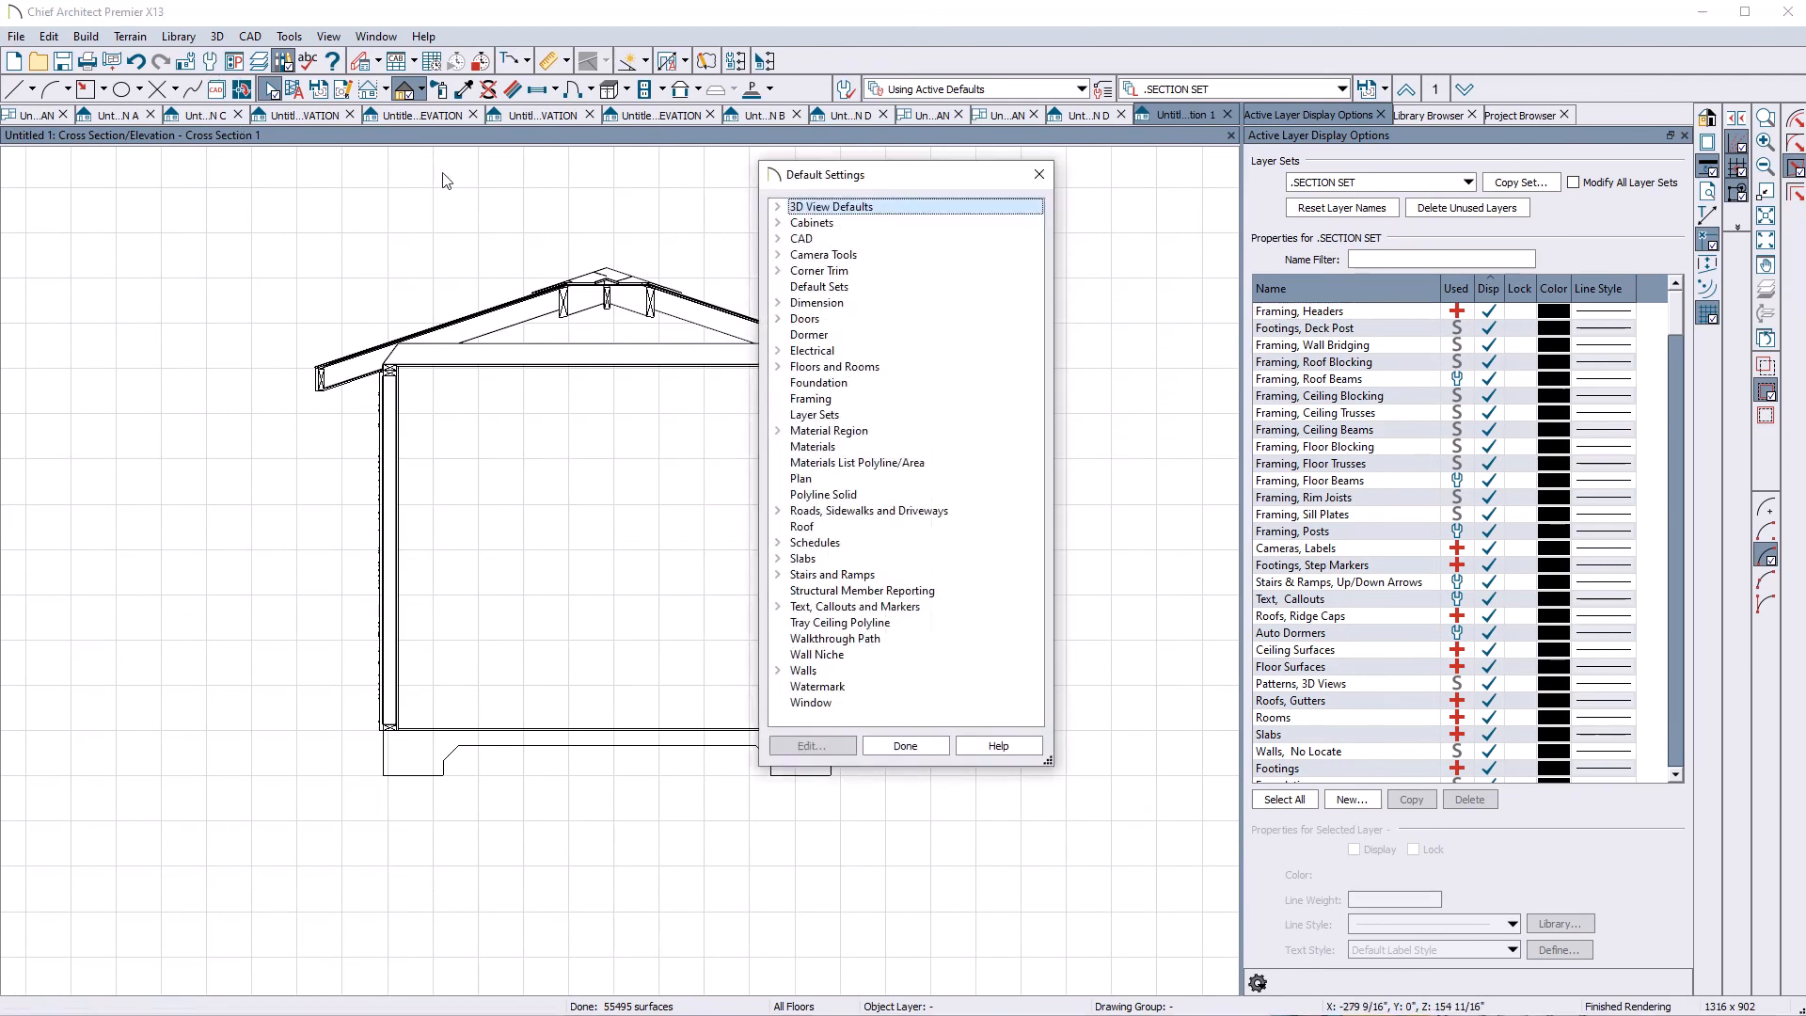
{"action": "mouse_move", "coordinate": [786, 256]}
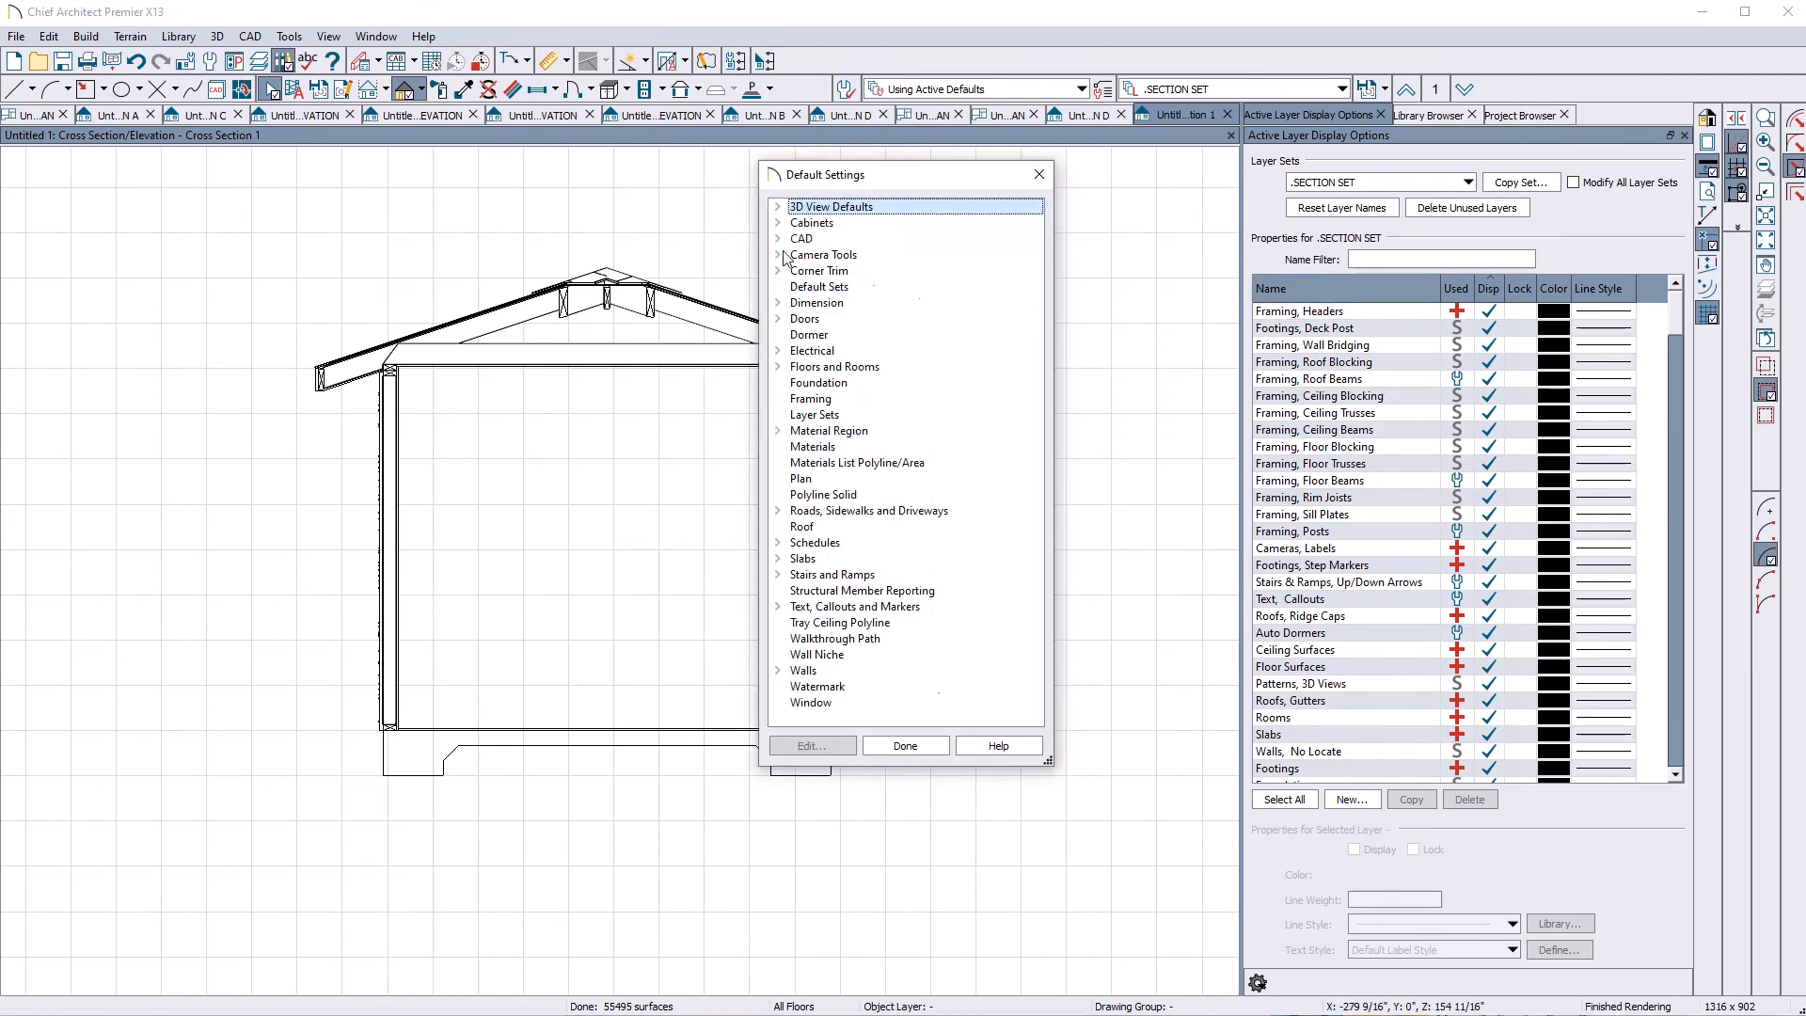
{"action": "left_click", "coordinate": [779, 255]}
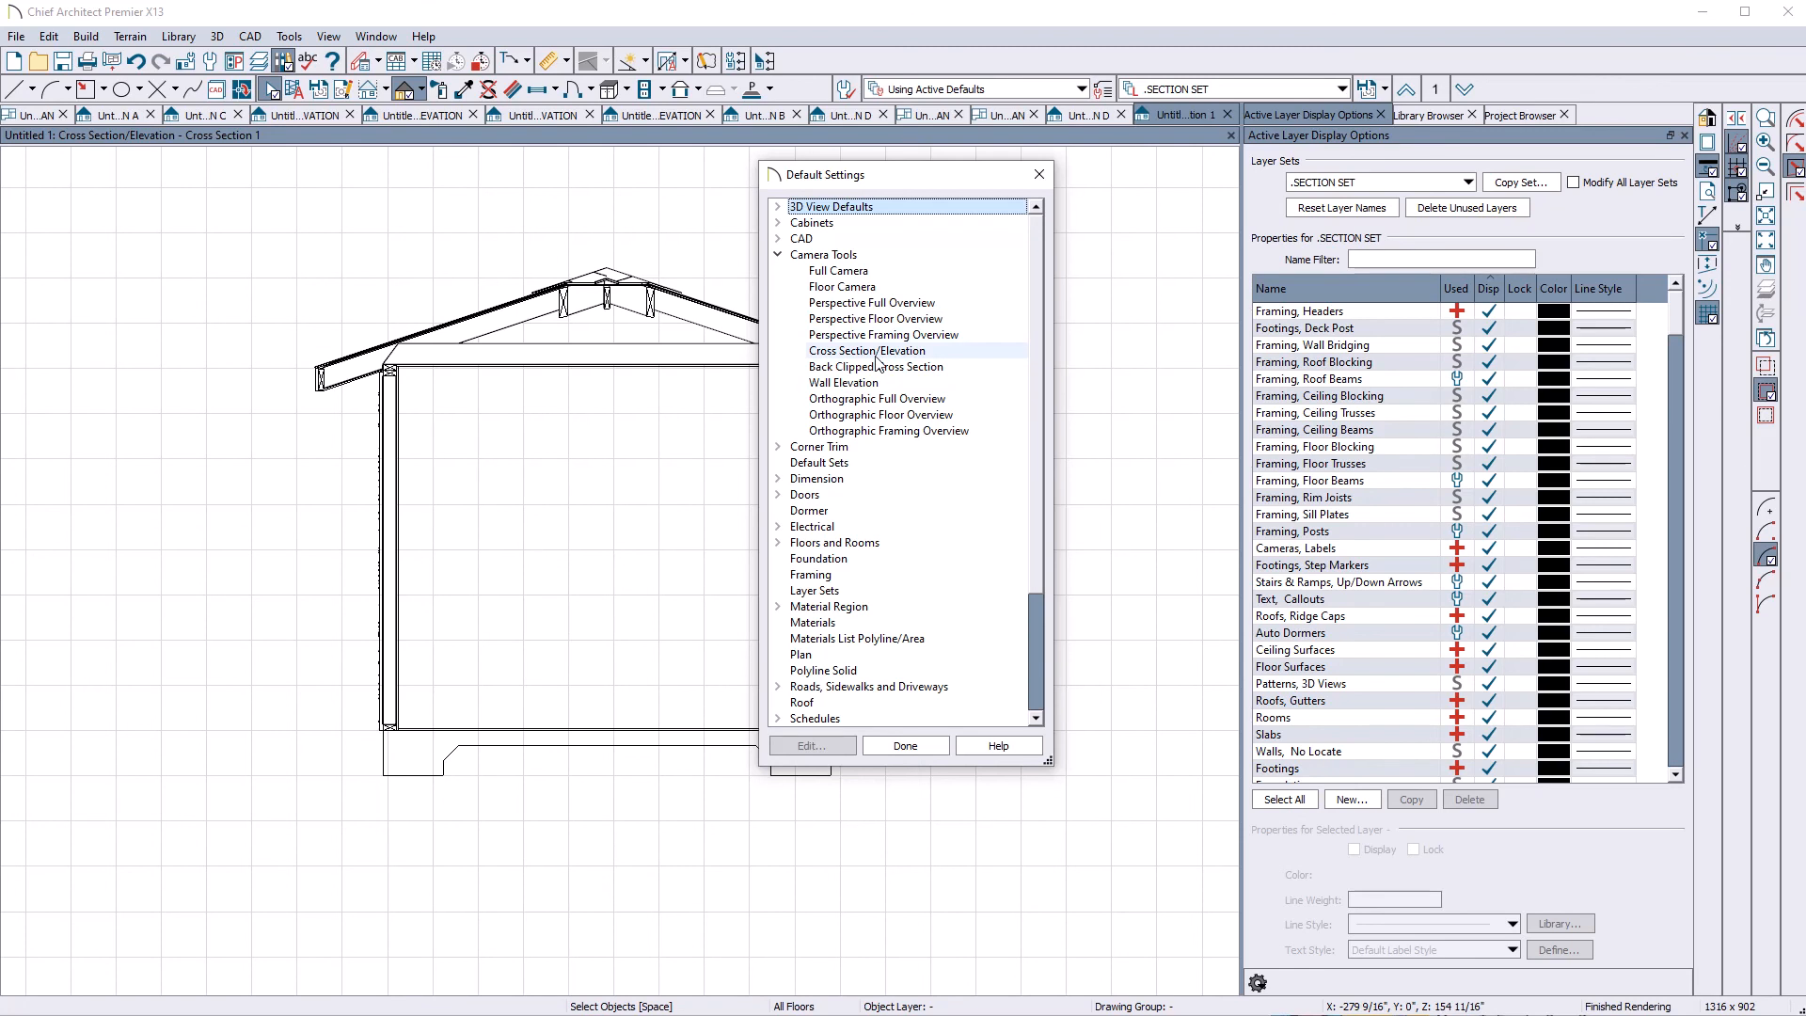
{"action": "left_click", "coordinate": [874, 366]}
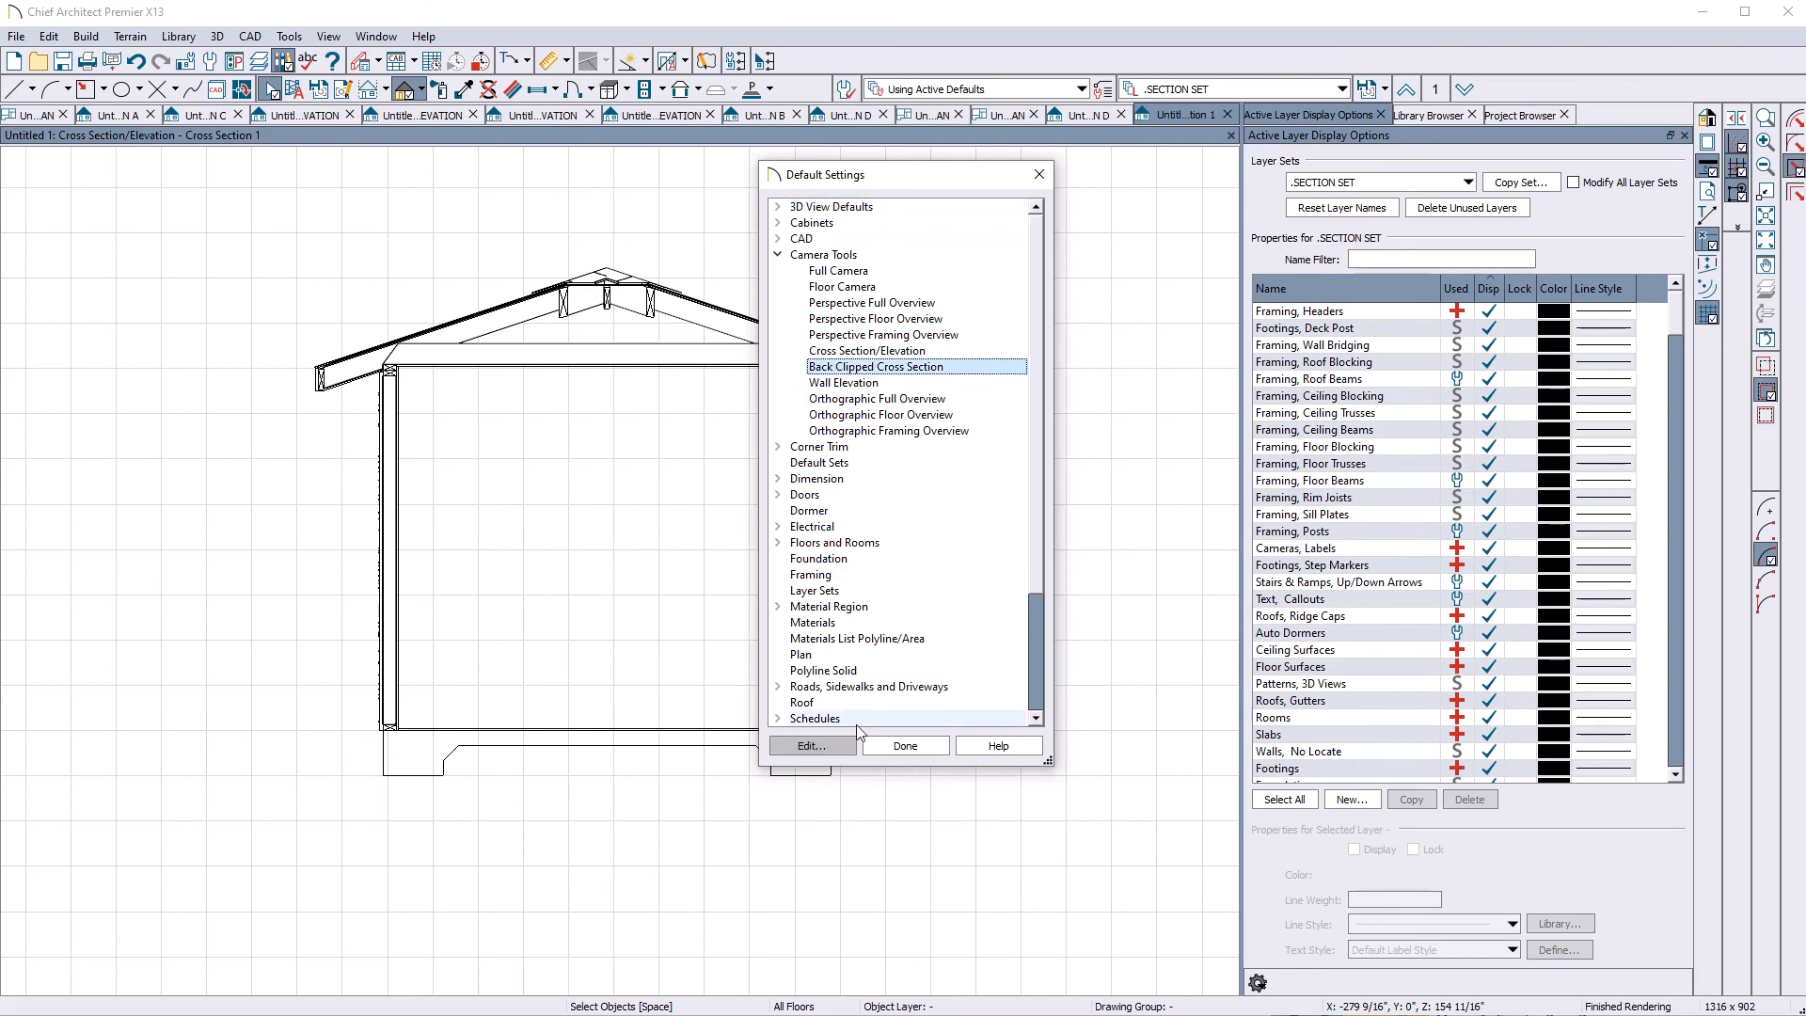
{"action": "left_click", "coordinate": [811, 745]}
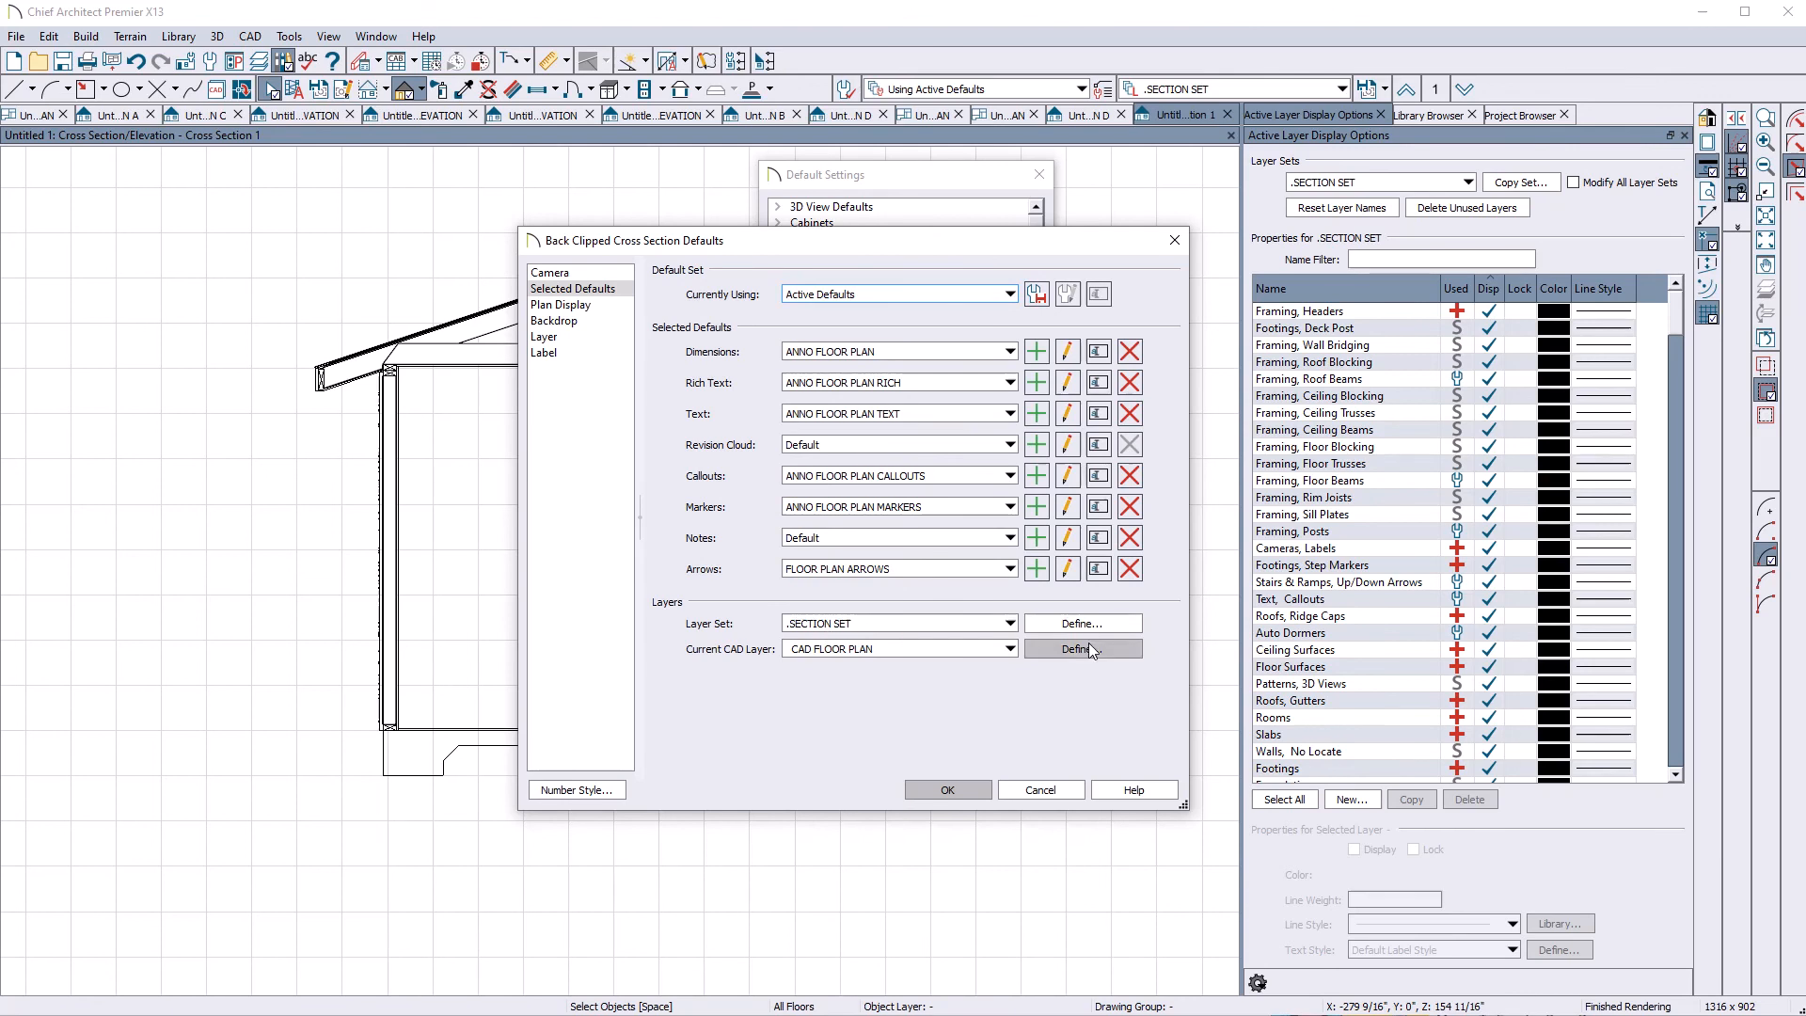
{"action": "left_click", "coordinate": [947, 790]}
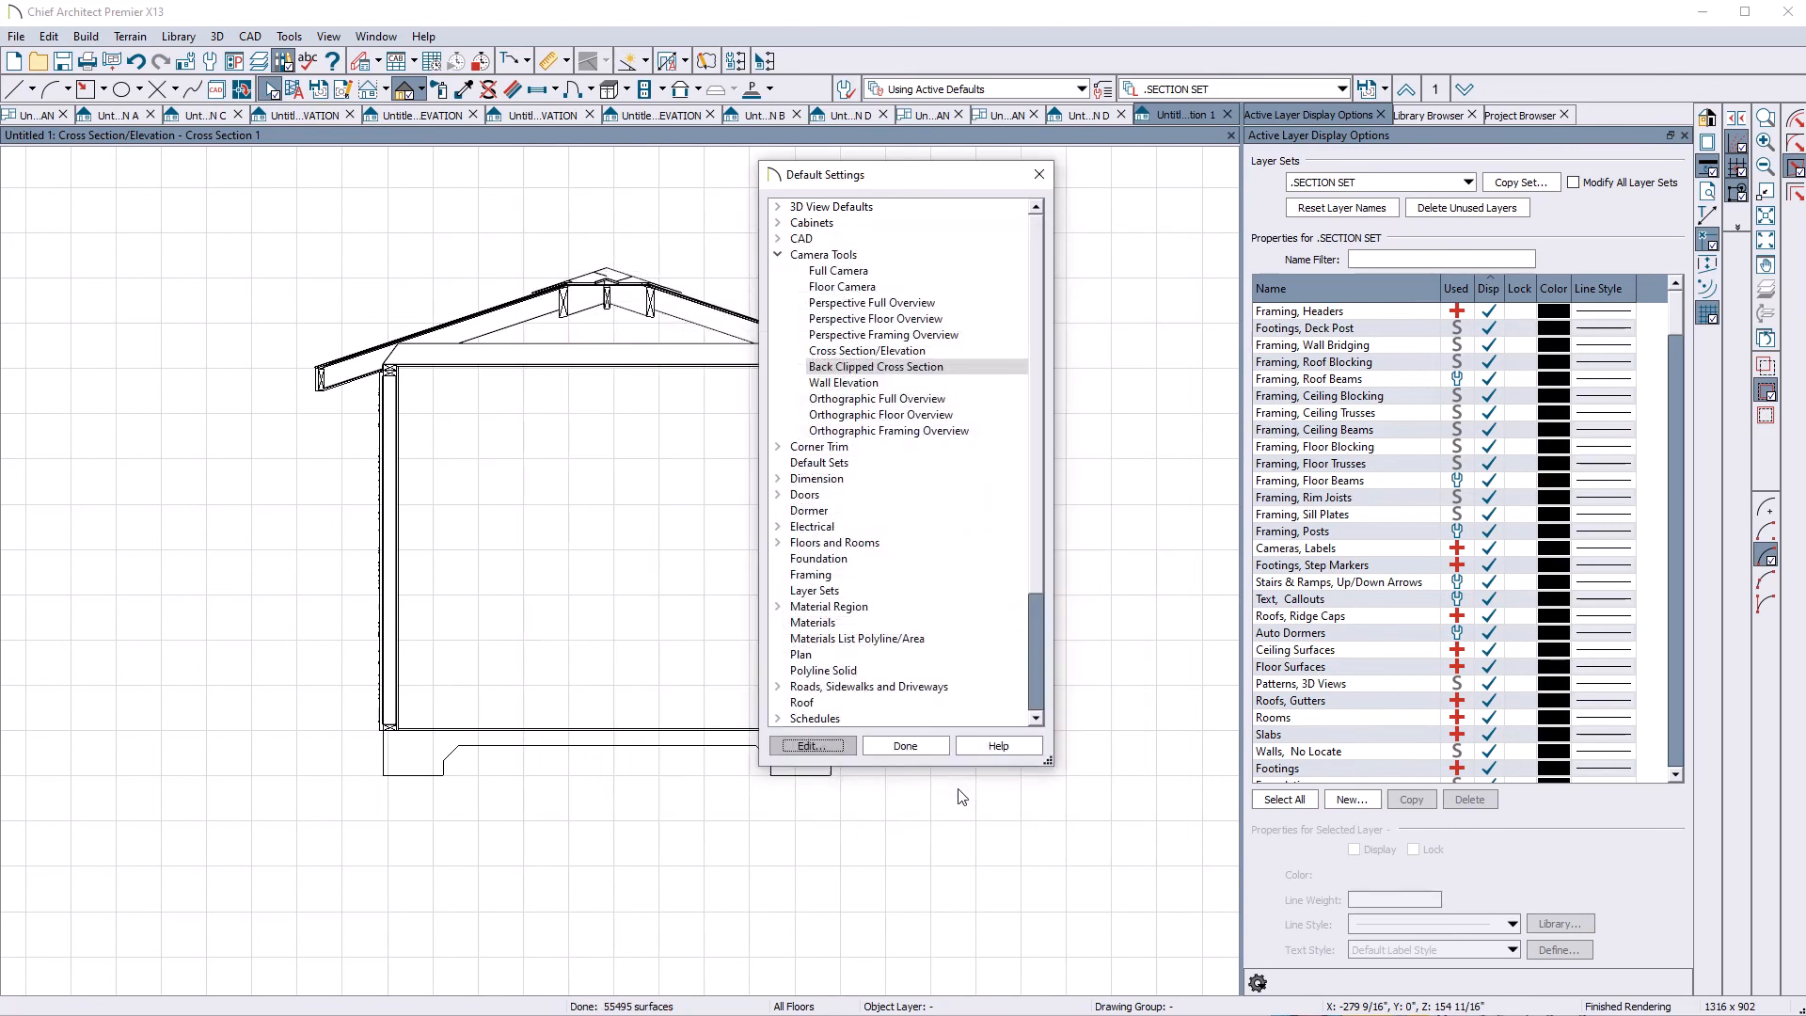
{"action": "left_click", "coordinate": [905, 745]}
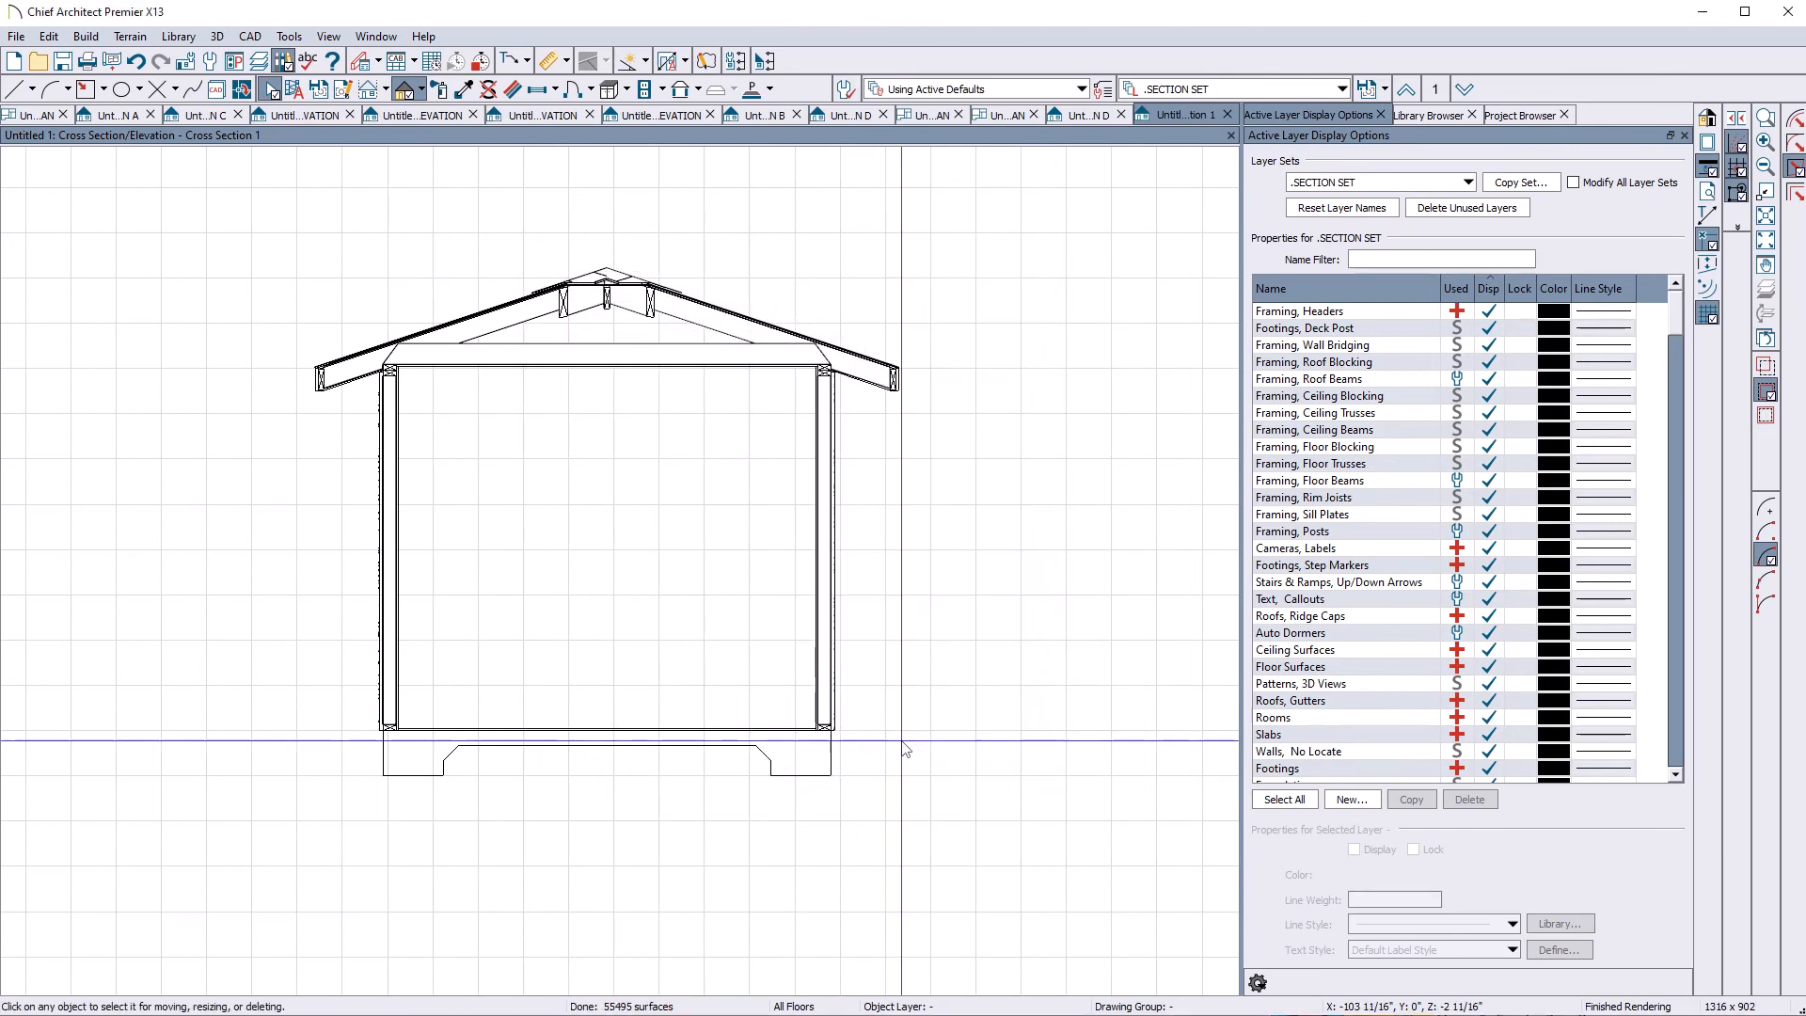